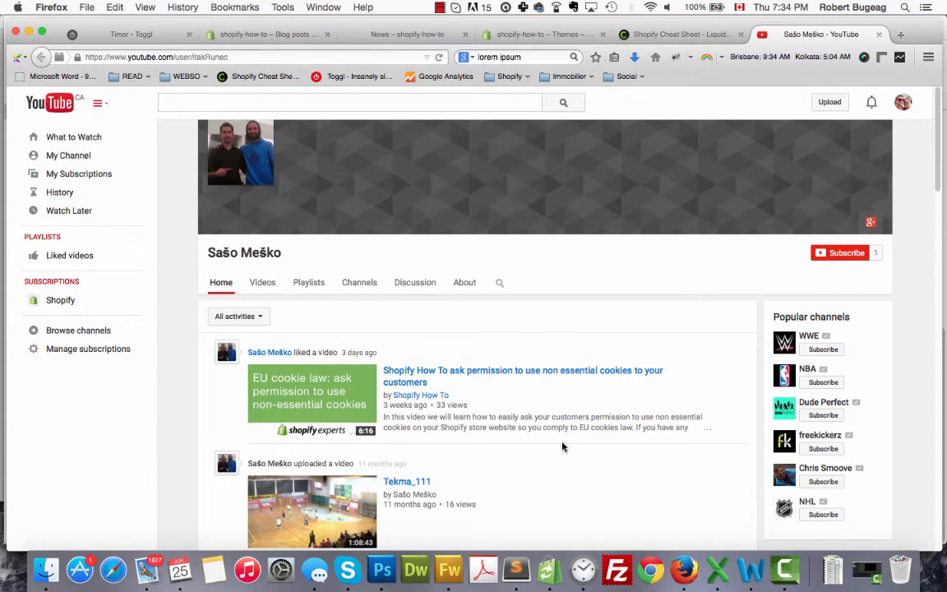
pyautogui.moveTo(386, 282)
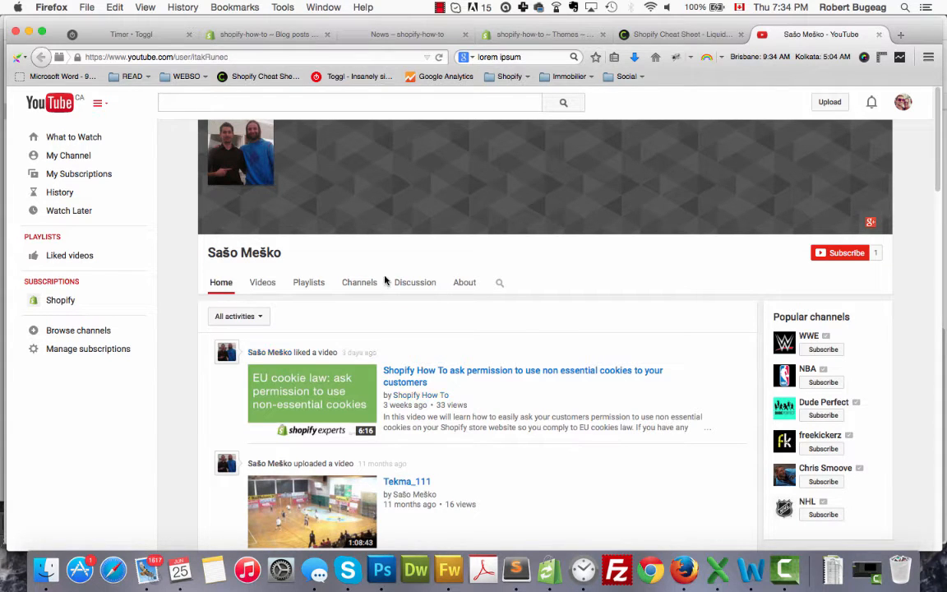
pyautogui.moveTo(214, 267)
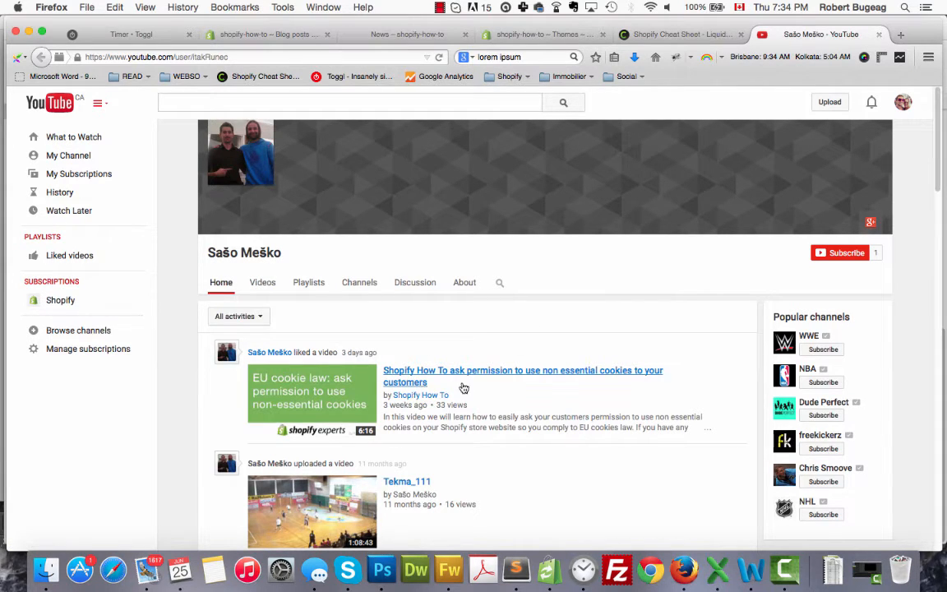
pyautogui.moveTo(485, 386)
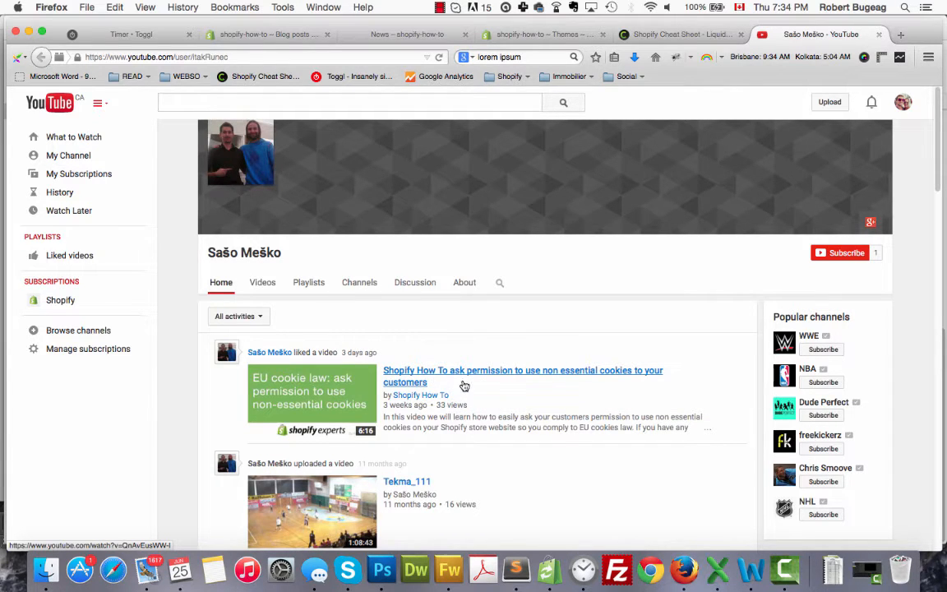
pyautogui.moveTo(464, 386)
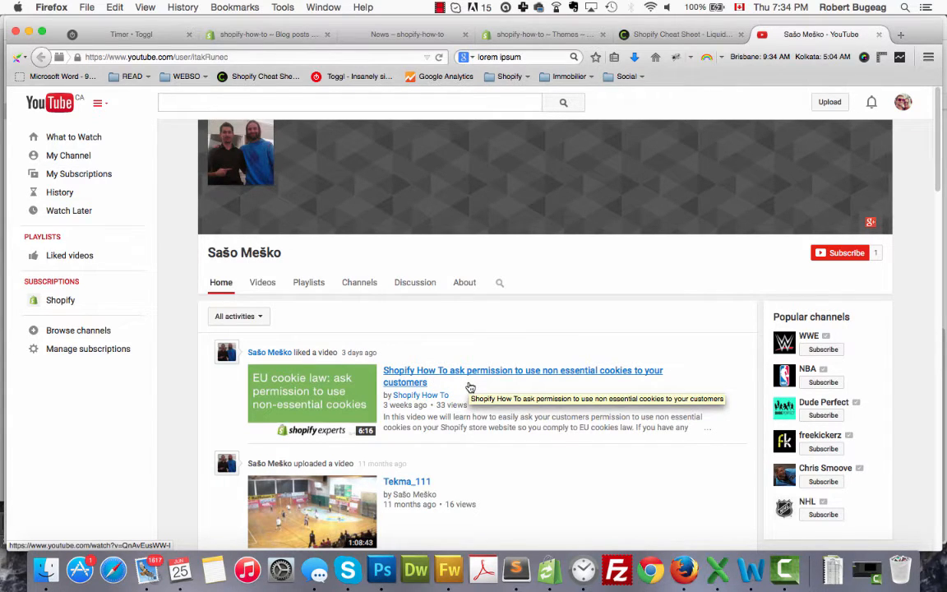
pyautogui.moveTo(364, 313)
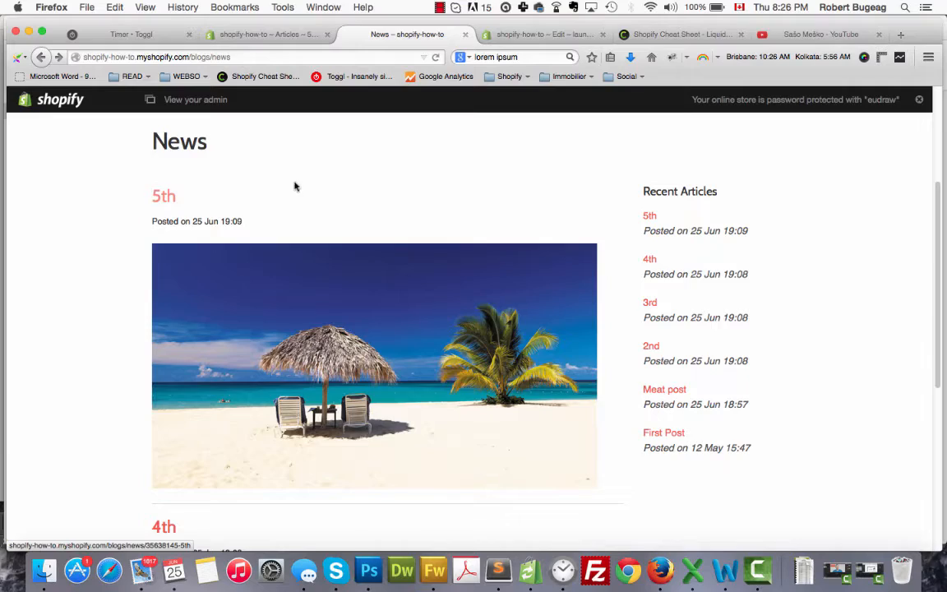
pyautogui.moveTo(107, 310)
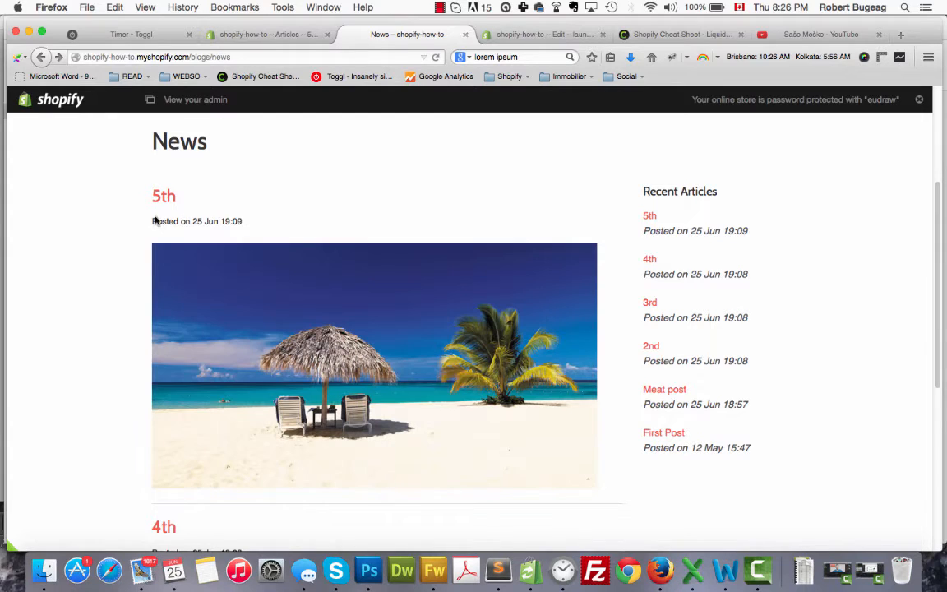
pyautogui.moveTo(241, 203)
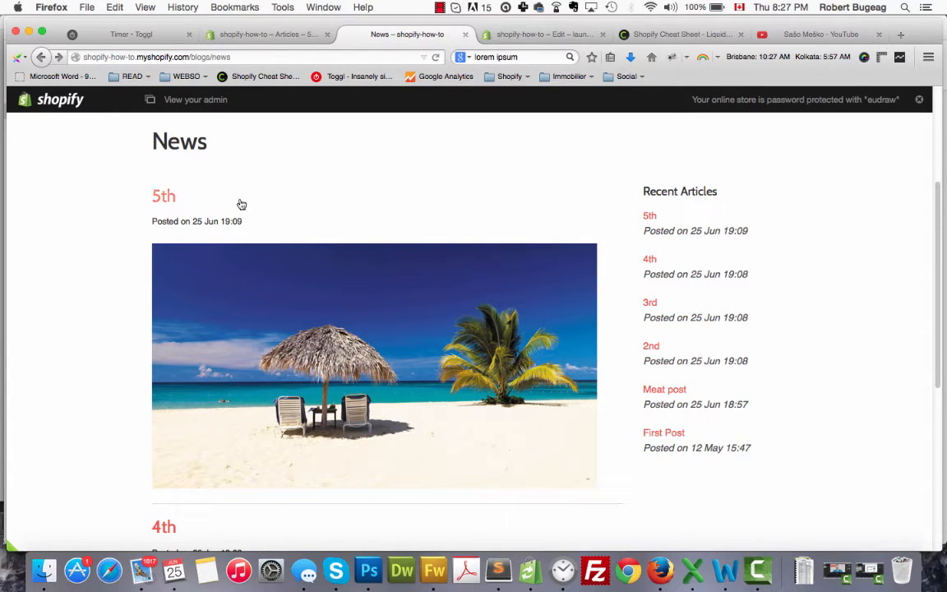
pyautogui.moveTo(167, 201)
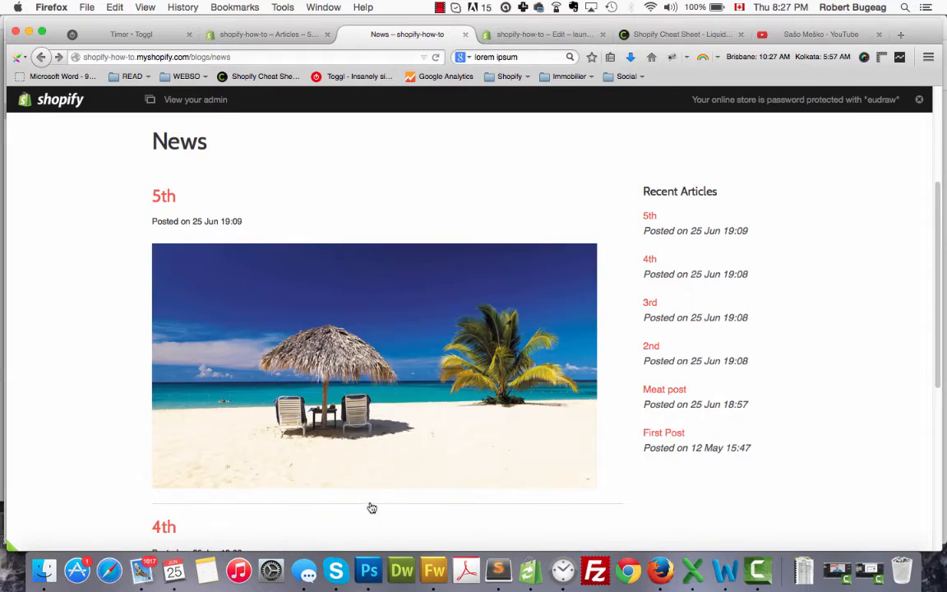
pyautogui.moveTo(268, 405)
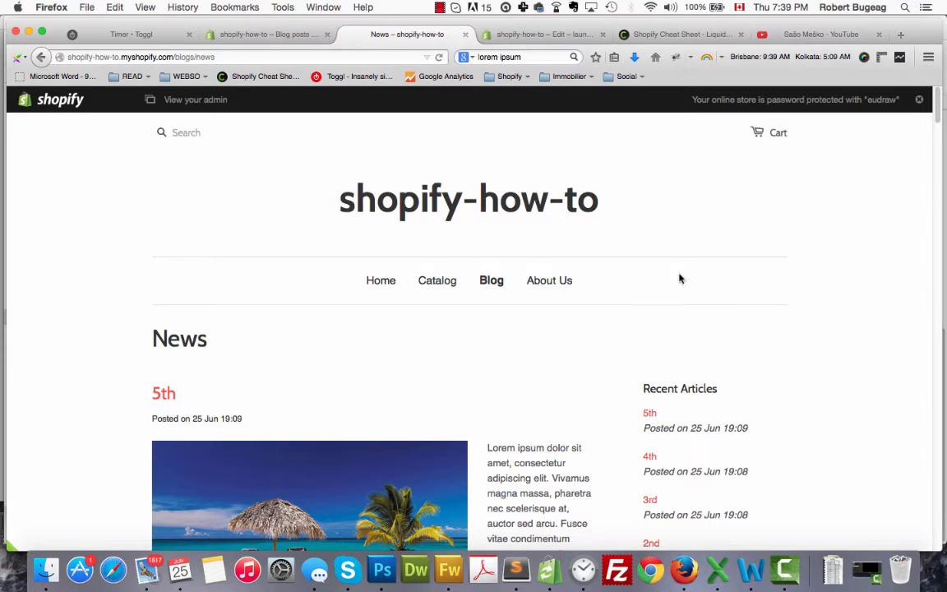
pyautogui.moveTo(542, 57)
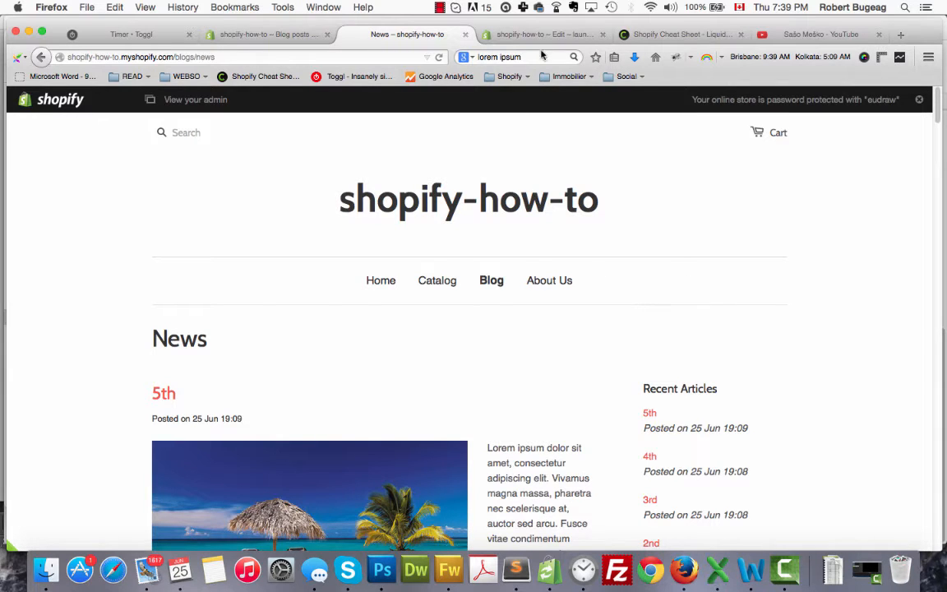
# Leave blog.liquid for the Themes page showing Launchpad-star and Brooklyn
pyautogui.click(543, 34)
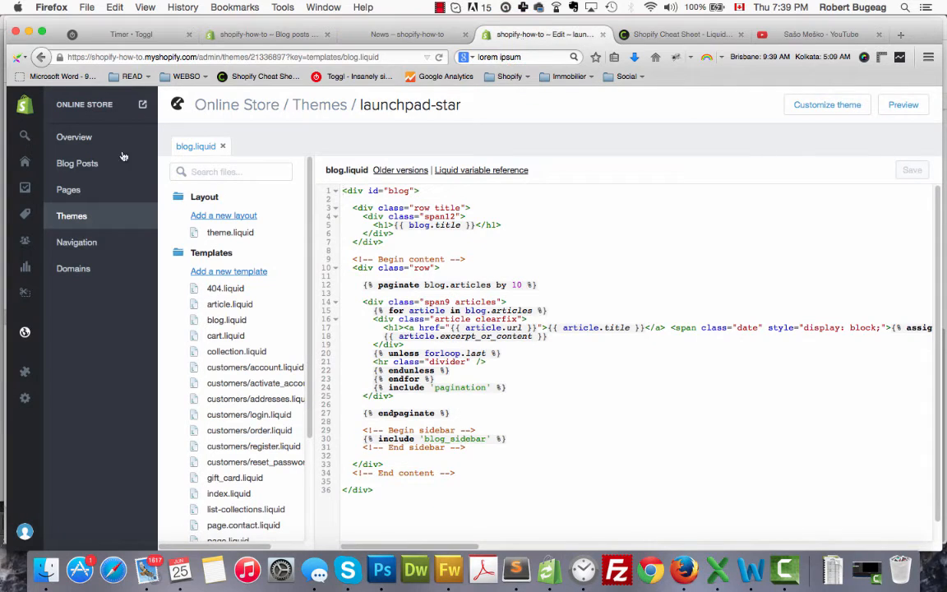
pyautogui.click(71, 215)
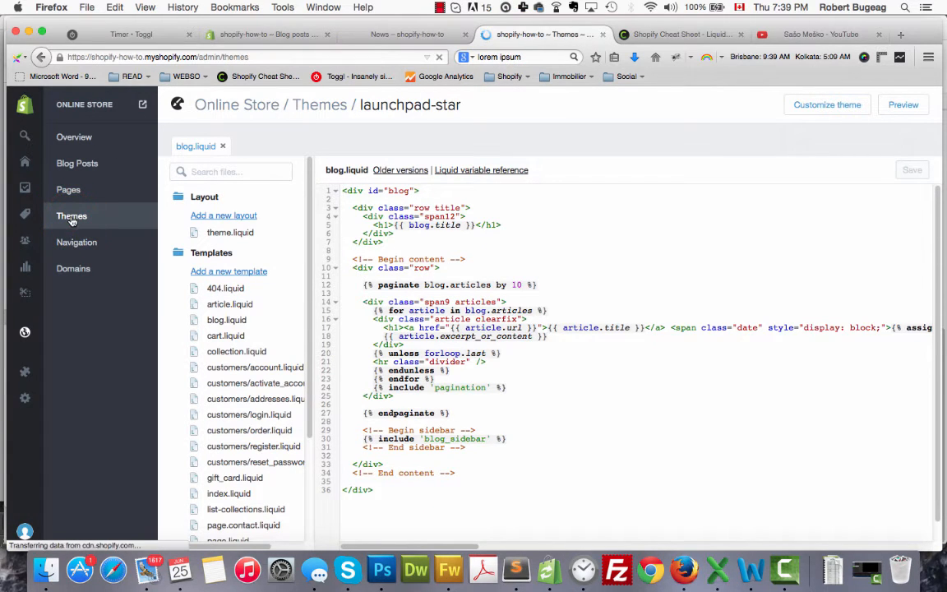
pyautogui.click(71, 215)
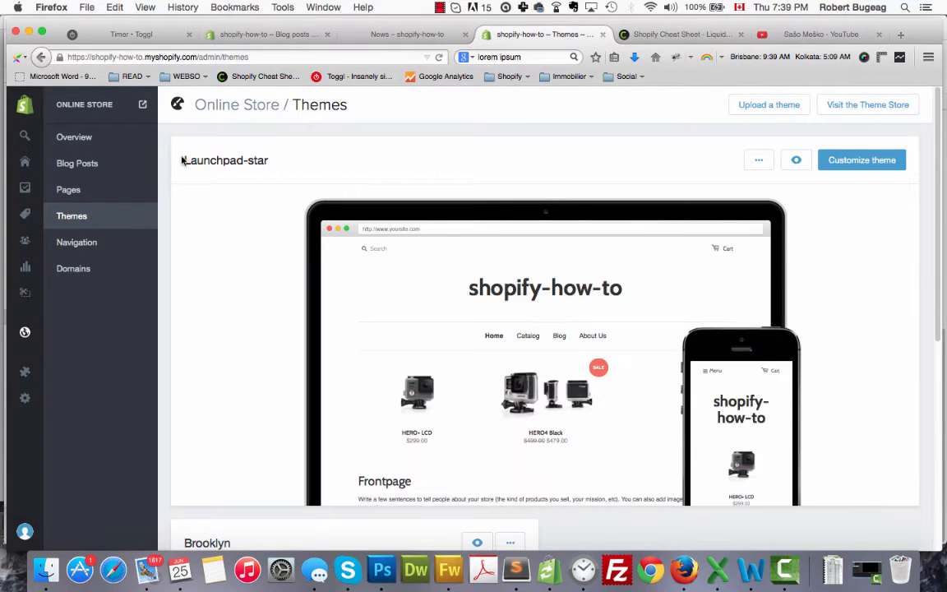
pyautogui.moveTo(326, 168)
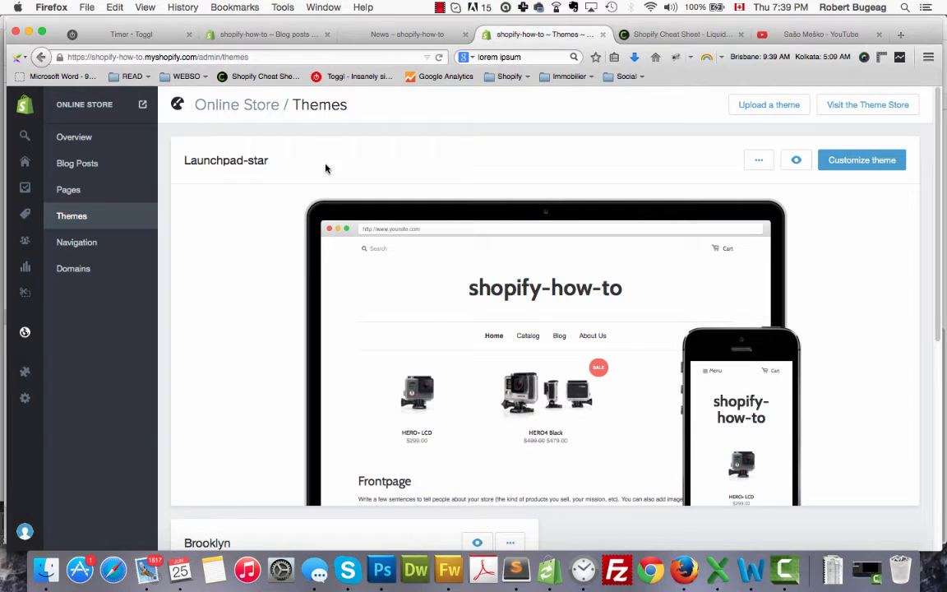
pyautogui.click(383, 34)
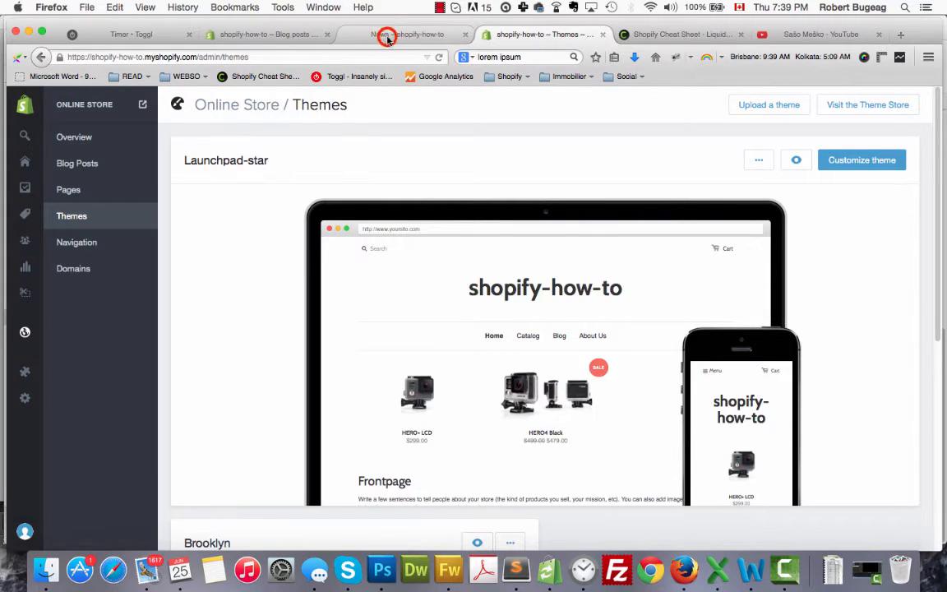
# Scroll through the full-text News blog posts, then return to '5th' at the top
pyautogui.click(388, 35)
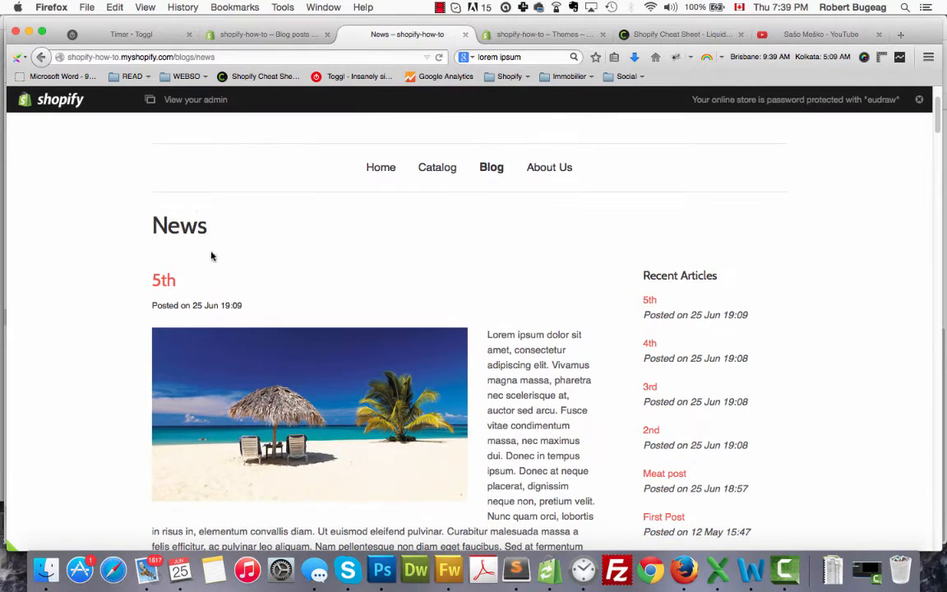
pyautogui.scroll(-3)
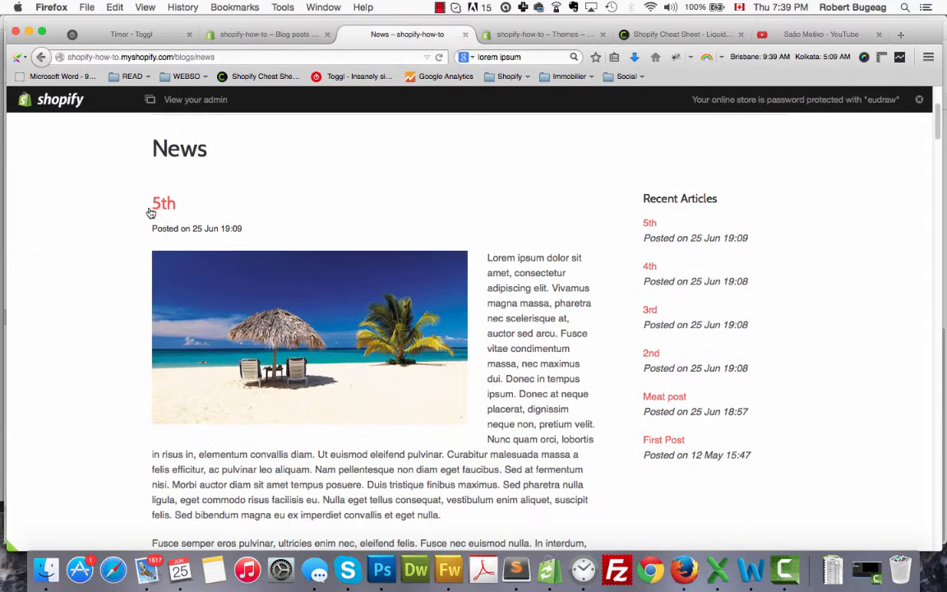
pyautogui.moveTo(164, 208)
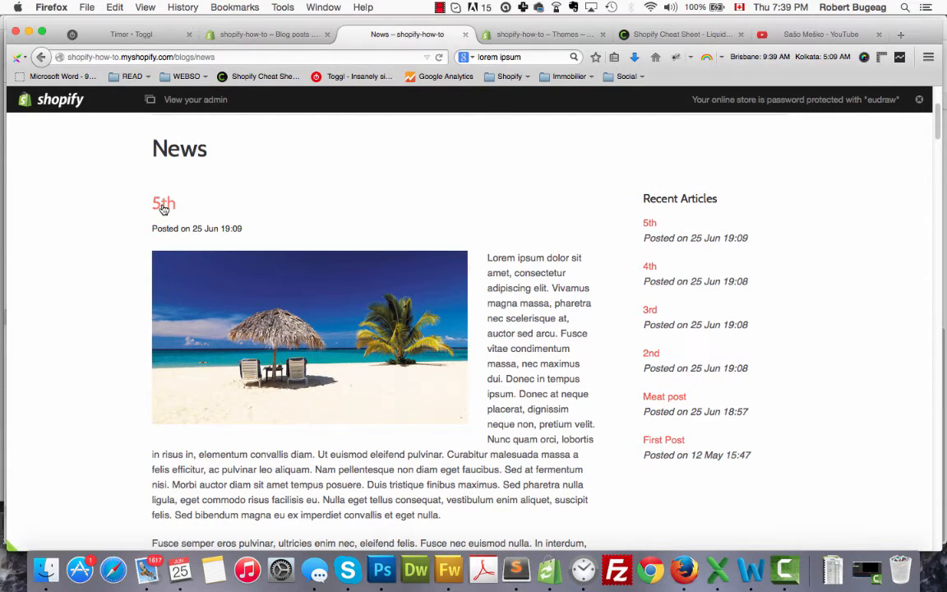
pyautogui.moveTo(240, 260)
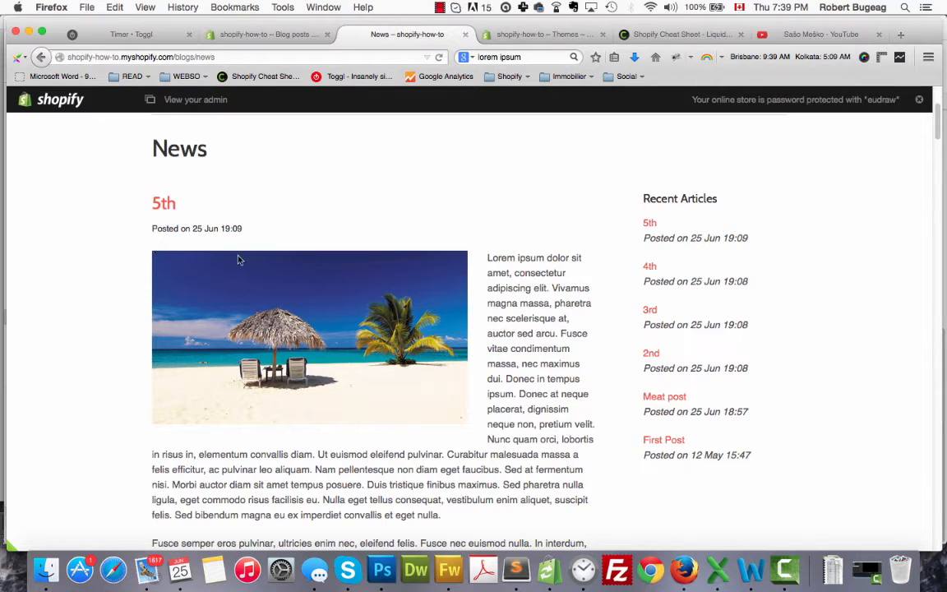
pyautogui.scroll(-3)
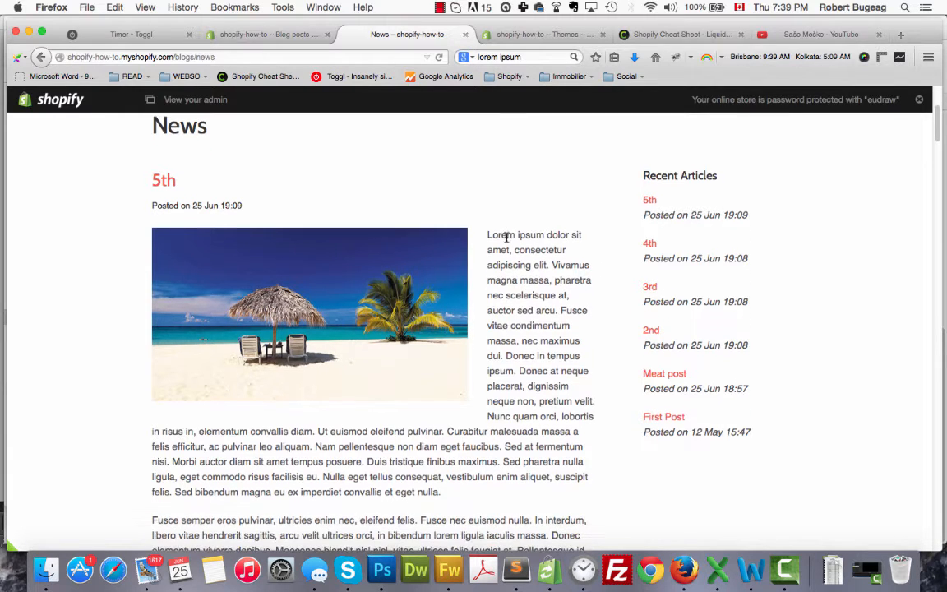
pyautogui.moveTo(544, 341)
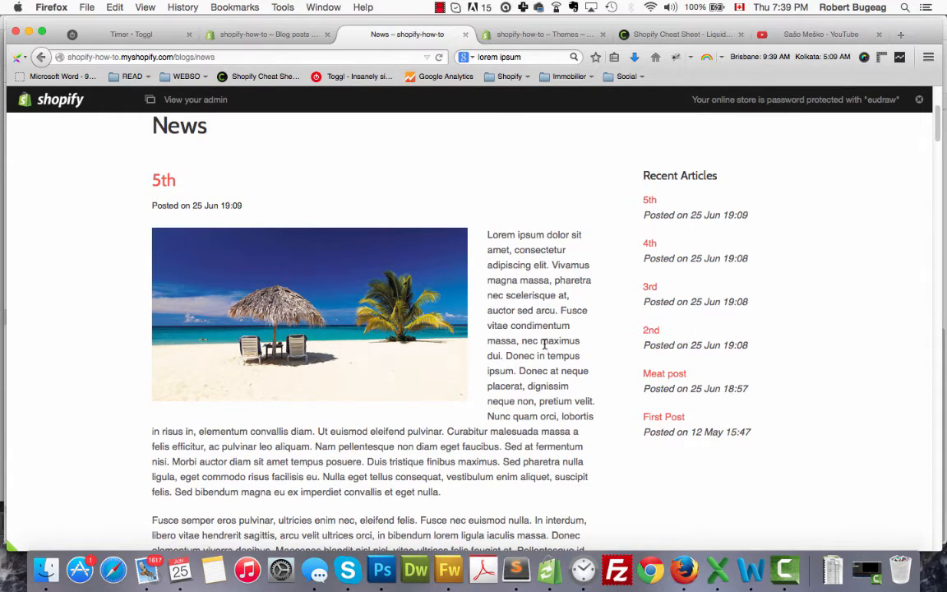
pyautogui.scroll(-3)
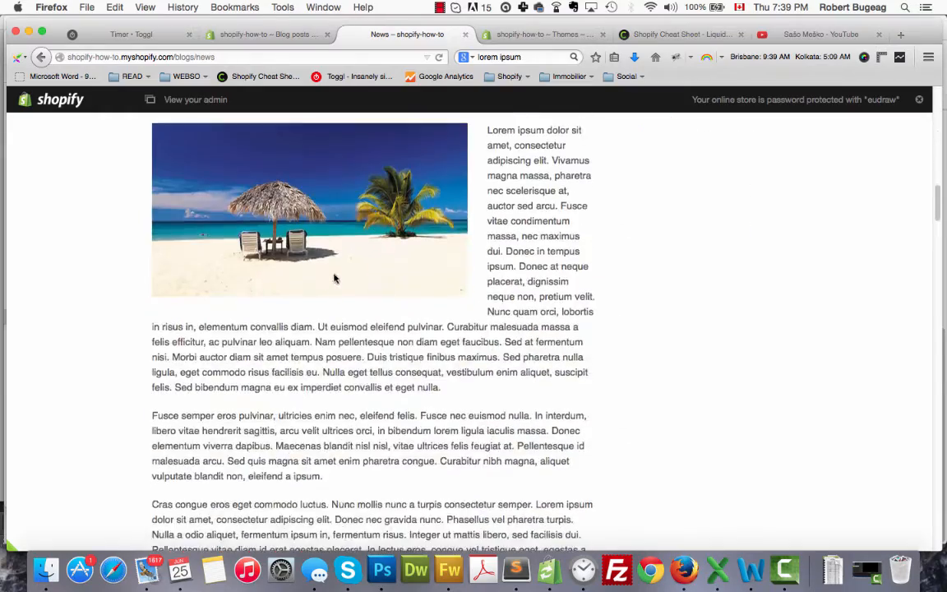
pyautogui.scroll(-3)
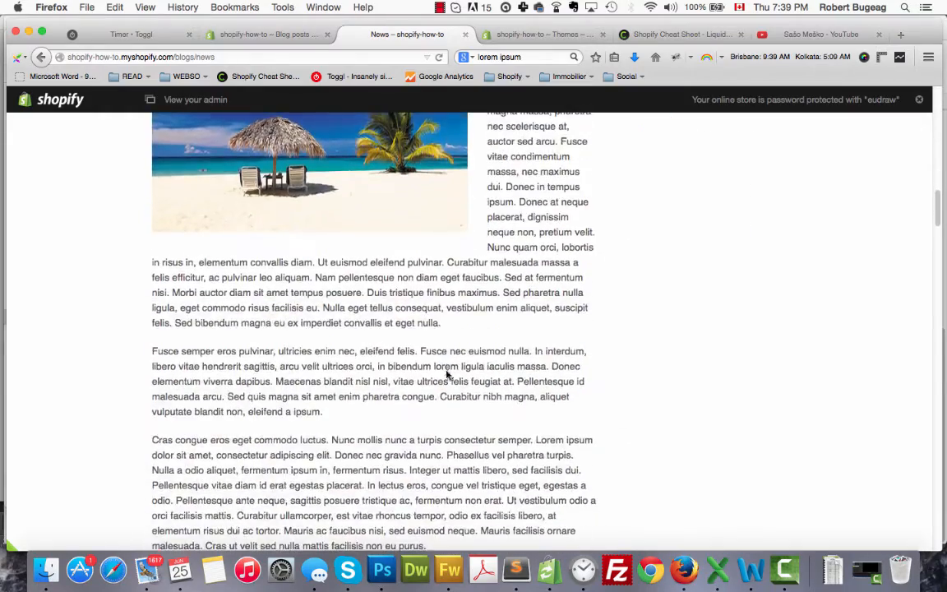
pyautogui.scroll(-3)
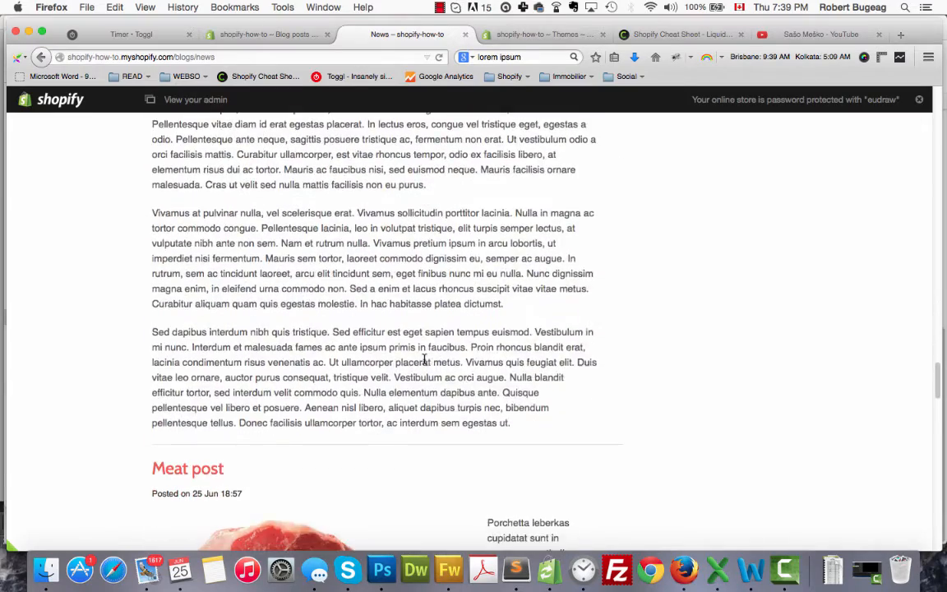
pyautogui.scroll(-3)
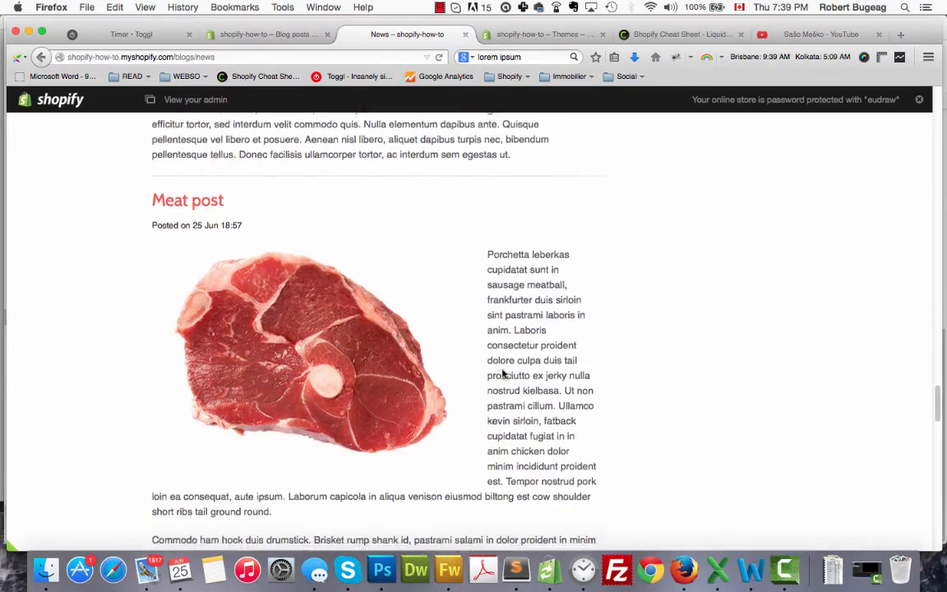
pyautogui.scroll(-3)
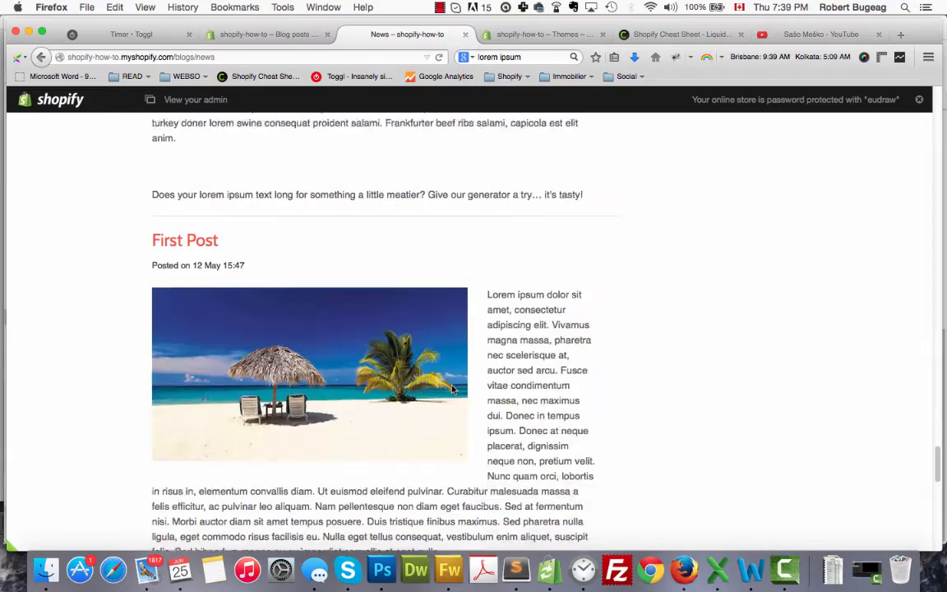
pyautogui.scroll(-3)
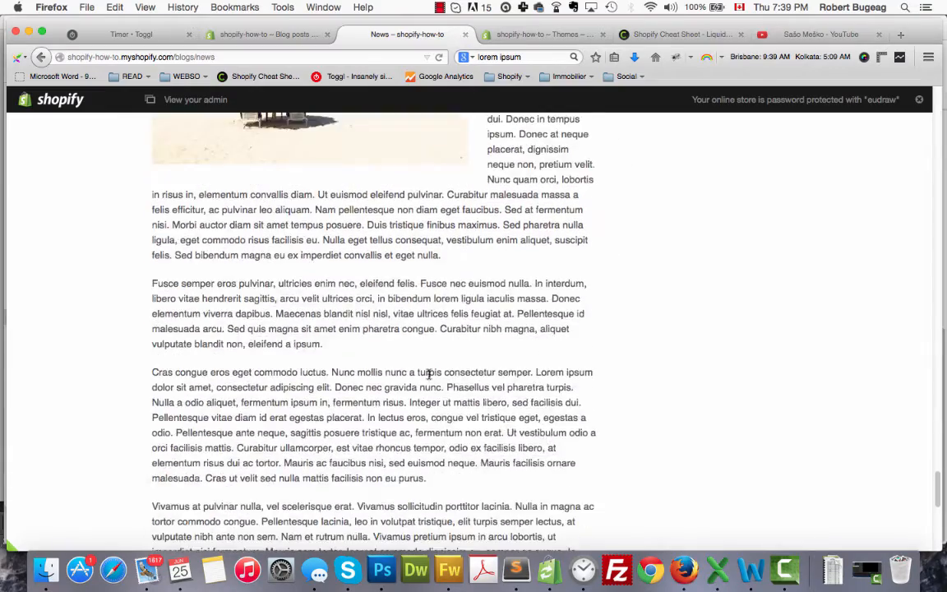
pyautogui.scroll(-3)
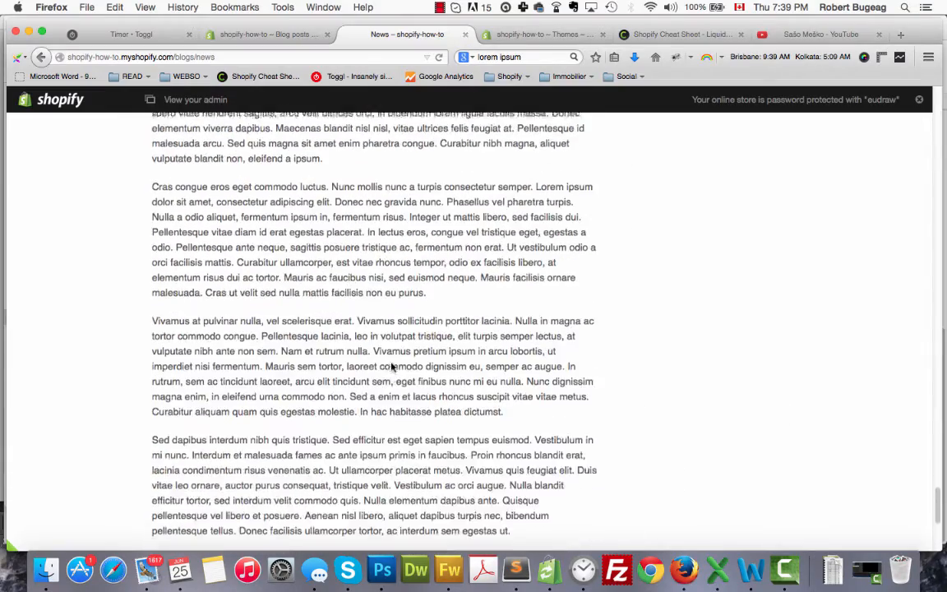
pyautogui.scroll(-3)
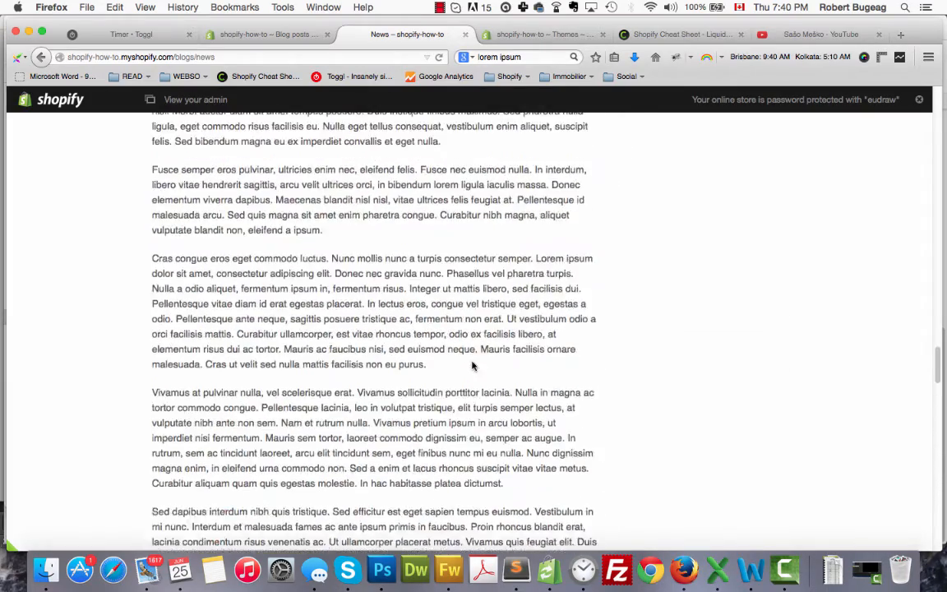
pyautogui.scroll(-3)
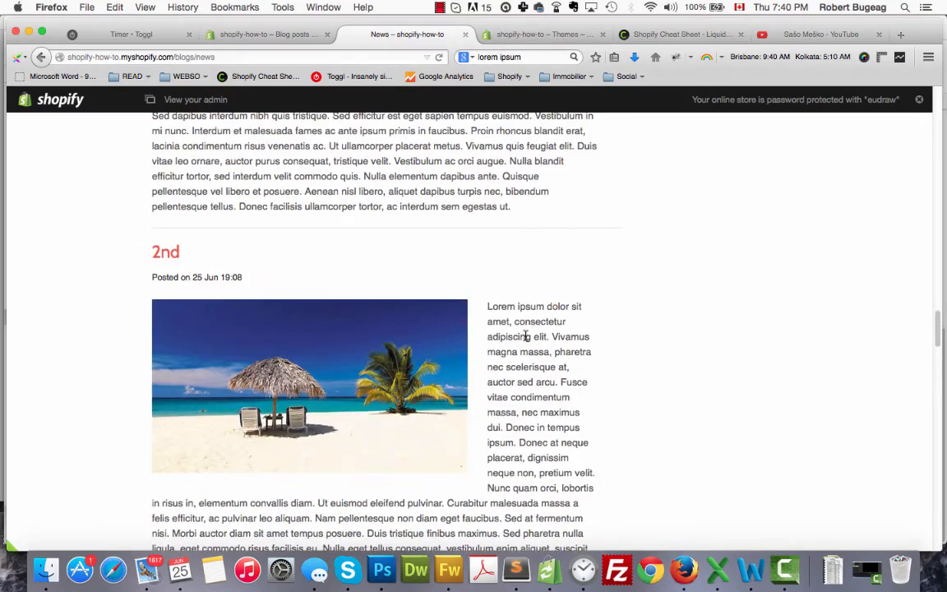
pyautogui.scroll(-3)
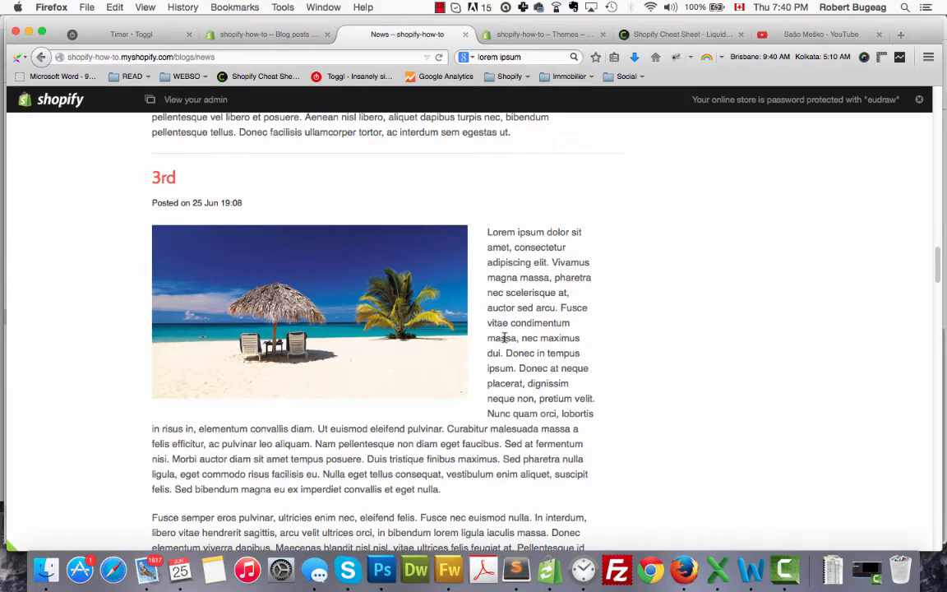
pyautogui.scroll(3)
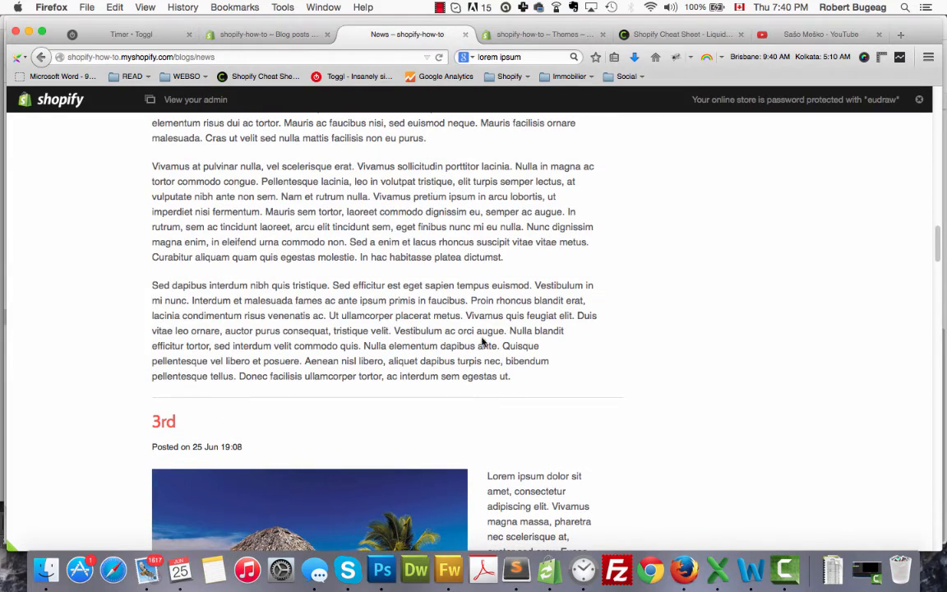
pyautogui.scroll(-3)
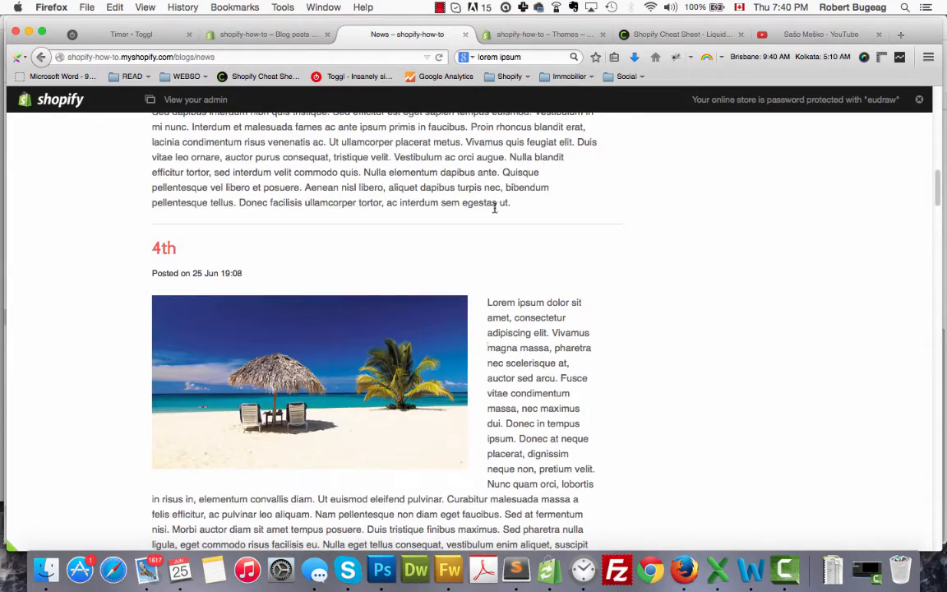
pyautogui.moveTo(511, 203)
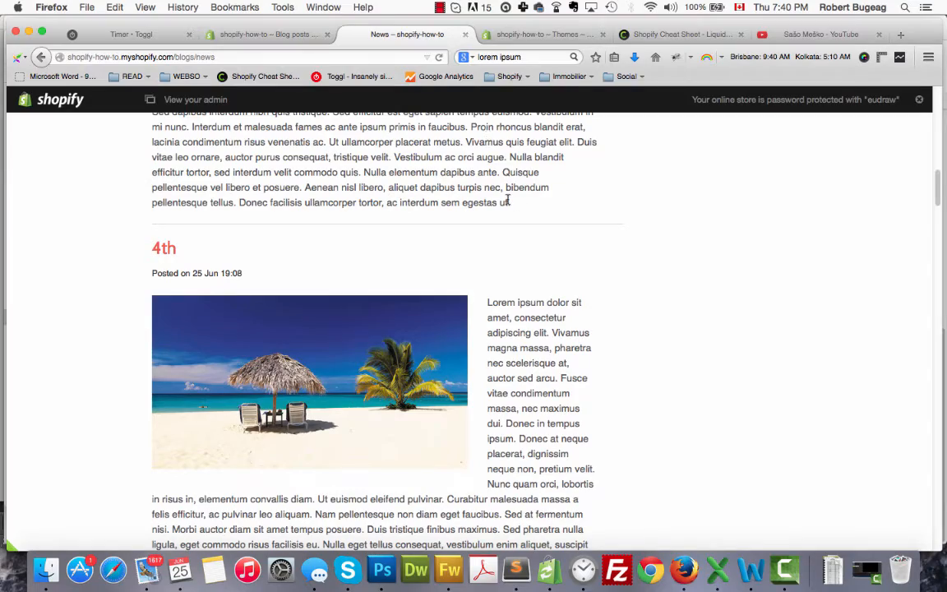
pyautogui.click(436, 8)
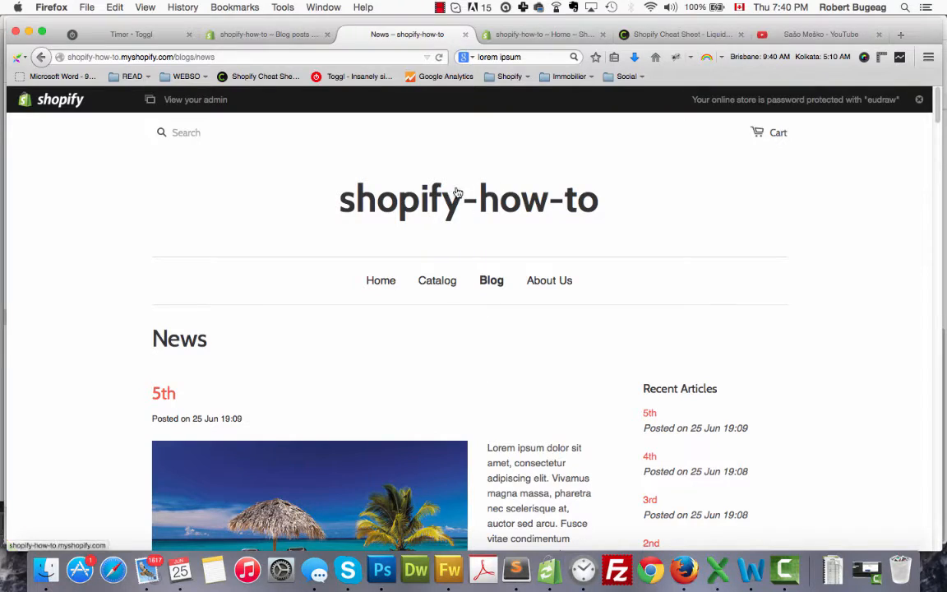
pyautogui.moveTo(375, 128)
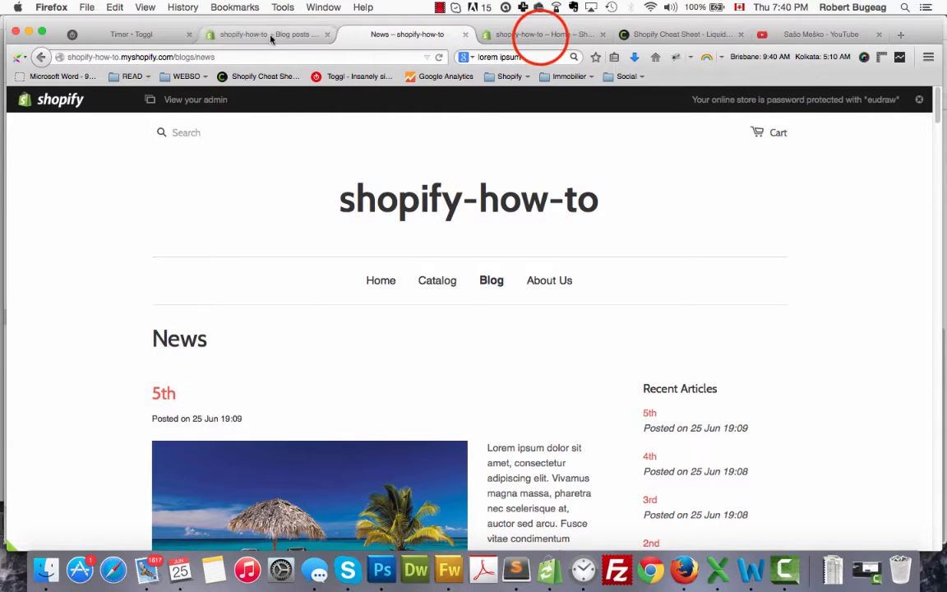
# Return to the admin's Online Store Themes page with Launchpad-star active
pyautogui.click(551, 35)
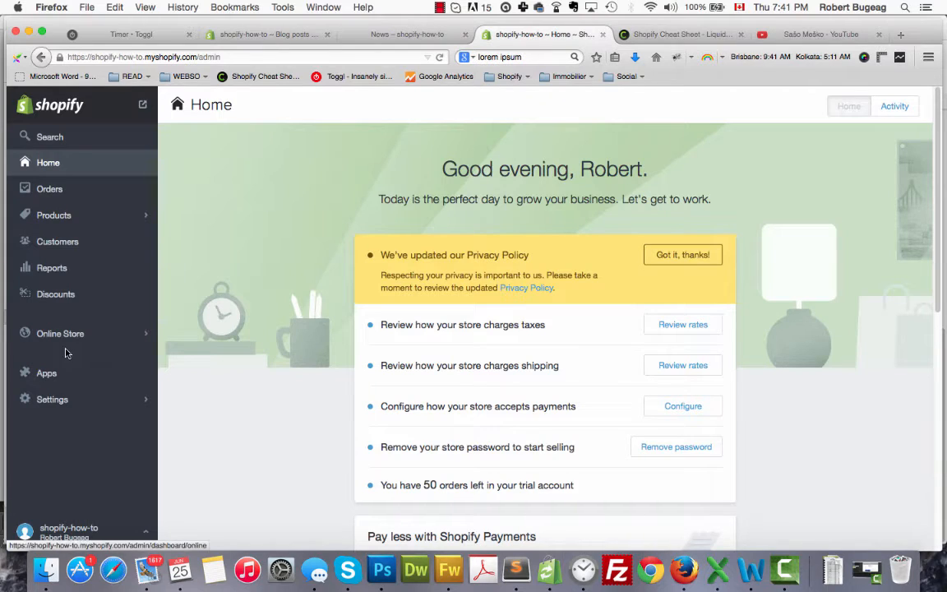
pyautogui.click(60, 333)
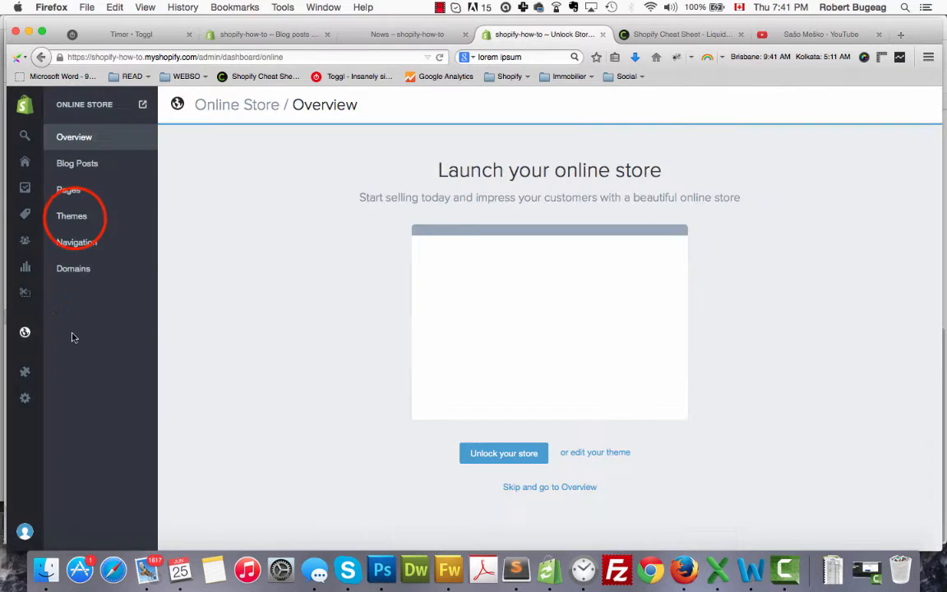
pyautogui.click(71, 215)
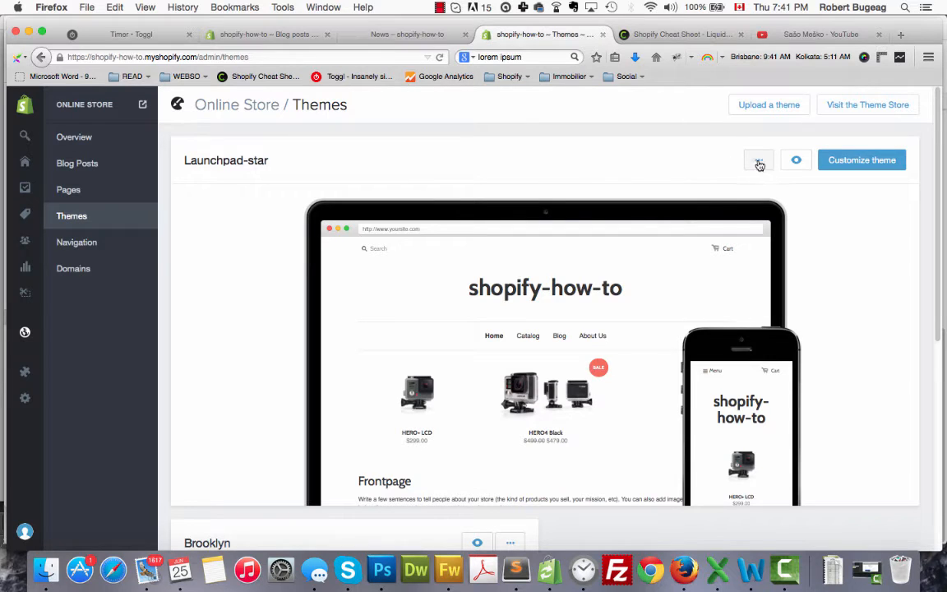
# Open Launchpad-star's code via Edit HTML/CSS and scroll to the template files
pyautogui.click(759, 159)
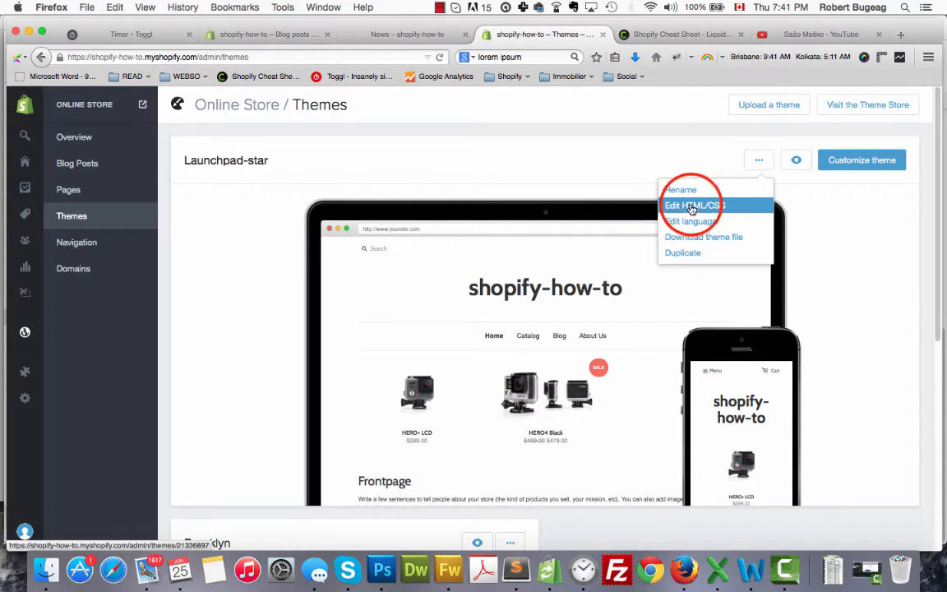
pyautogui.click(684, 205)
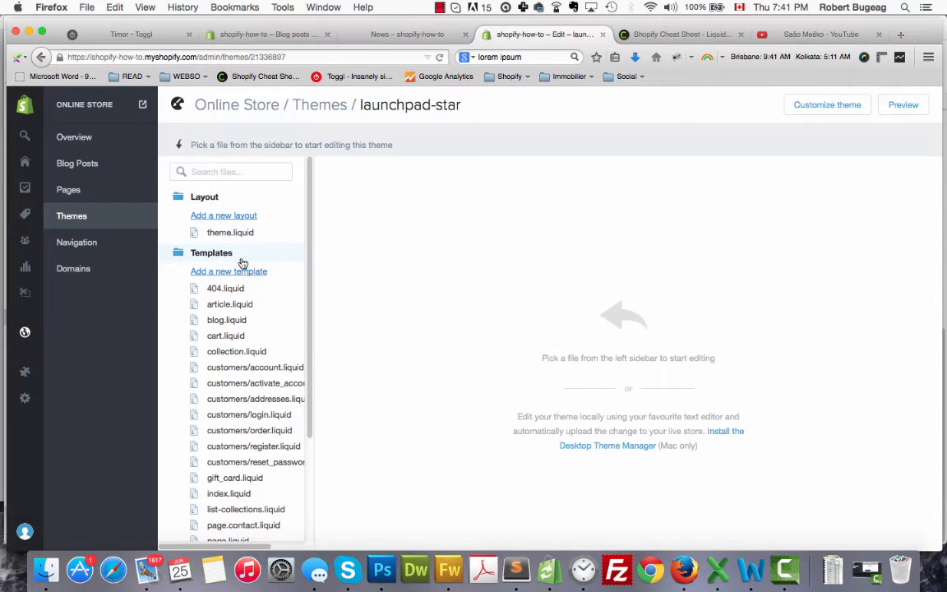
pyautogui.scroll(-3)
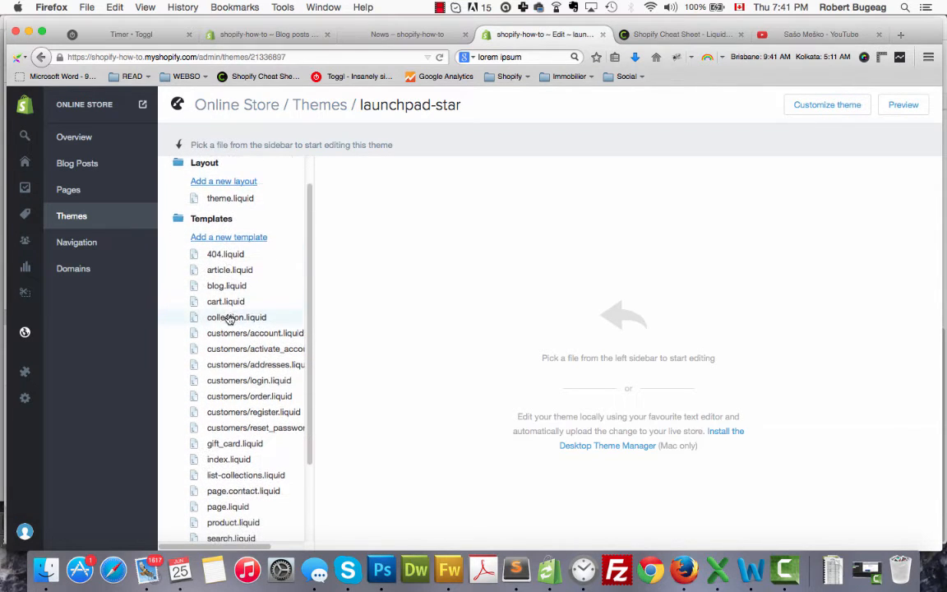
pyautogui.click(226, 286)
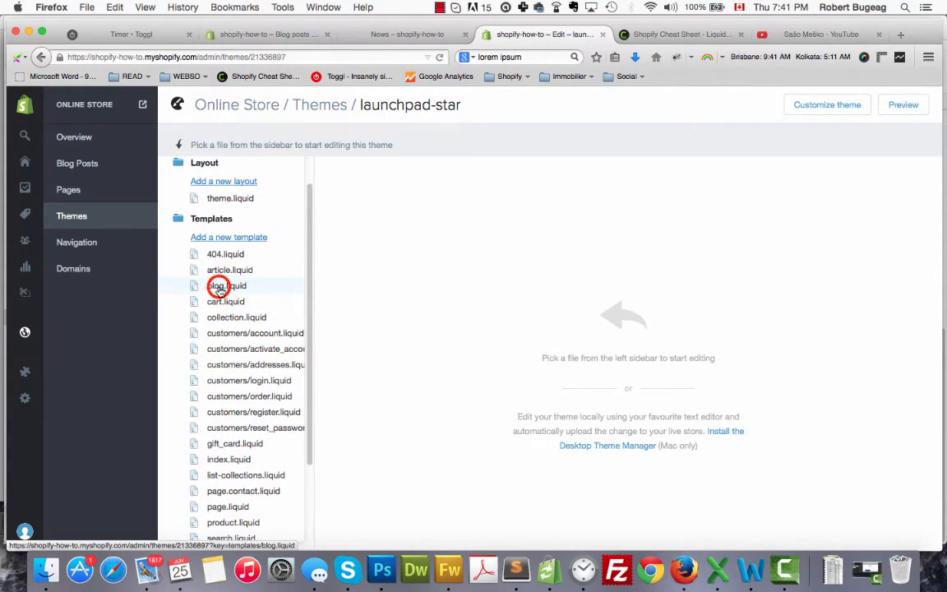
# Open blog.liquid to view the article.excerpt_or_content loop on line 18
pyautogui.click(227, 286)
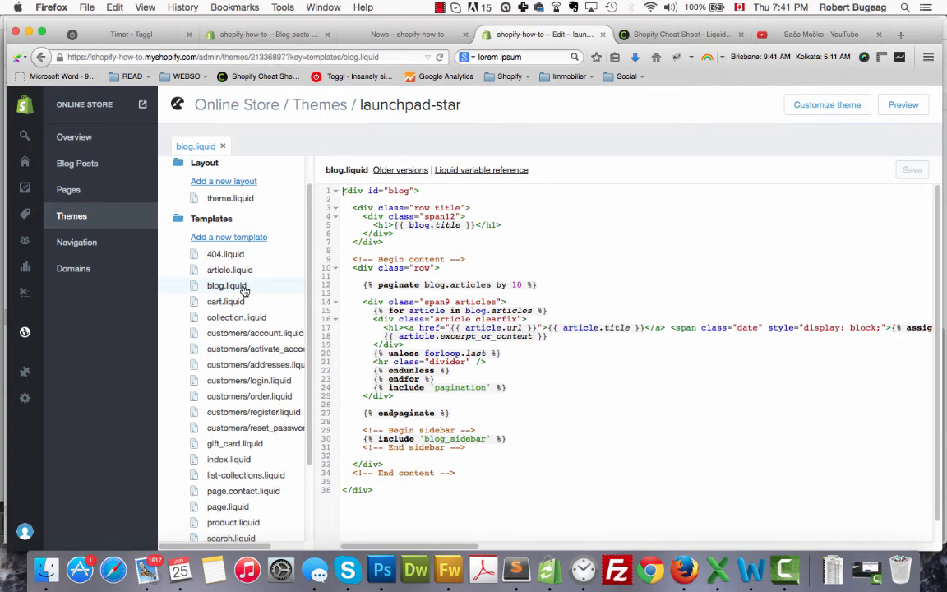
pyautogui.moveTo(476, 310)
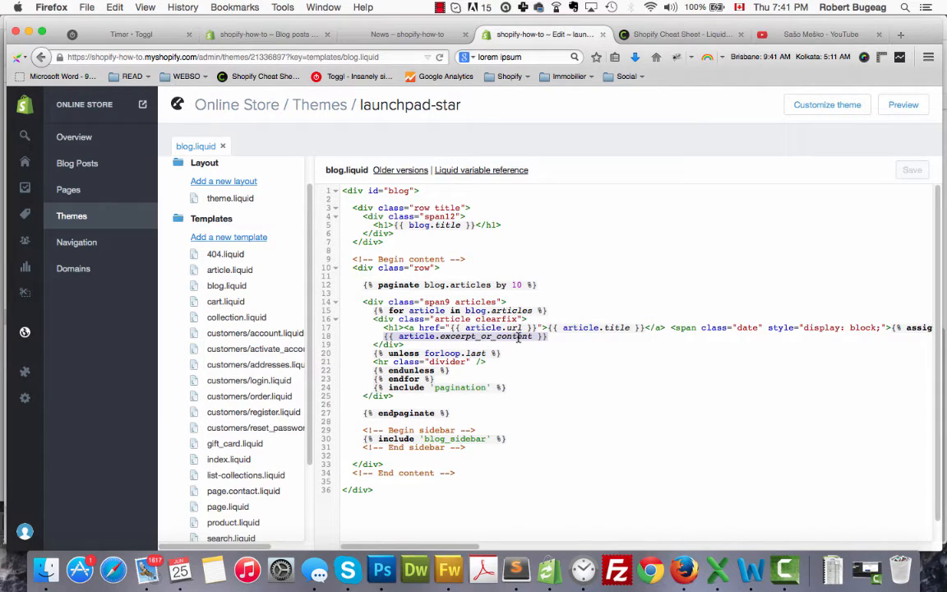
pyautogui.moveTo(318, 104)
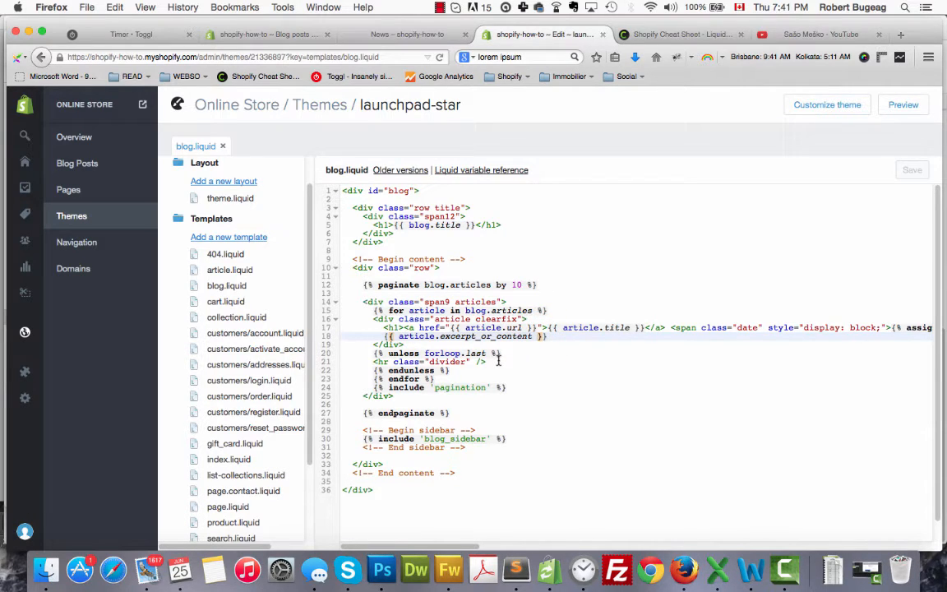
pyautogui.moveTo(570, 348)
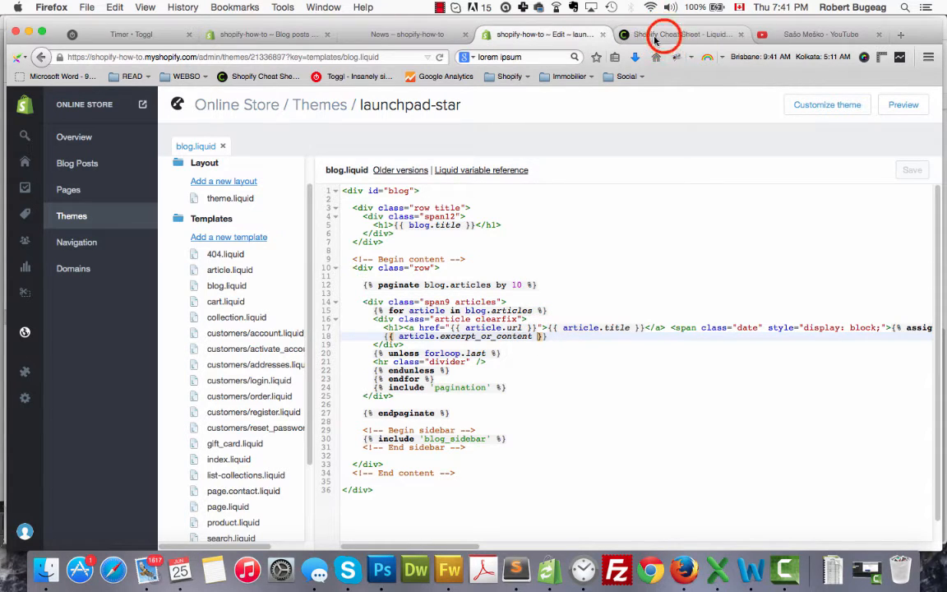
# Expand the cheat sheet's truncatewords(input, words = 15) entry describing truncation to x words
pyautogui.click(682, 32)
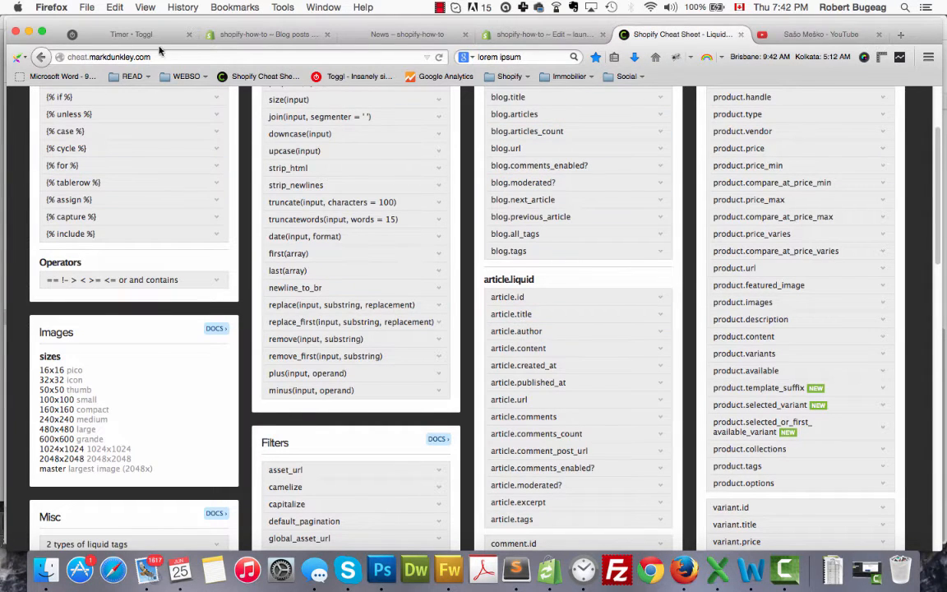
pyautogui.moveTo(660, 251)
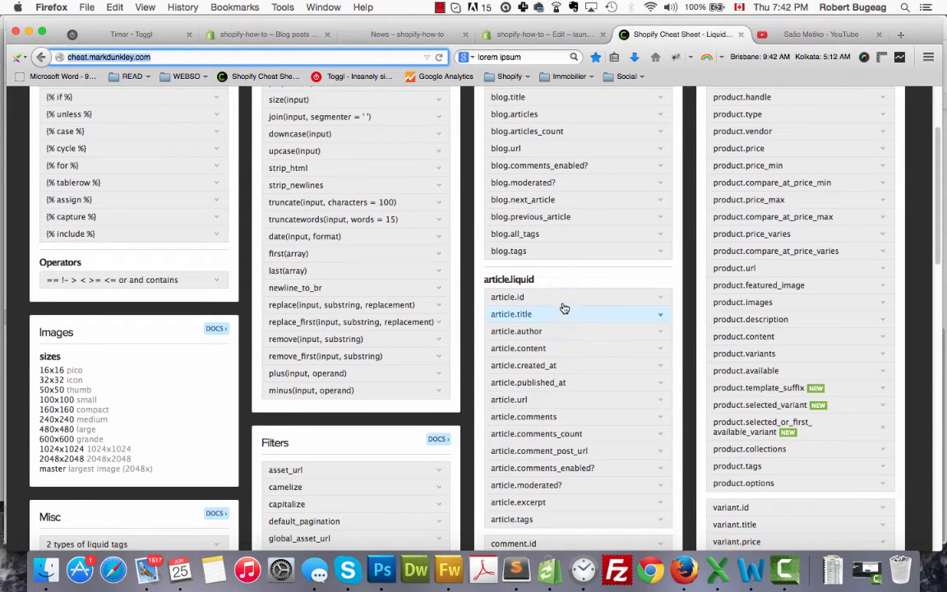
pyautogui.moveTo(597, 416)
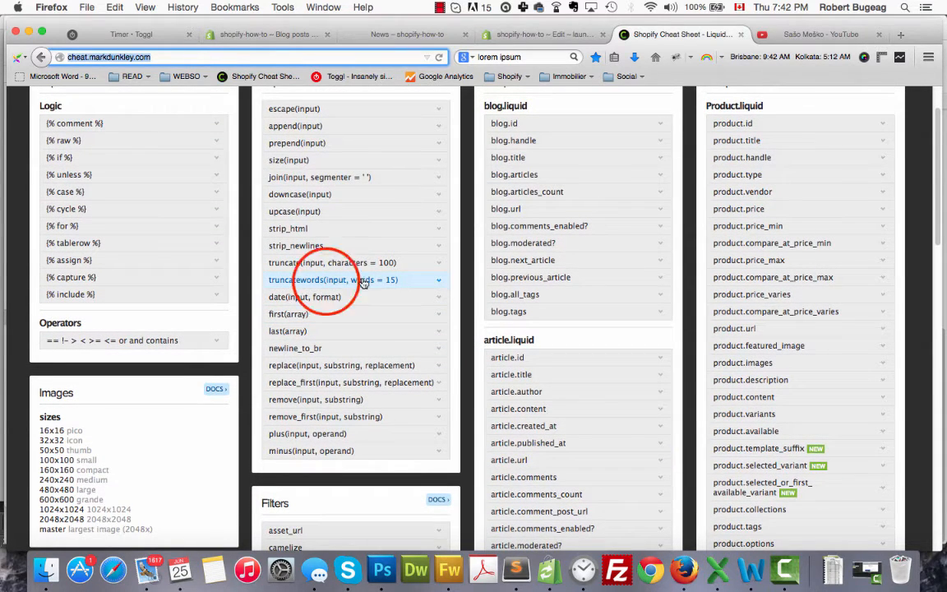
pyautogui.click(349, 279)
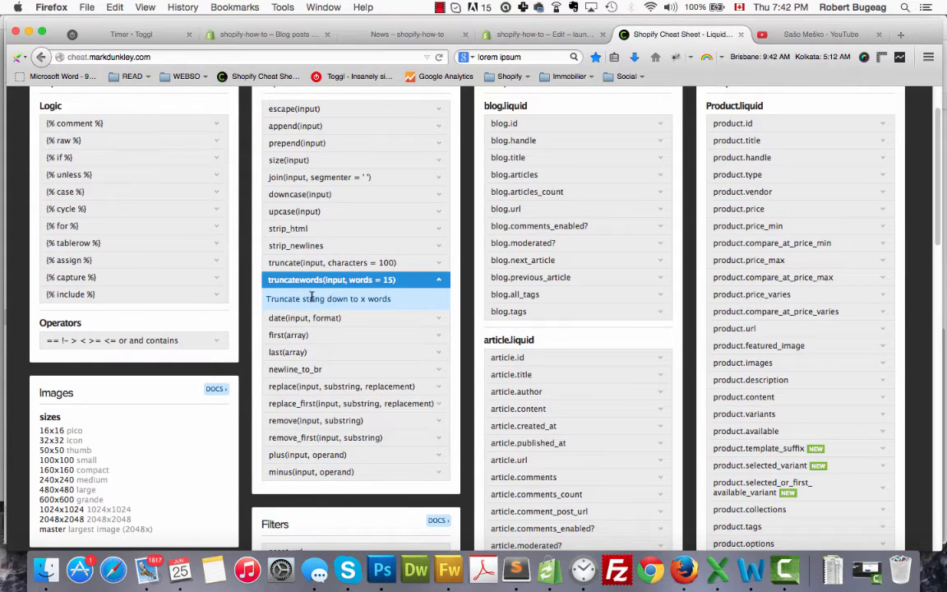
pyautogui.moveTo(271, 292)
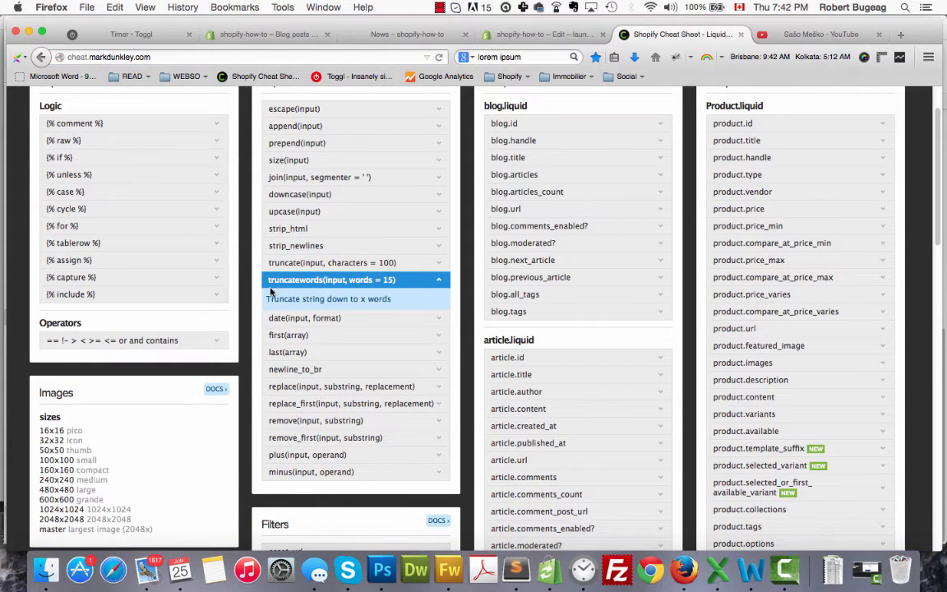
pyautogui.click(534, 34)
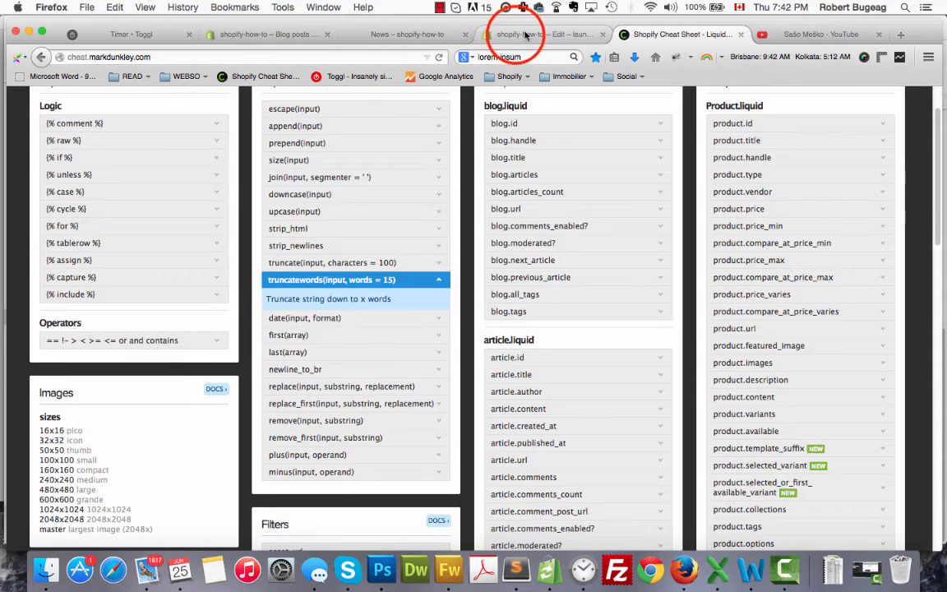
# Append '| truncatewords: 15' to article.excerpt_or_content on blog.liquid line 18
pyautogui.click(530, 34)
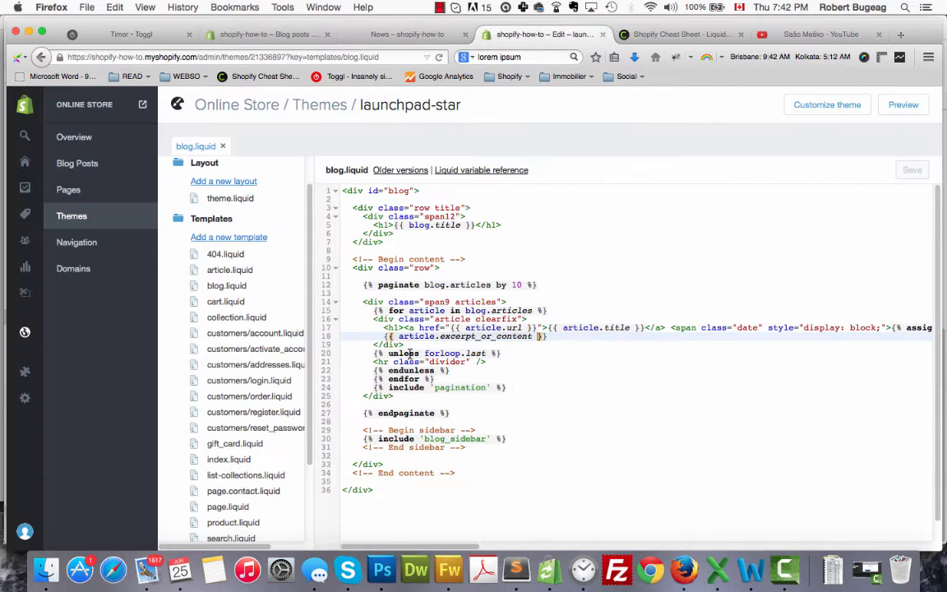
pyautogui.moveTo(569, 387)
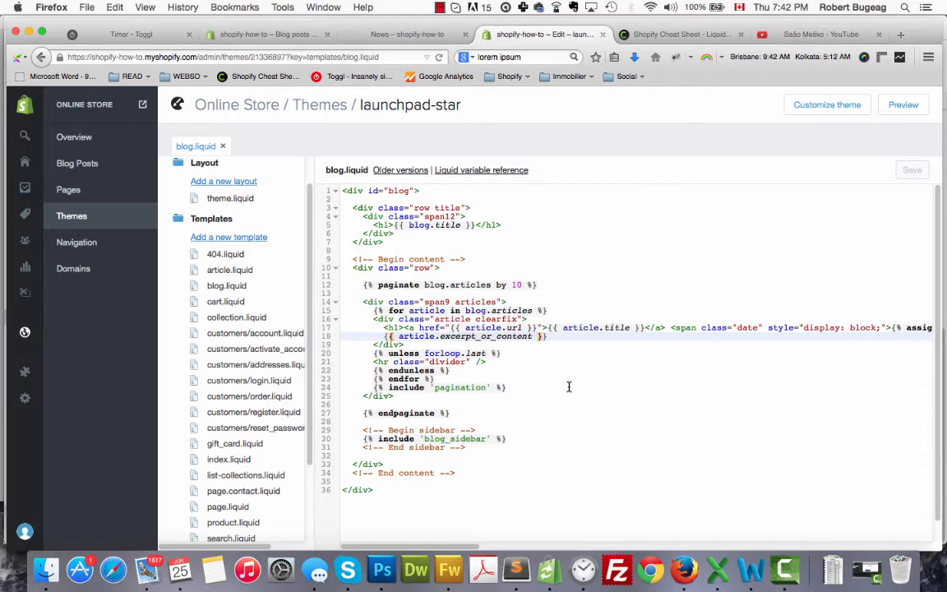
pyautogui.write('|')
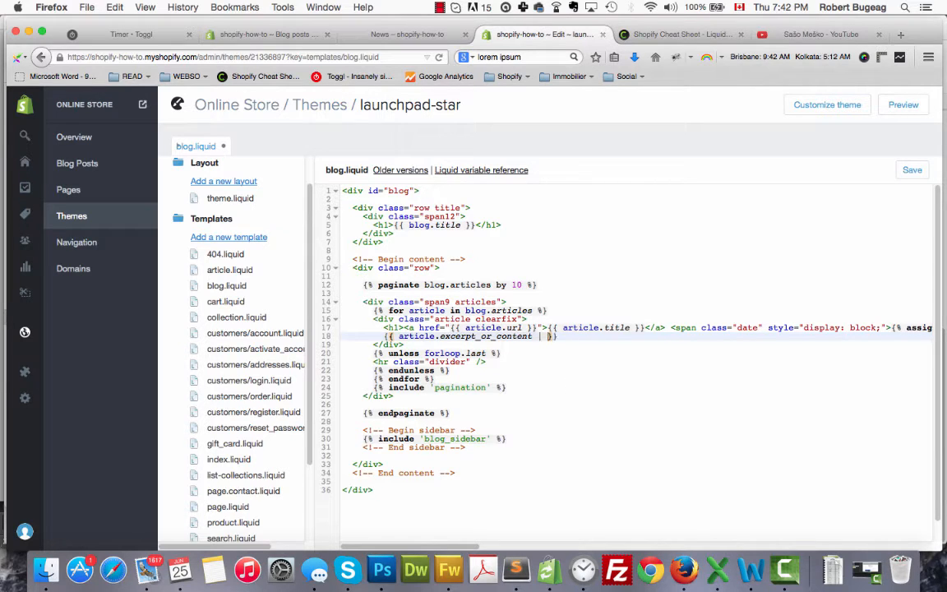
pyautogui.write('truncatewords:')
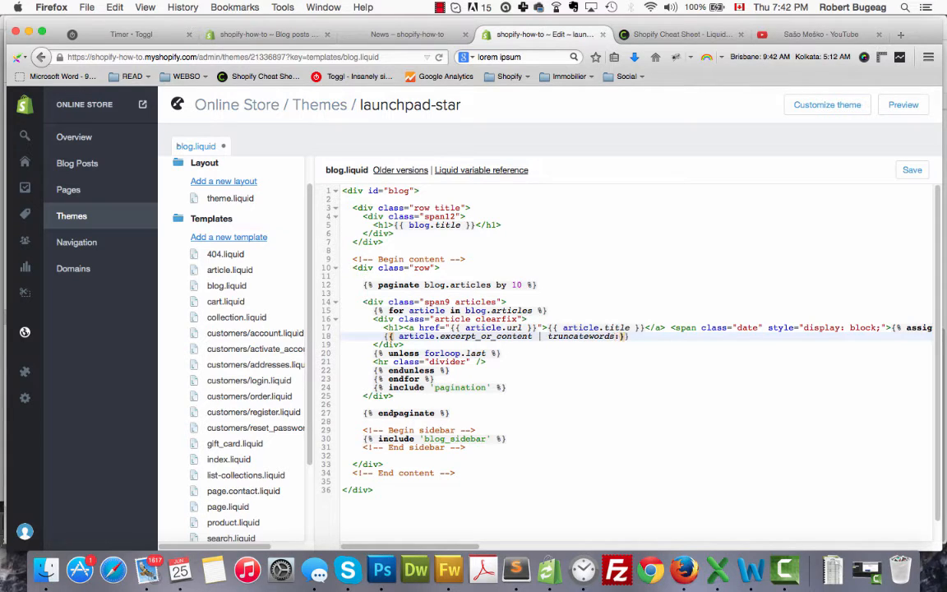
pyautogui.write('15')
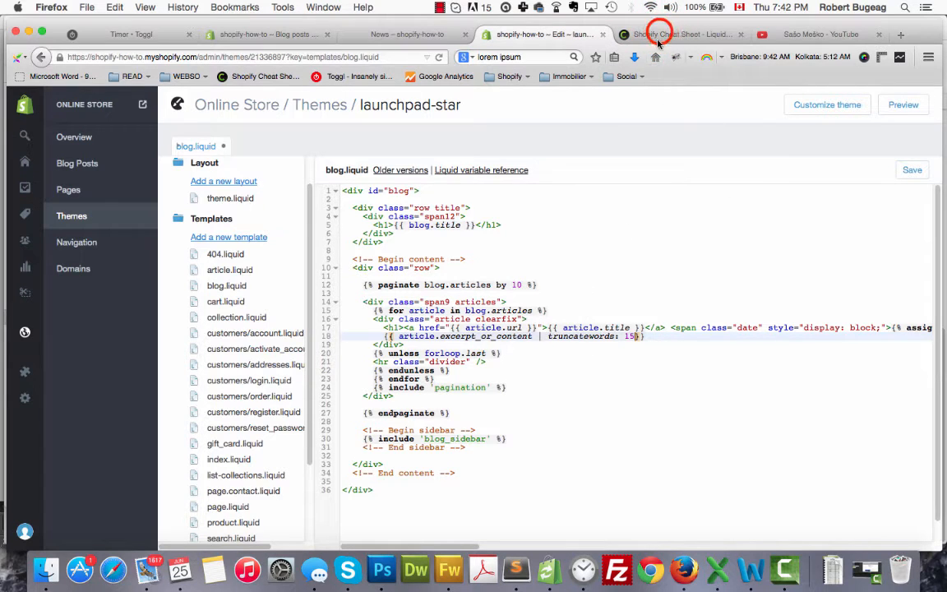
pyautogui.click(657, 34)
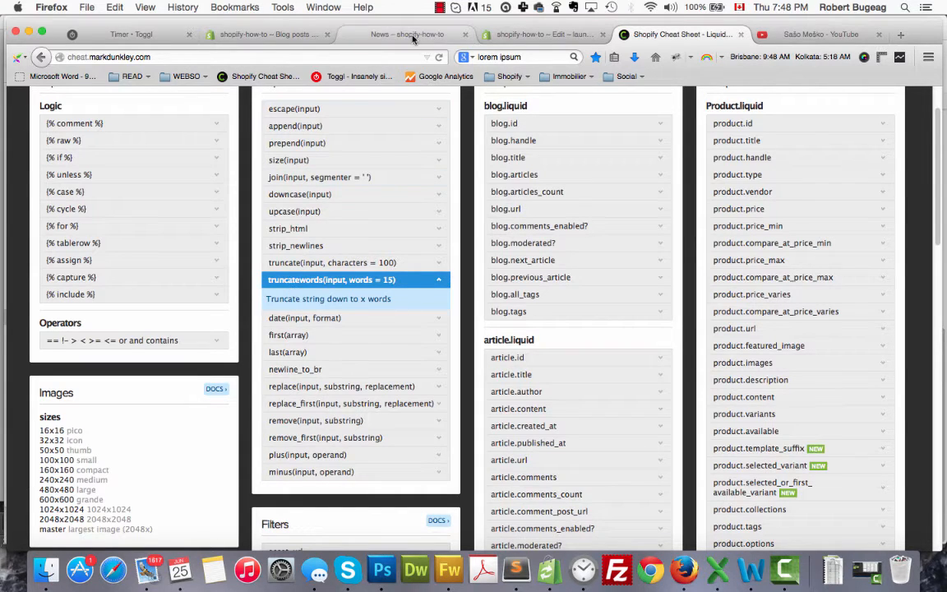
# Scroll the News blog to check posts '5th' and '4th' show short ellipsis excerpts
pyautogui.click(407, 34)
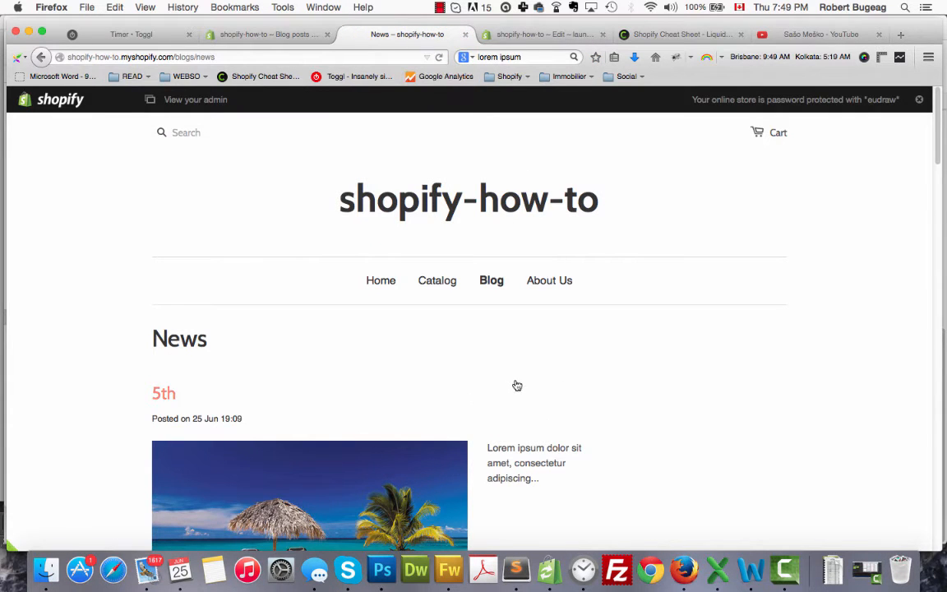
pyautogui.scroll(-3)
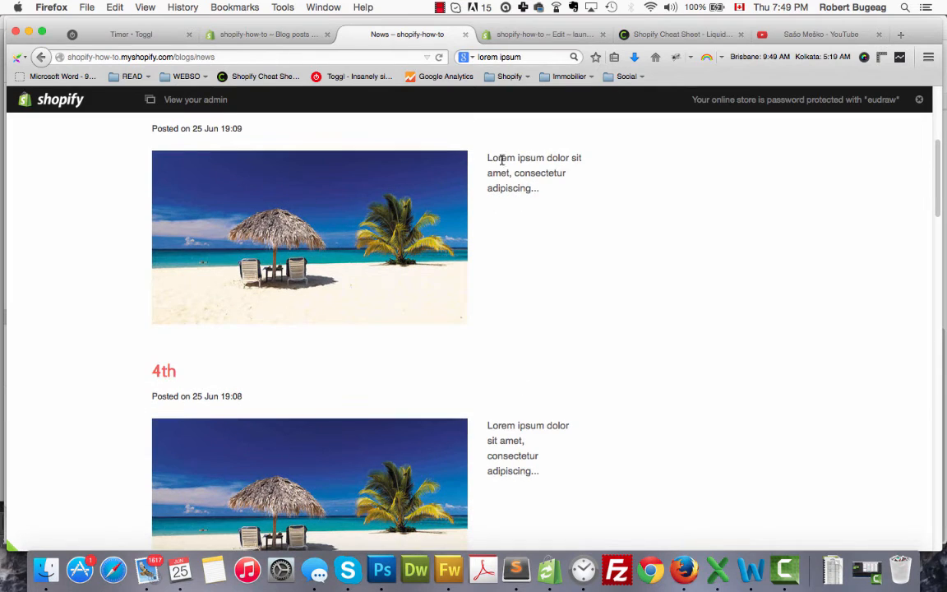
pyautogui.scroll(-3)
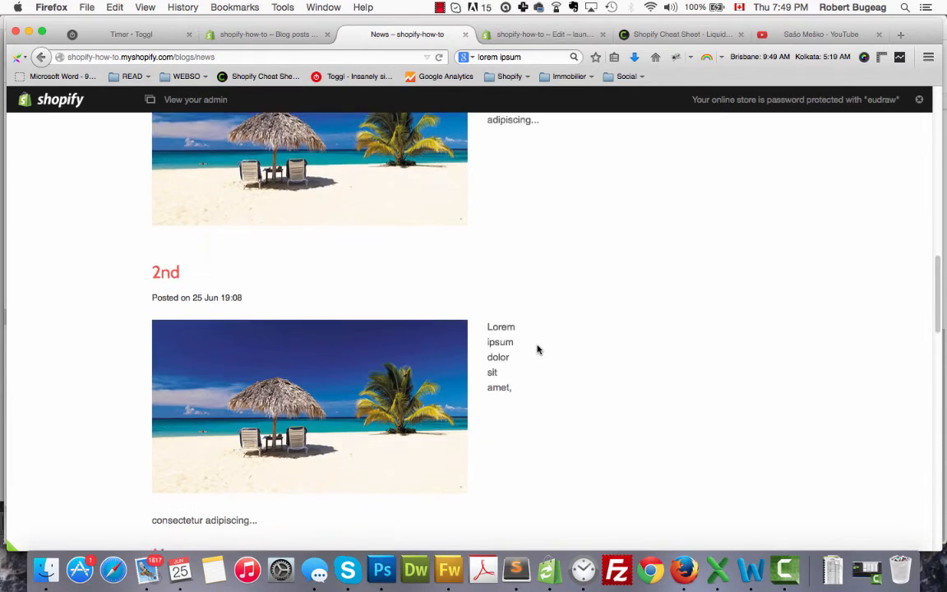
pyautogui.scroll(3)
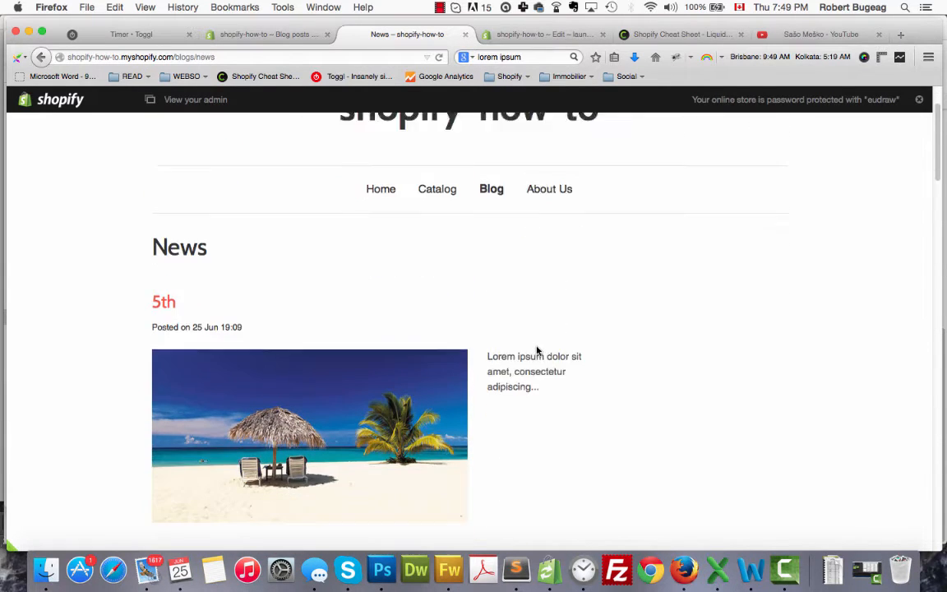
pyautogui.scroll(-3)
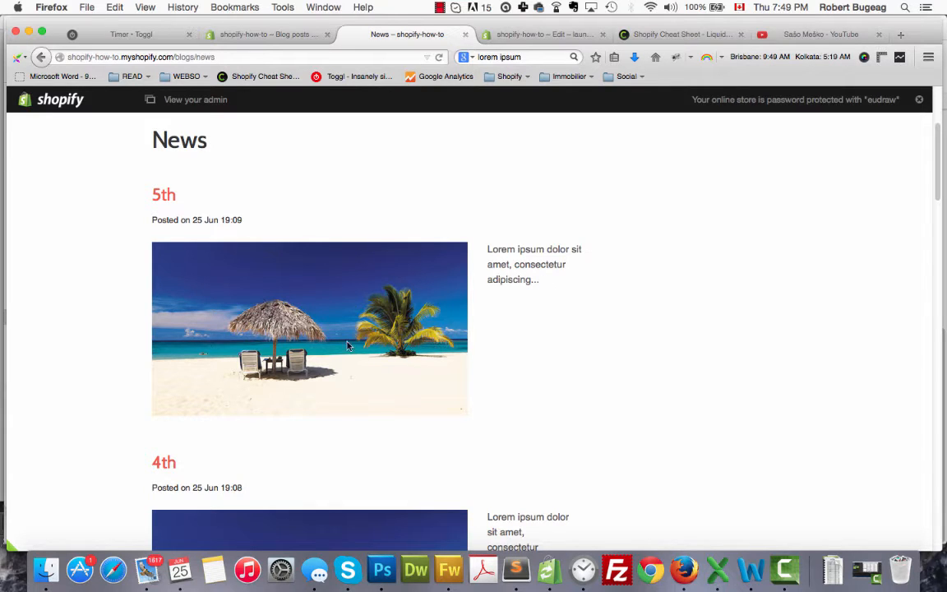
# Open the '5th' post editor and switch its content to raw HTML with the image tag
pyautogui.click(267, 35)
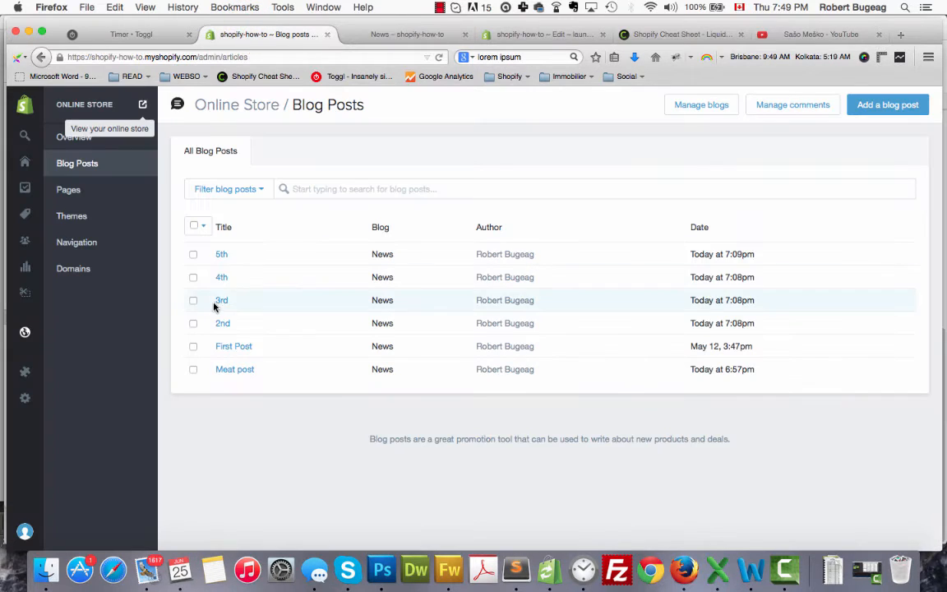
pyautogui.click(221, 254)
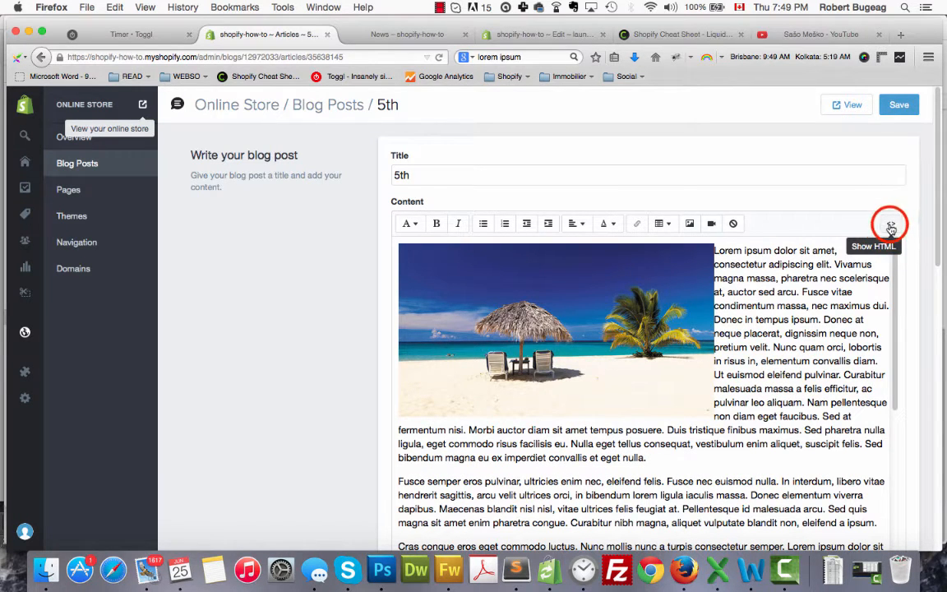
pyautogui.click(898, 223)
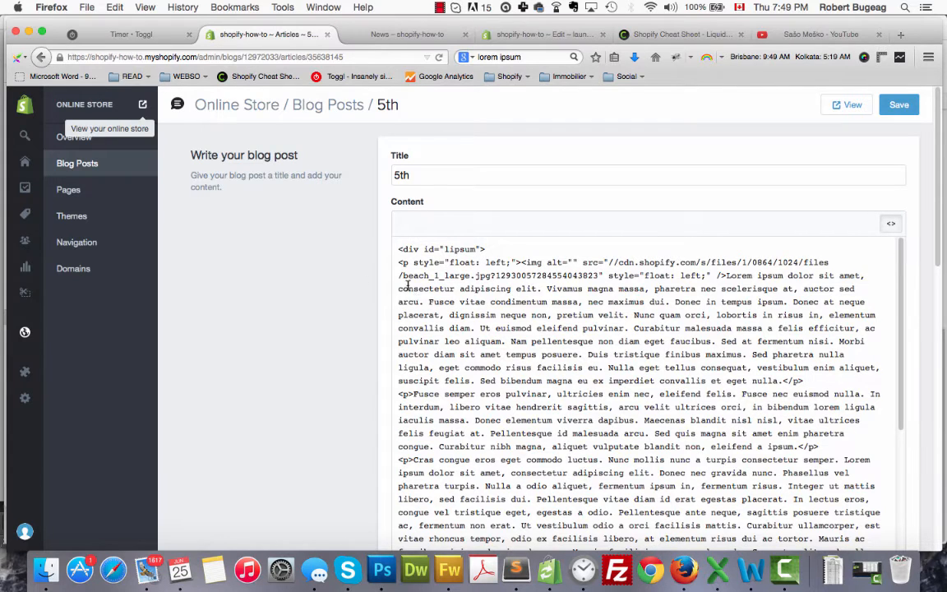
pyautogui.moveTo(479, 341)
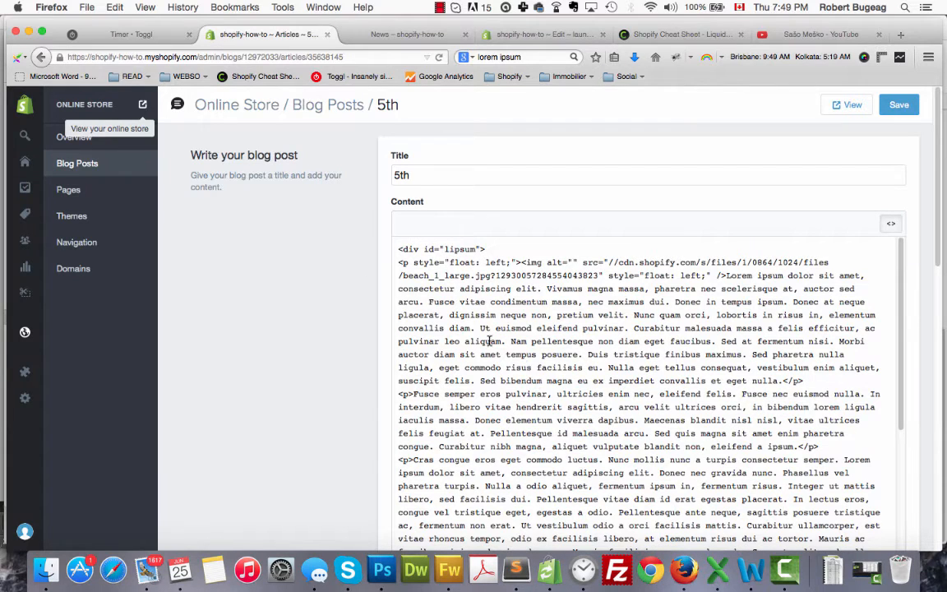
pyautogui.moveTo(688, 262)
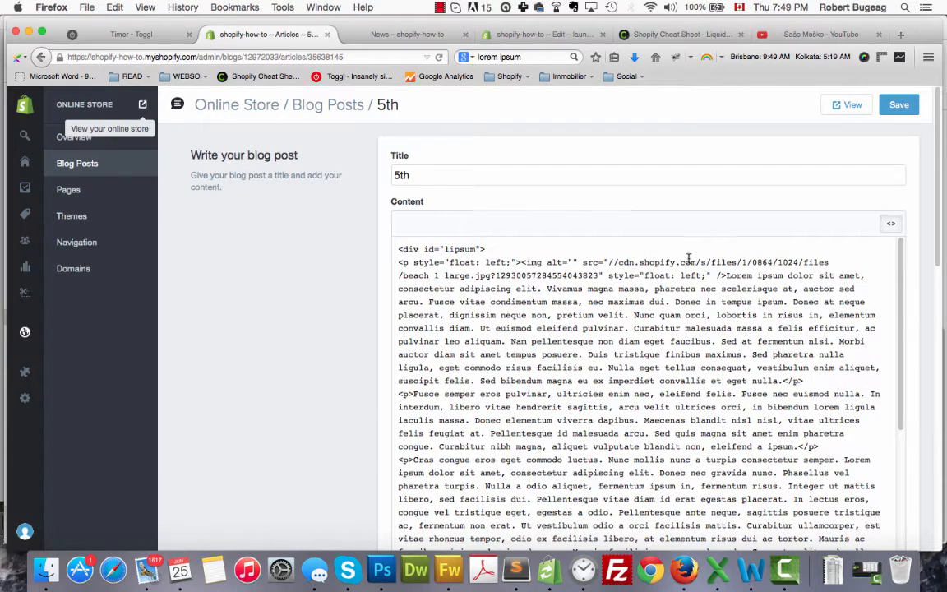
pyautogui.click(409, 248)
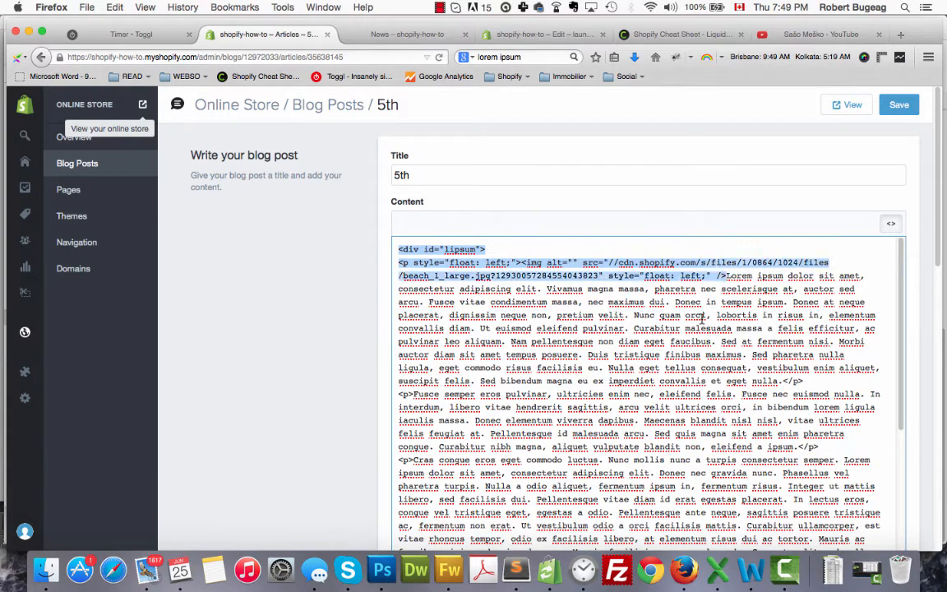
pyautogui.moveTo(567, 296)
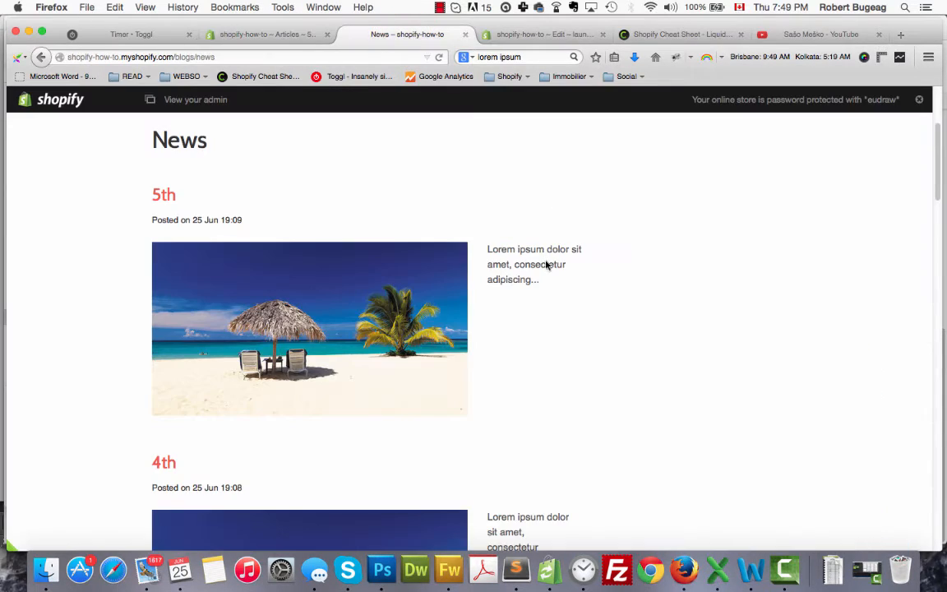
# Select the 5th post's short excerpt, then return to blog.liquid's truncatewords: 15 line
pyautogui.moveTo(487, 249); pyautogui.dragTo(540, 279)
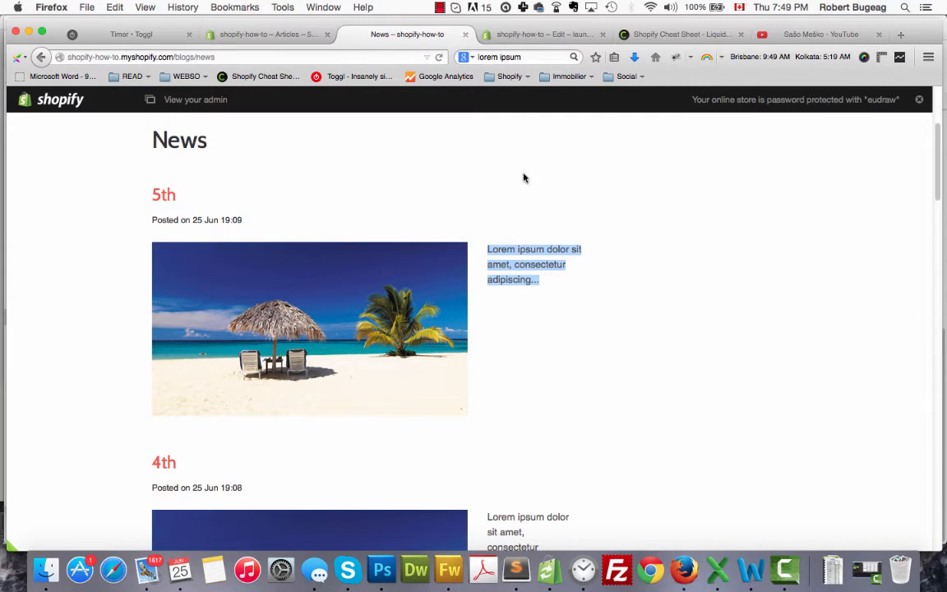
pyautogui.click(542, 34)
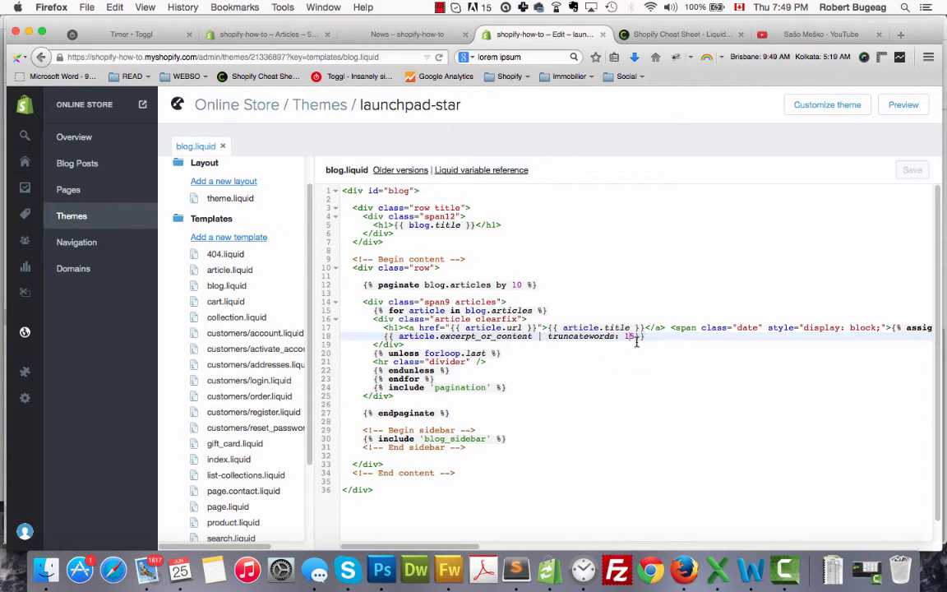
# Change the excerpt truncation from 15 to 35 words and save blog.liquid
pyautogui.write('35')
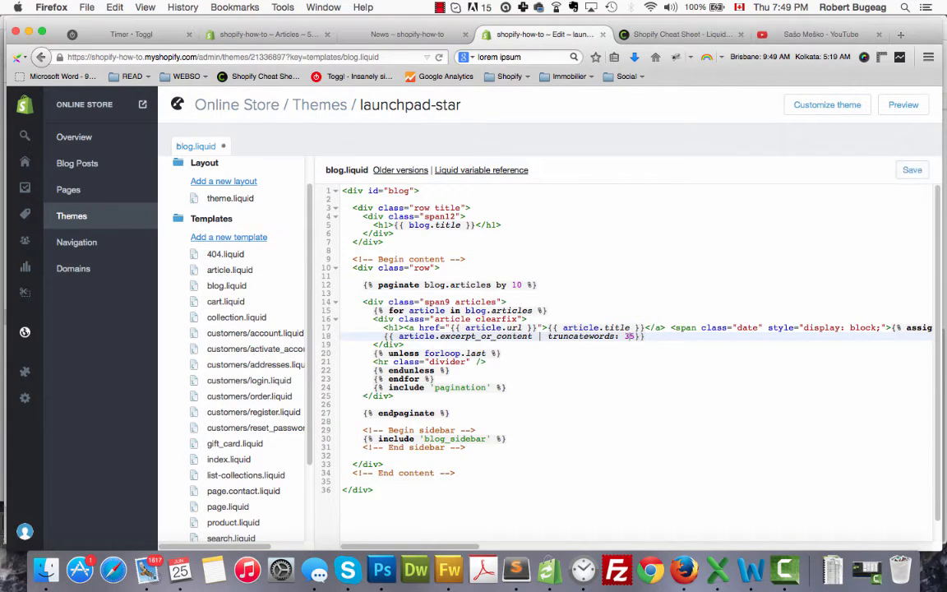
pyautogui.click(911, 169)
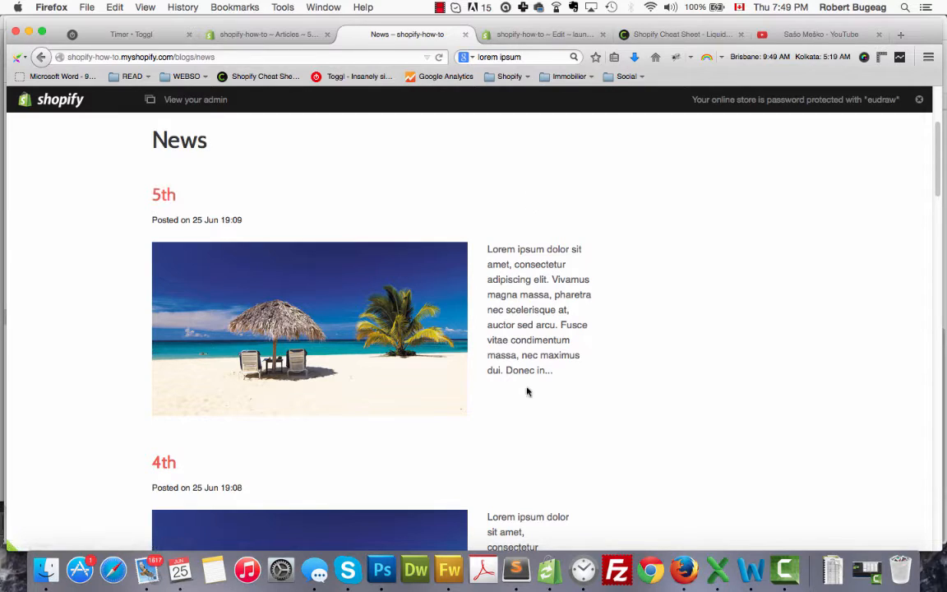
pyautogui.moveTo(528, 428)
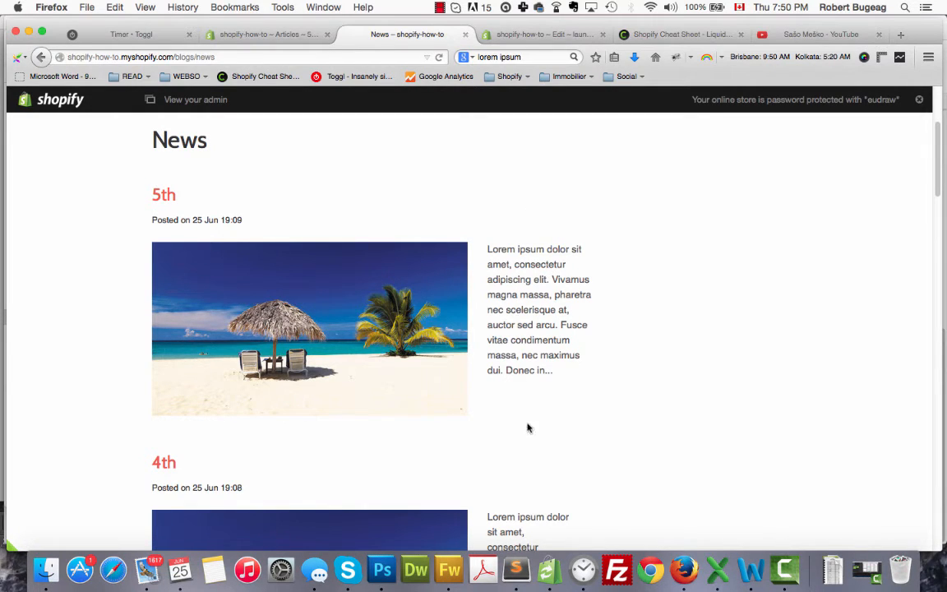
pyautogui.moveTo(561, 404)
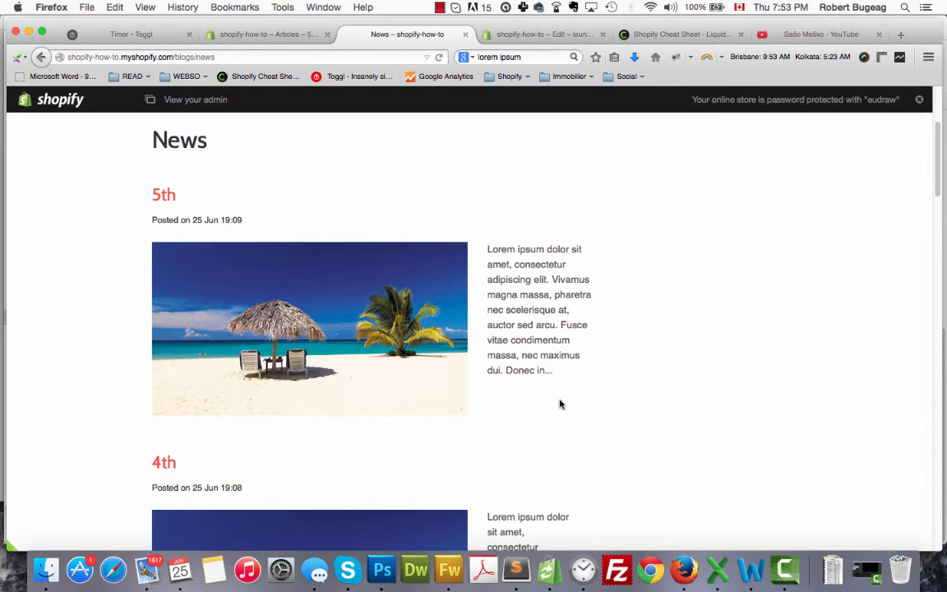
pyautogui.moveTo(749, 183)
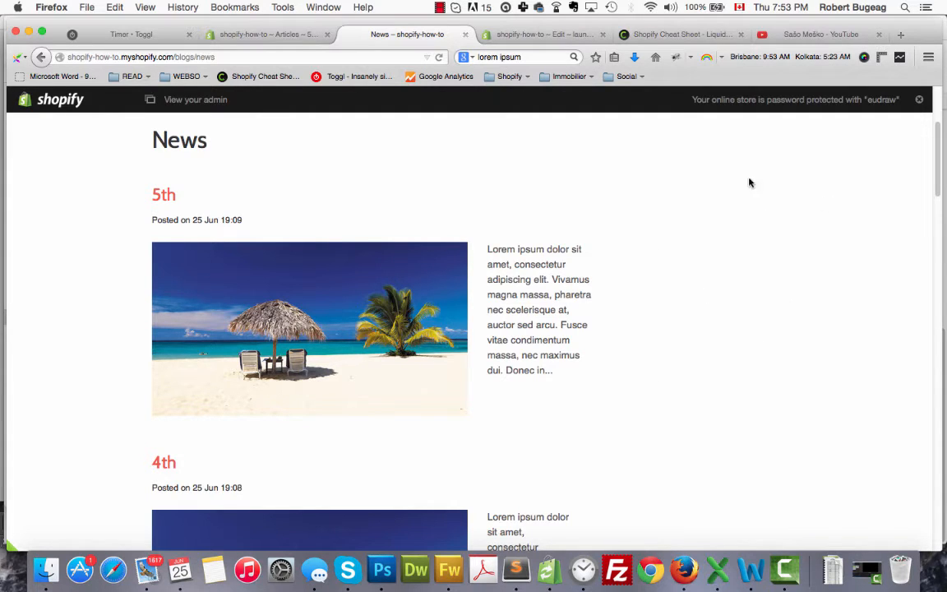
pyautogui.moveTo(567, 312)
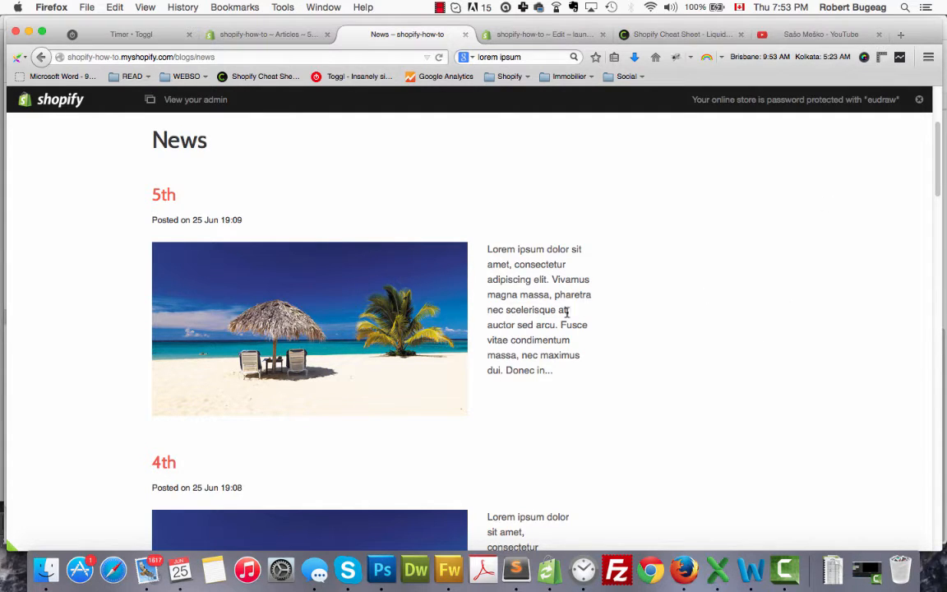
# Scroll through the News page to review the longer excerpts and the sidebar
pyautogui.scroll(-3)
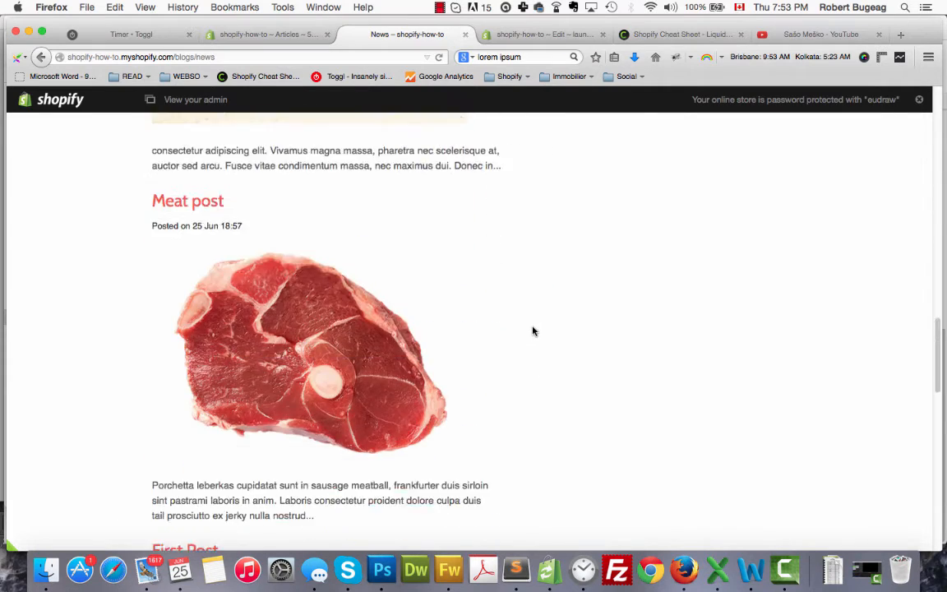
pyautogui.scroll(-3)
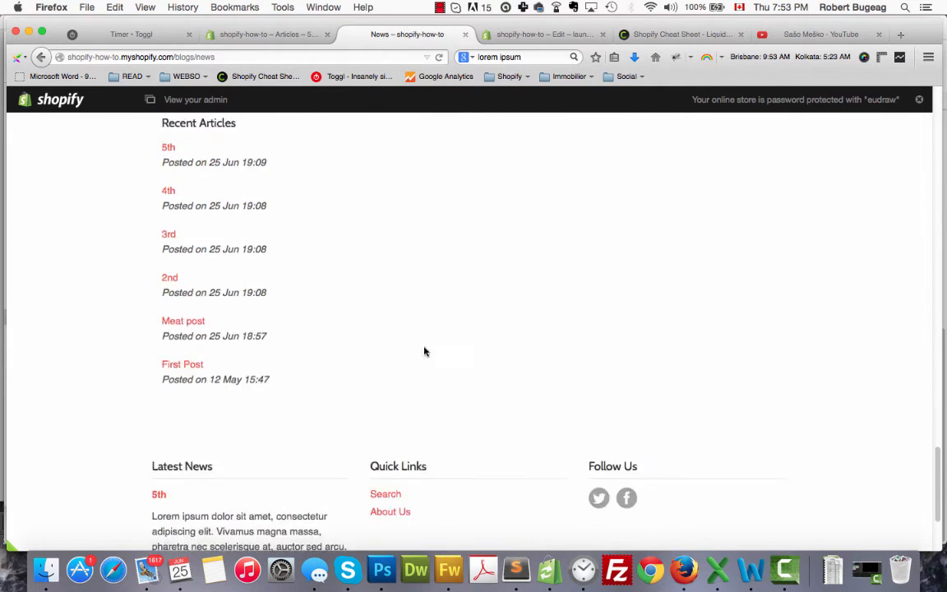
pyautogui.scroll(3)
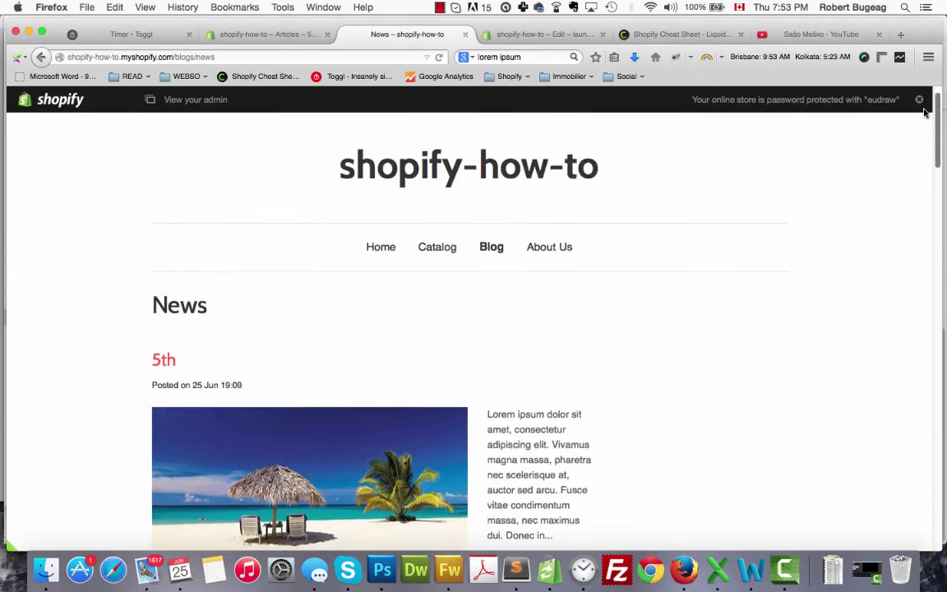
pyautogui.scroll(-3)
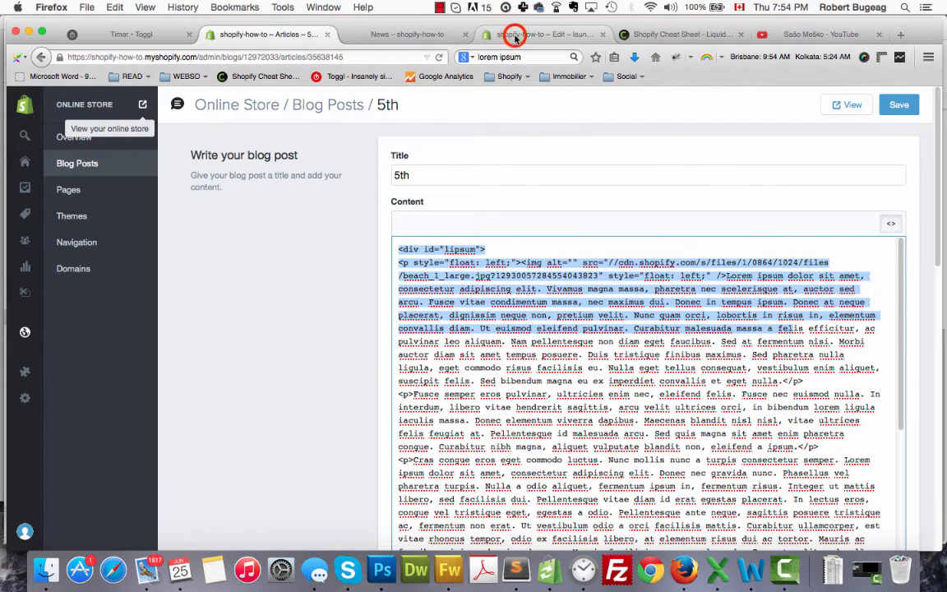
# Add a closing </p> after the truncatewords excerpt on line 18, save, and return to News
pyautogui.click(515, 33)
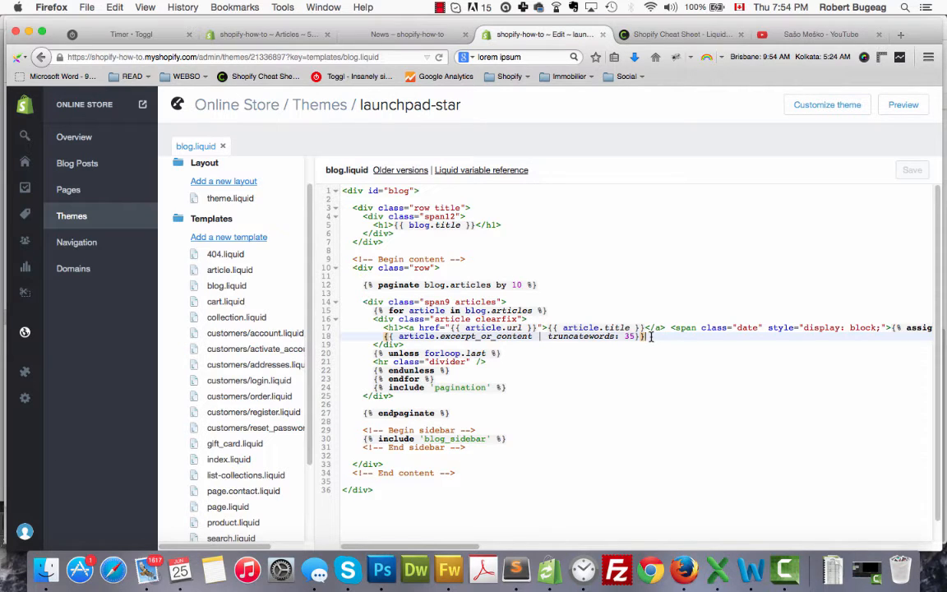
pyautogui.write('</p></div>')
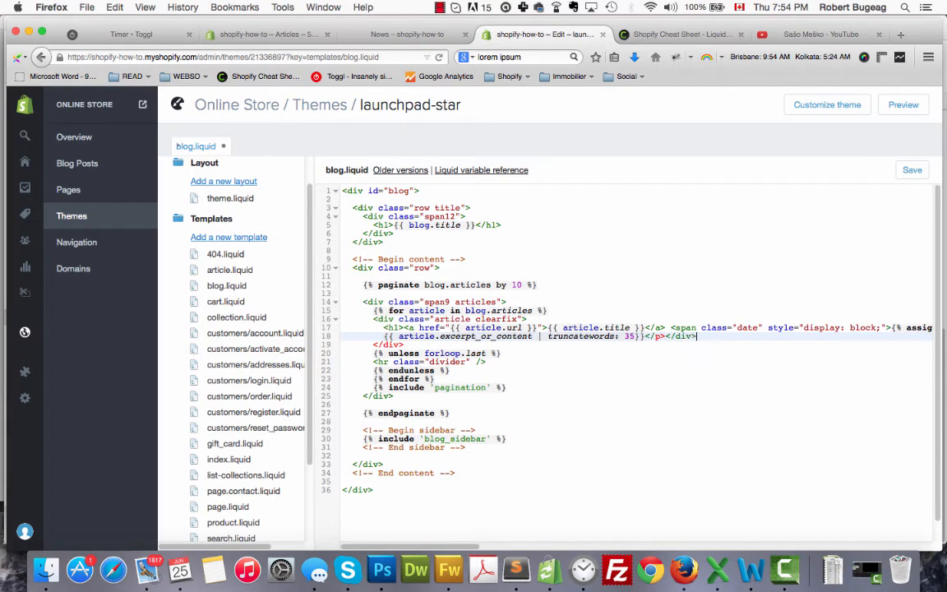
pyautogui.click(911, 169)
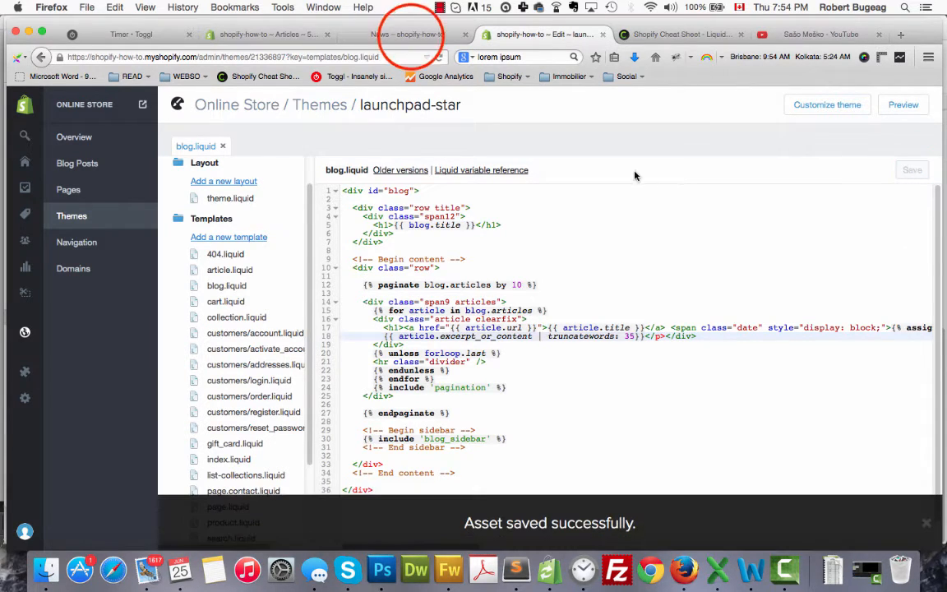
pyautogui.click(409, 33)
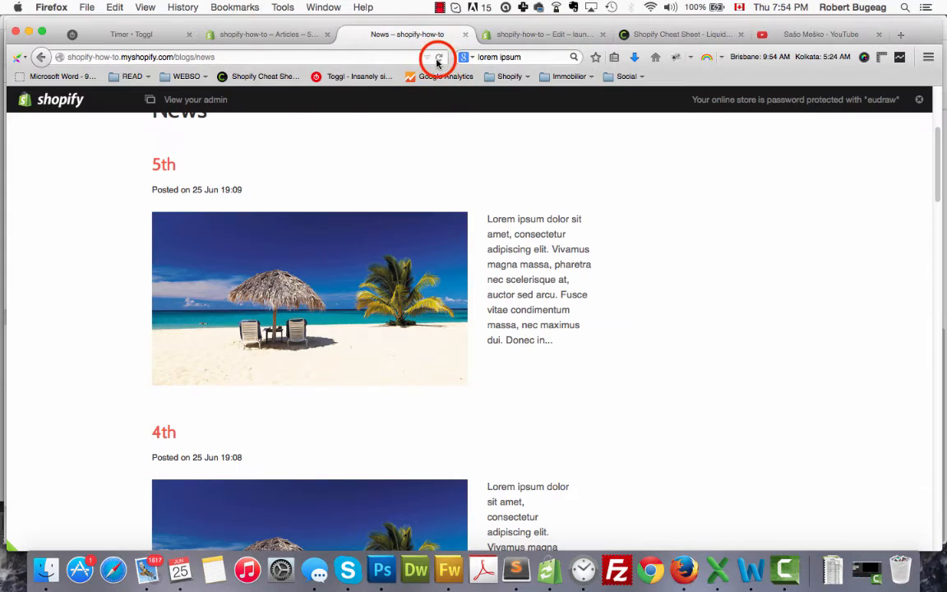
# Reload the News page and scroll to check the Recent Articles sidebar layout
pyautogui.click(438, 56)
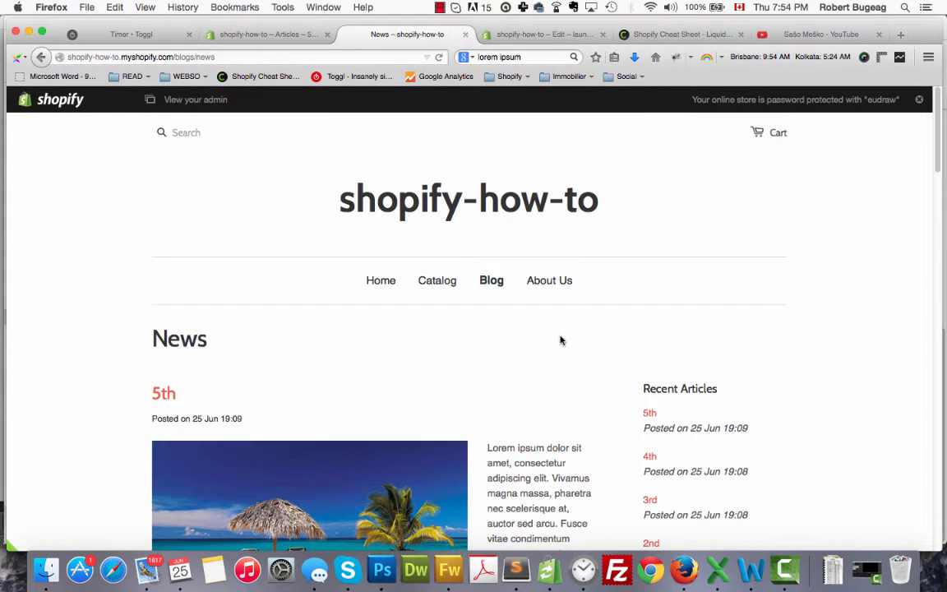
pyautogui.scroll(-3)
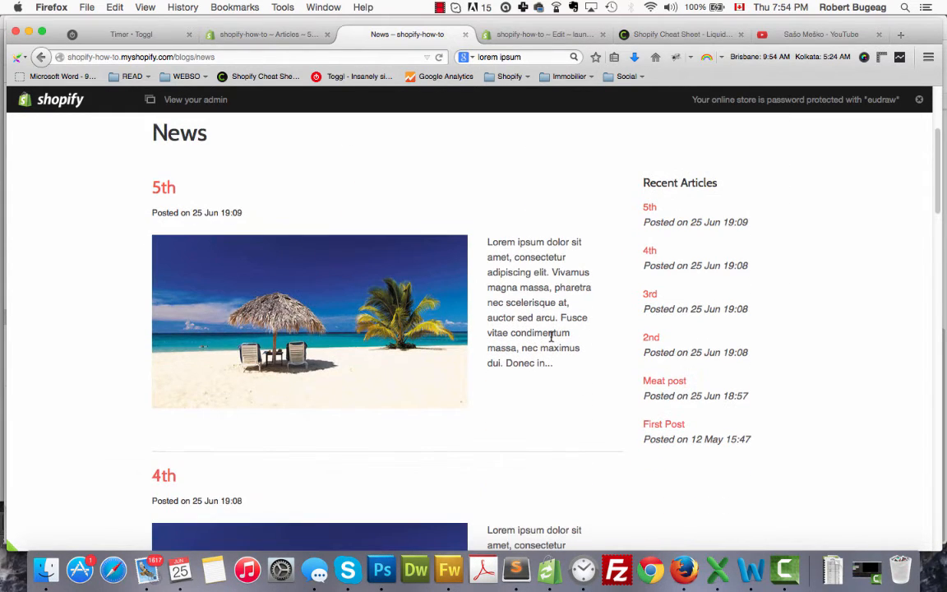
pyautogui.scroll(3)
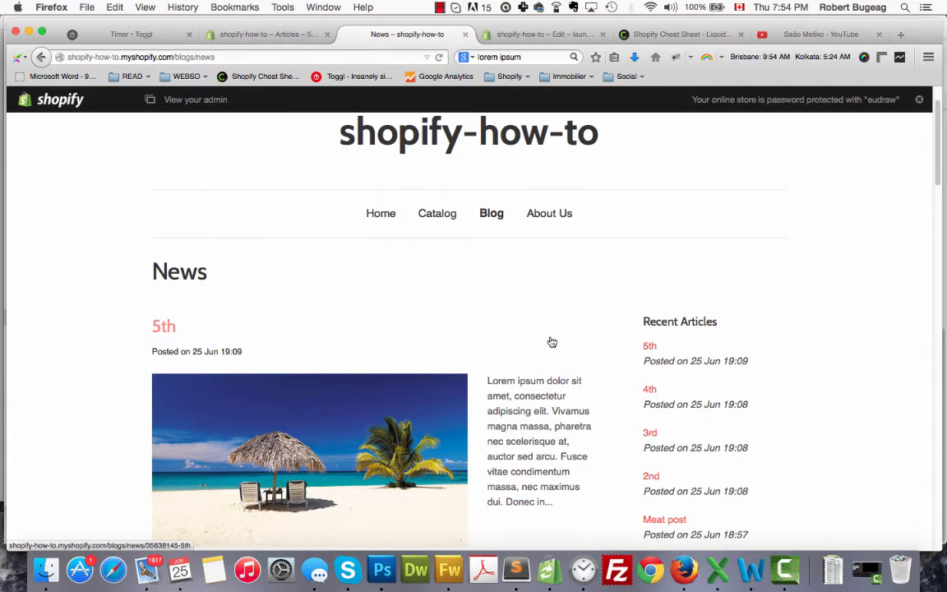
pyautogui.moveTo(551, 342)
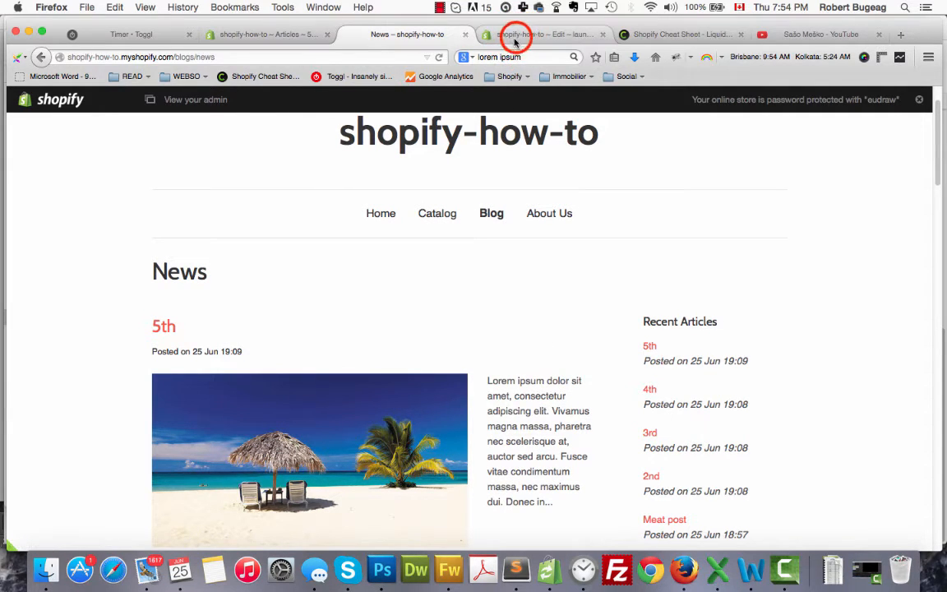
# Delete the article.excerpt_or_content line 18 from blog.liquid and save the template
pyautogui.click(513, 34)
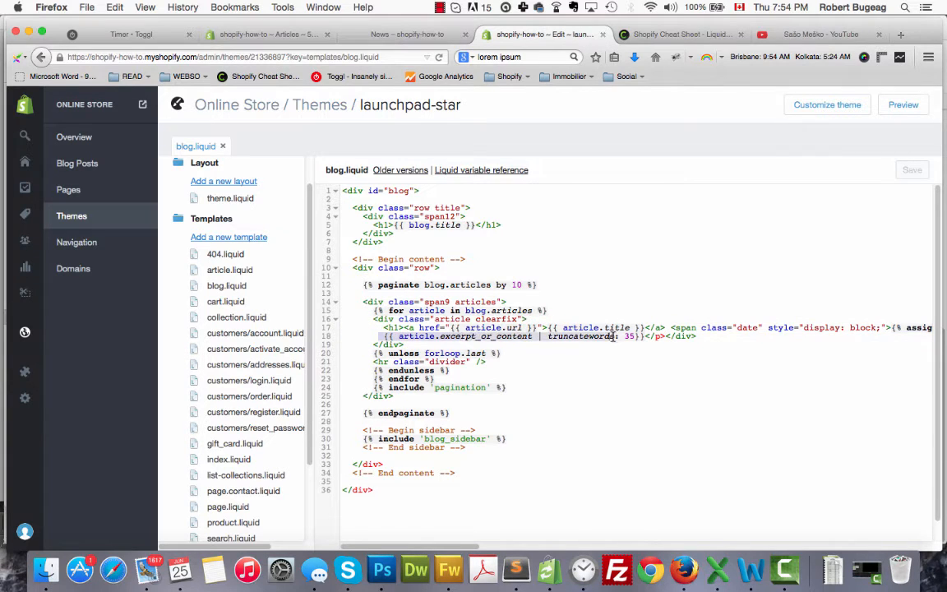
pyautogui.click(700, 337)
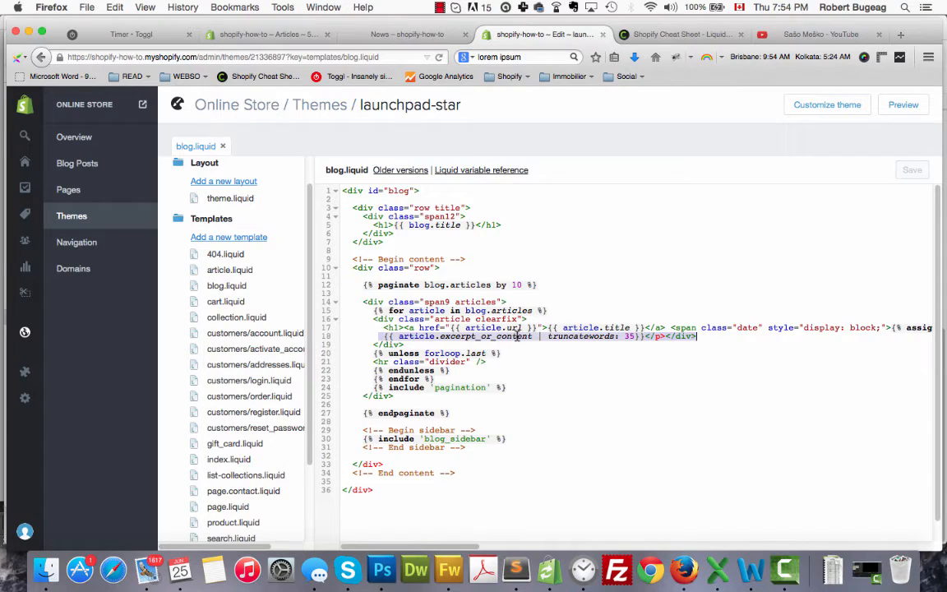
pyautogui.moveTo(750, 425)
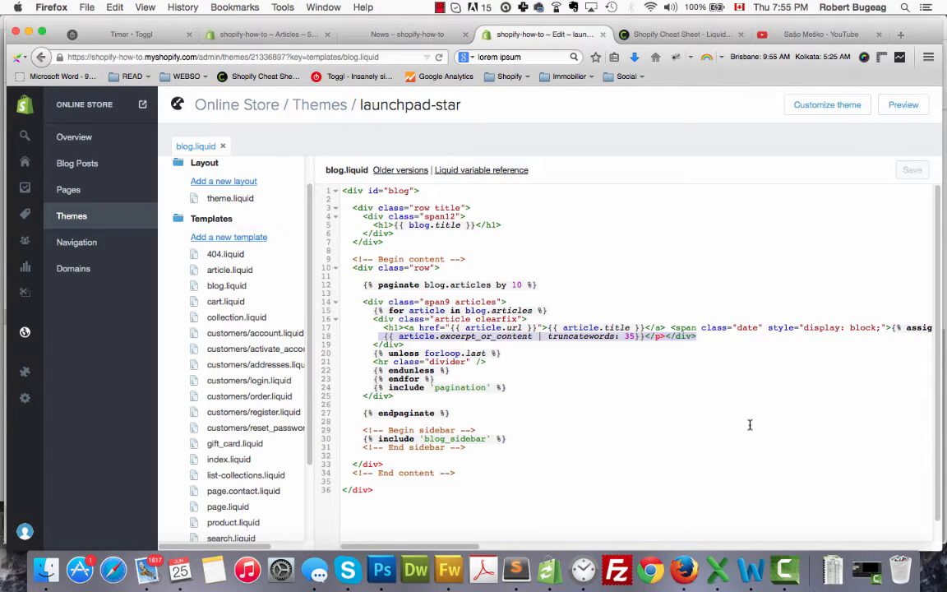
pyautogui.press('Delete')
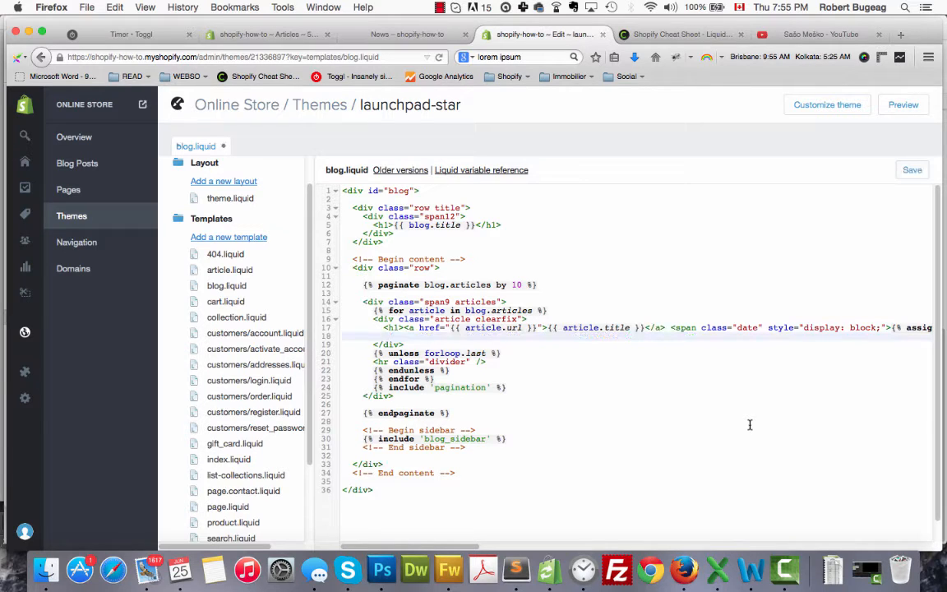
pyautogui.click(911, 170)
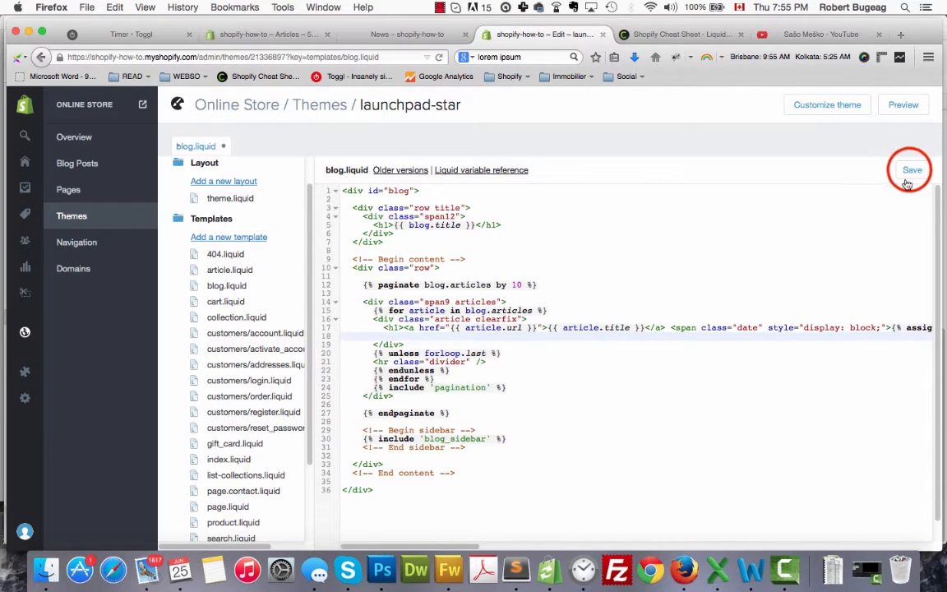
pyautogui.click(911, 169)
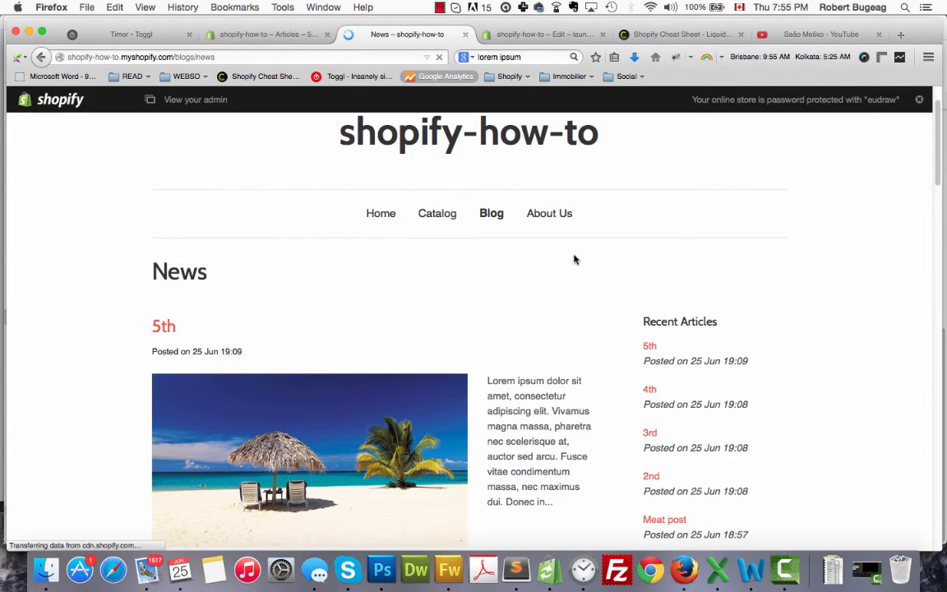
# Scroll the News page to confirm posts now show only titles and dates
pyautogui.scroll(-3)
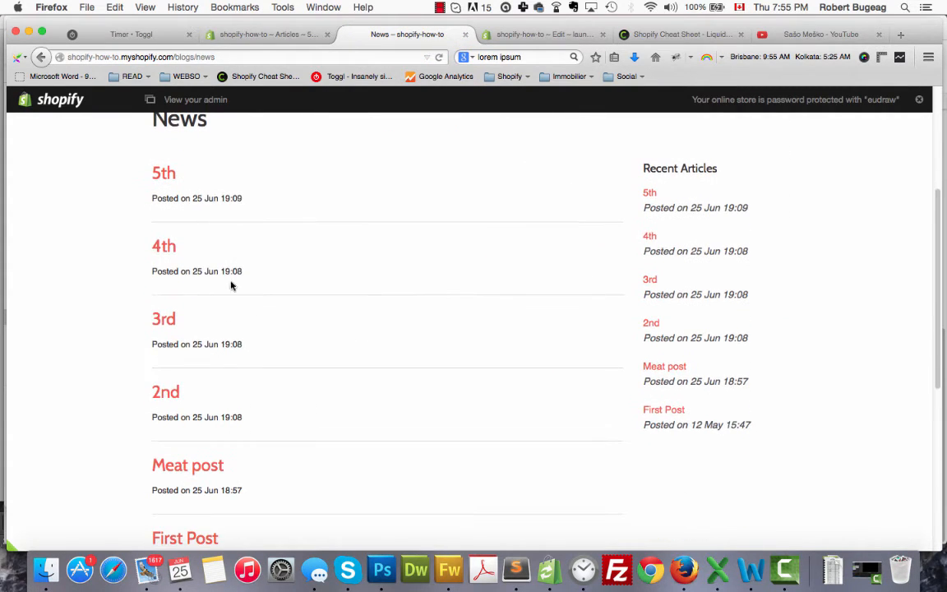
pyautogui.moveTo(173, 343)
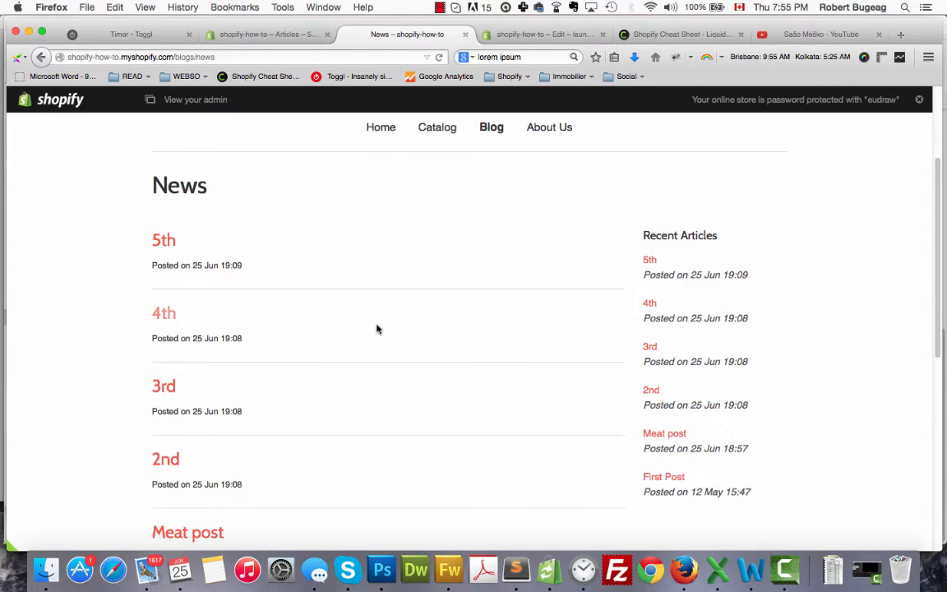
pyautogui.scroll(-3)
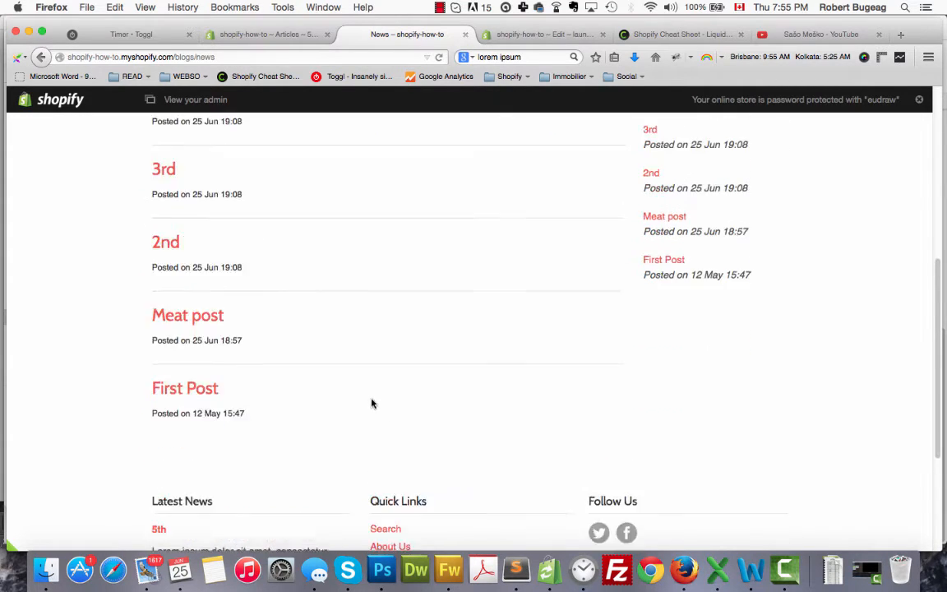
pyautogui.scroll(3)
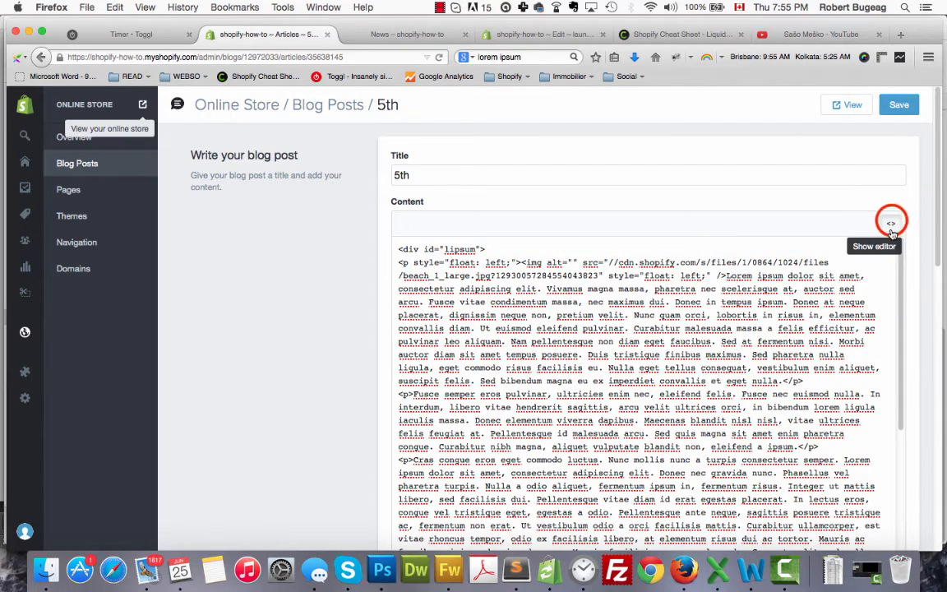
# Switch the 5th post back to the formatted editor and add an excerpt field
pyautogui.click(894, 223)
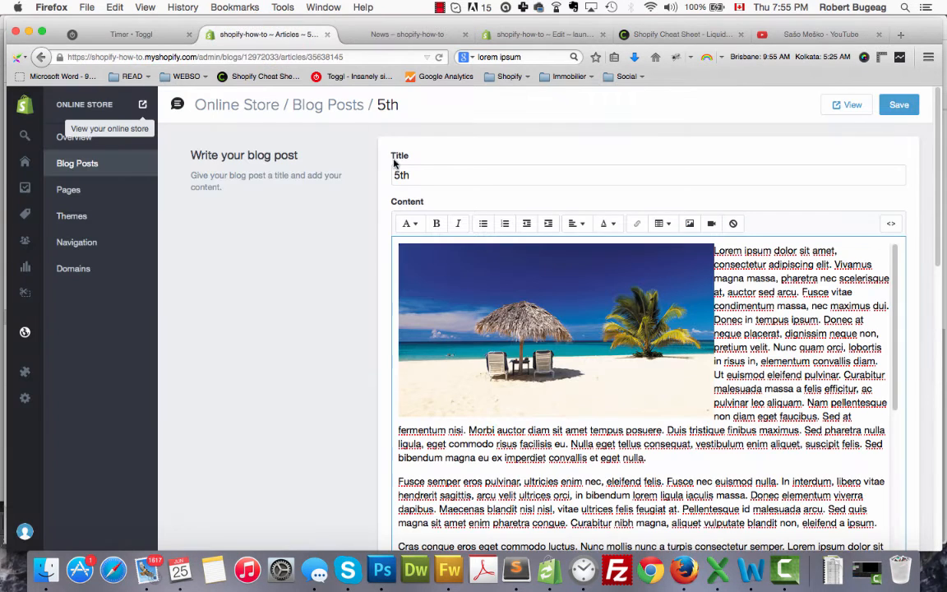
pyautogui.scroll(-3)
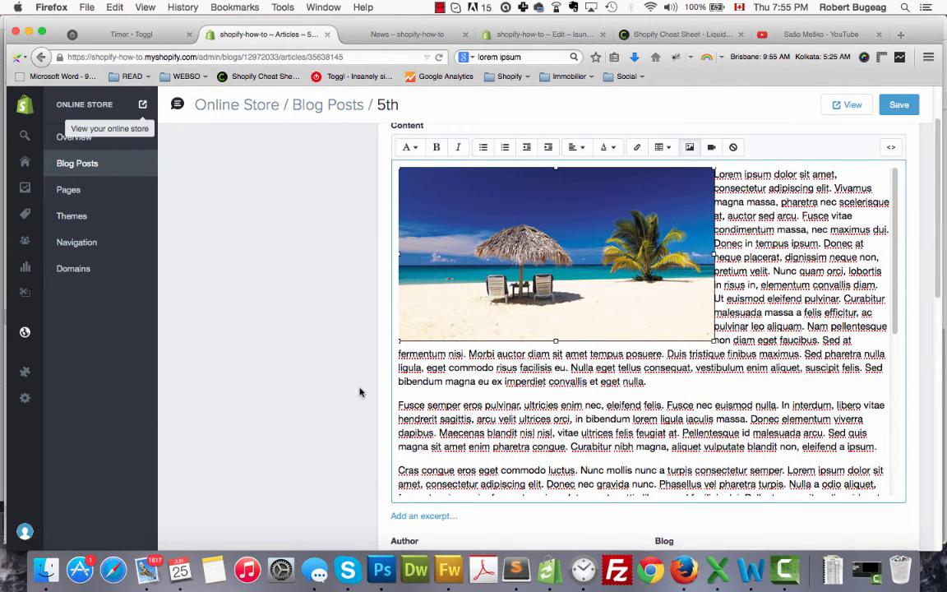
pyautogui.scroll(-3)
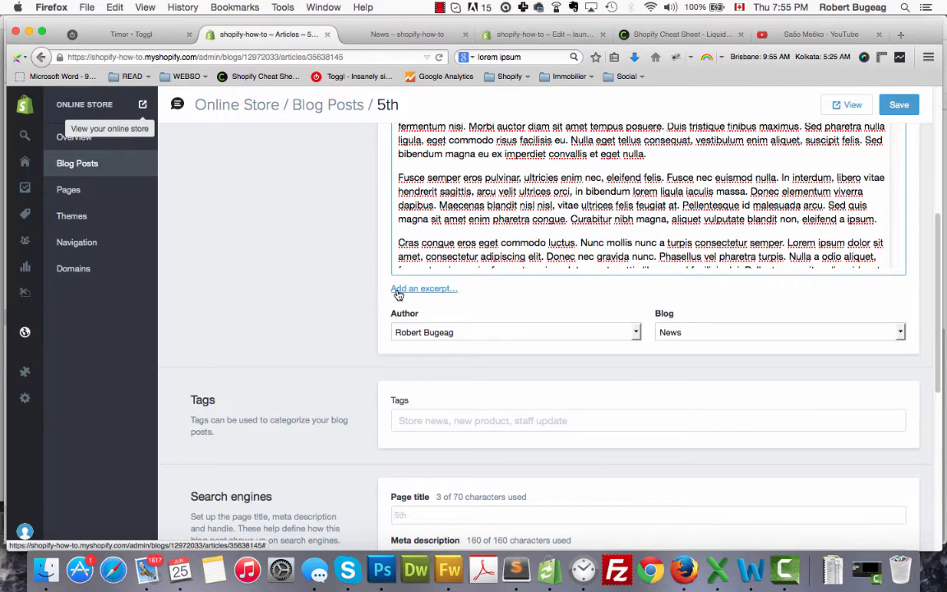
pyautogui.click(420, 291)
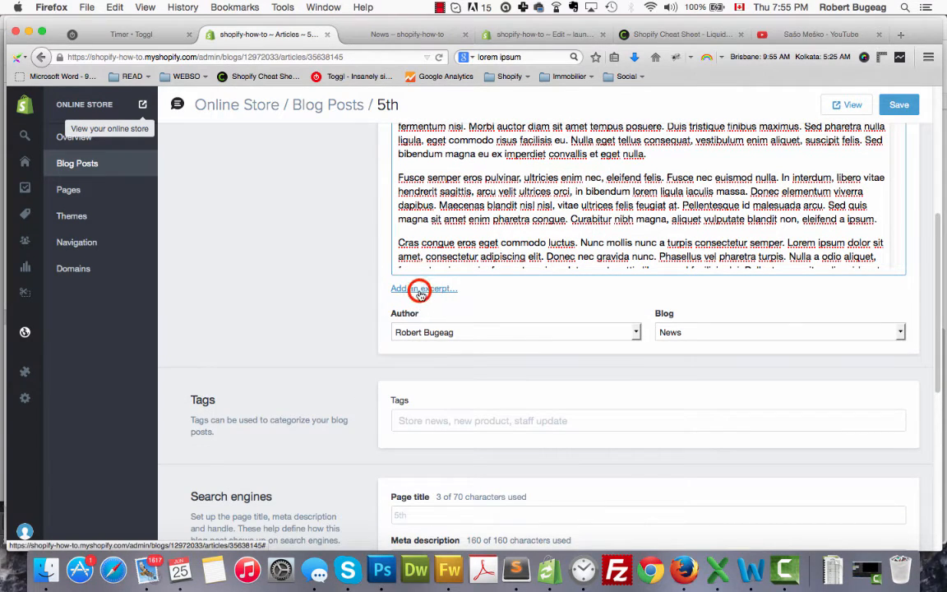
pyautogui.click(420, 288)
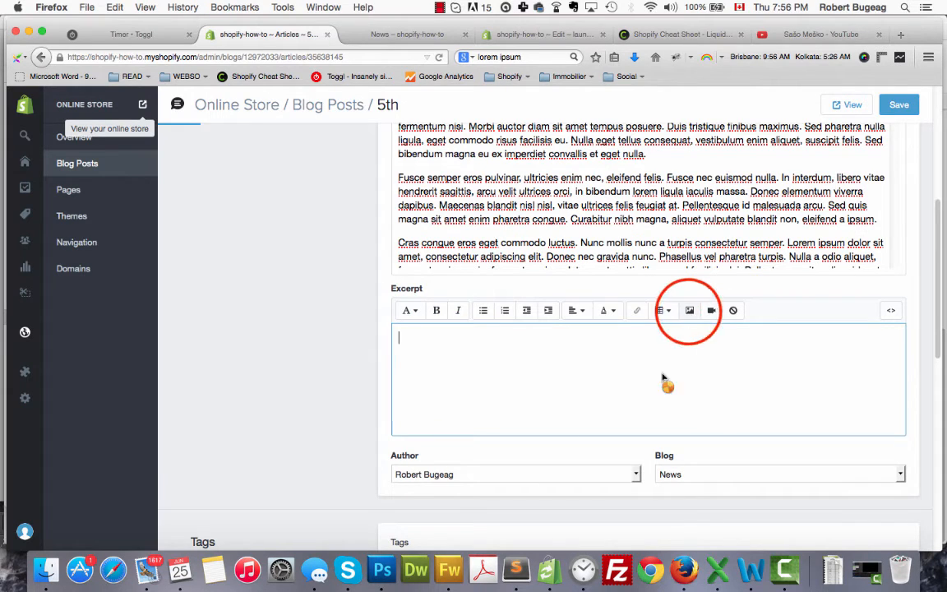
# Insert the 1024x1024 beach image into the excerpt, save the post, and return to News
pyautogui.click(689, 310)
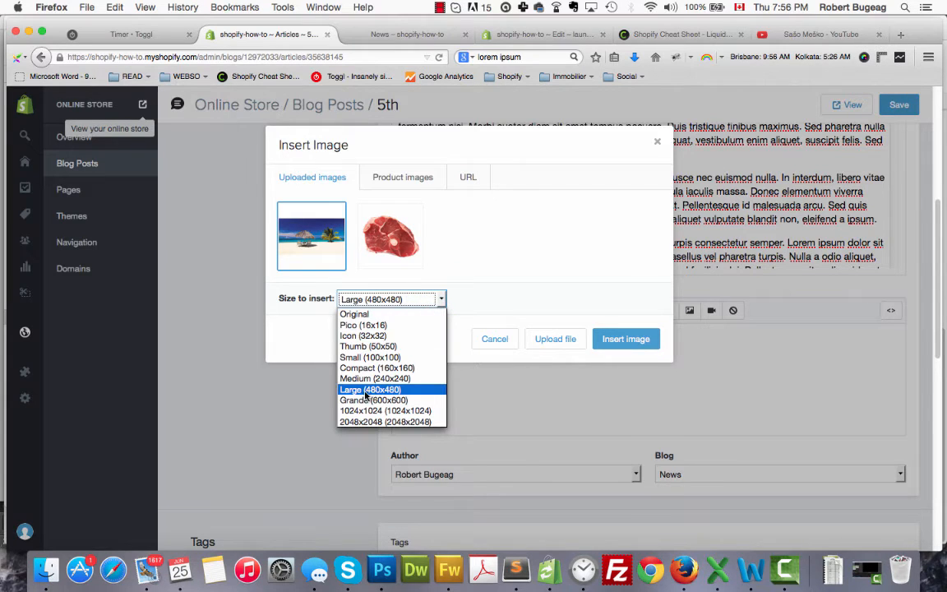
pyautogui.click(390, 410)
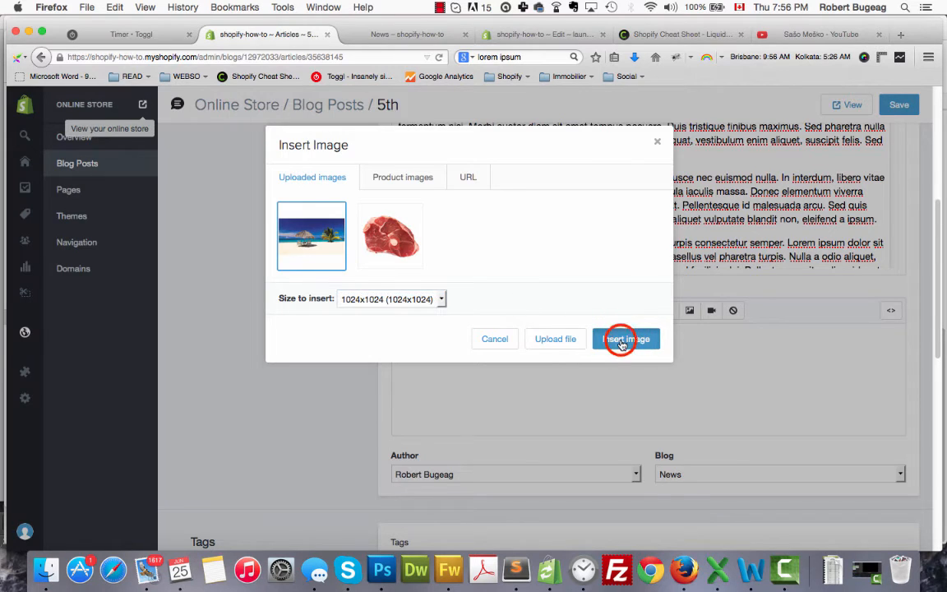
pyautogui.click(625, 337)
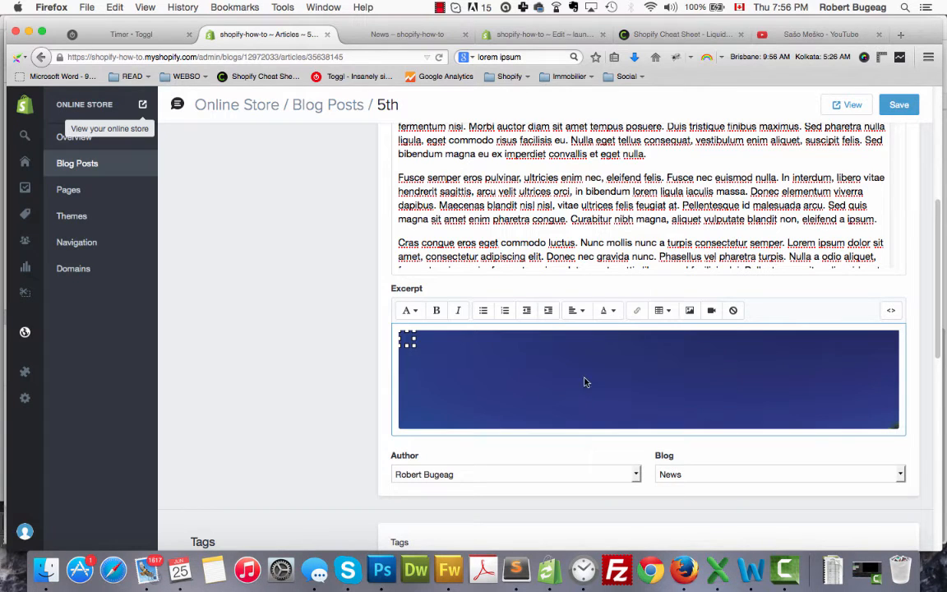
pyautogui.click(895, 105)
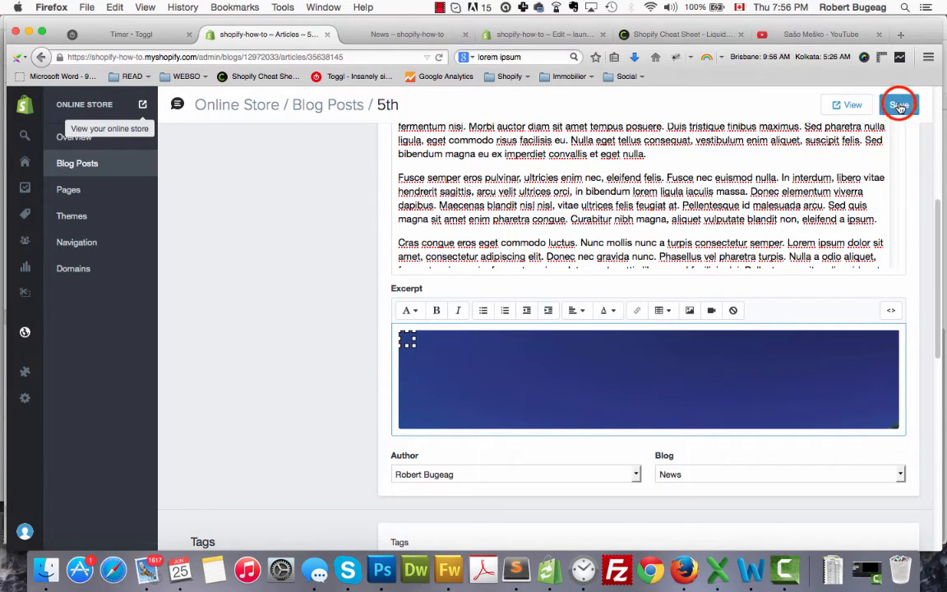
pyautogui.click(920, 104)
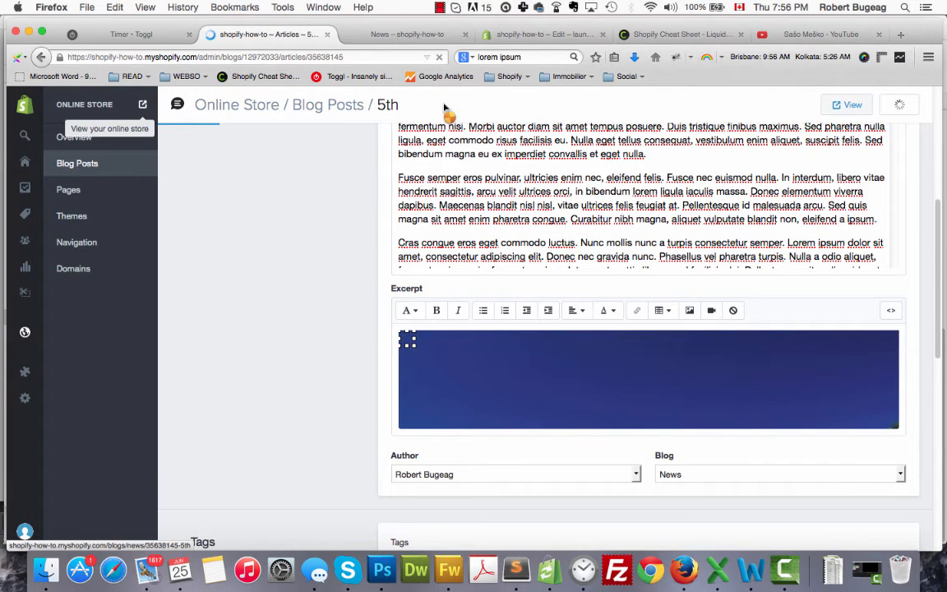
pyautogui.click(403, 34)
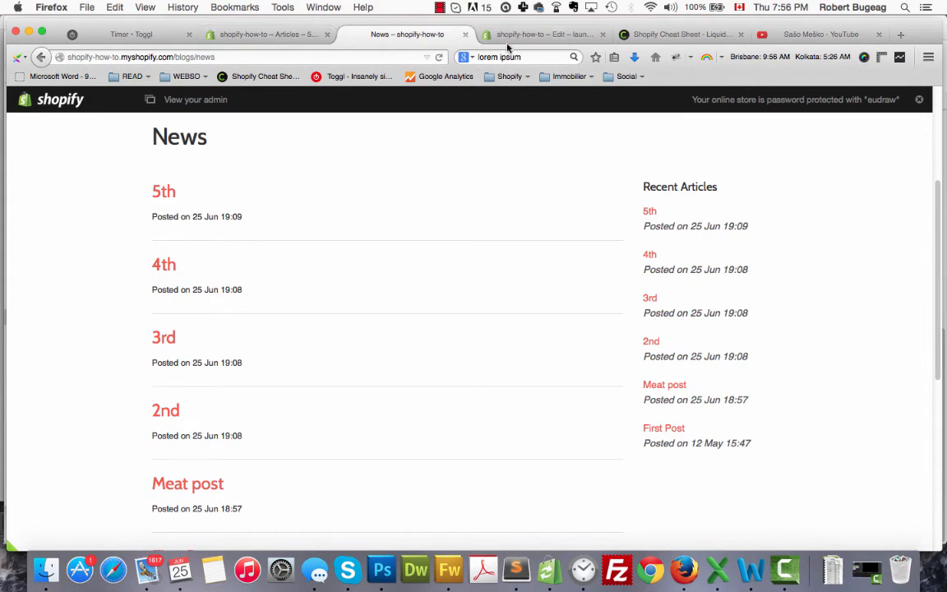
# Expand the article.excerpt entry in the Shopify Liquid Cheat Sheet
pyautogui.click(670, 34)
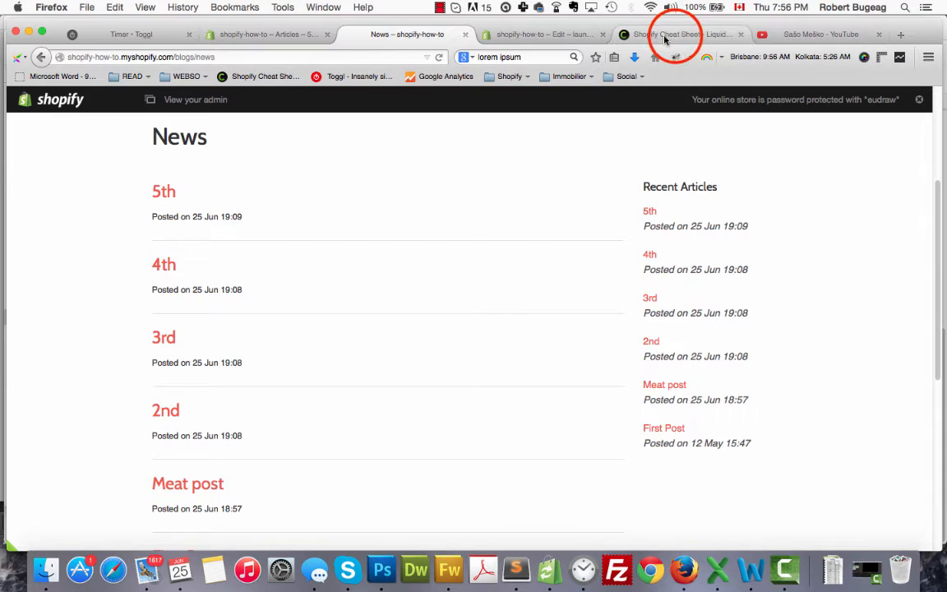
pyautogui.click(669, 33)
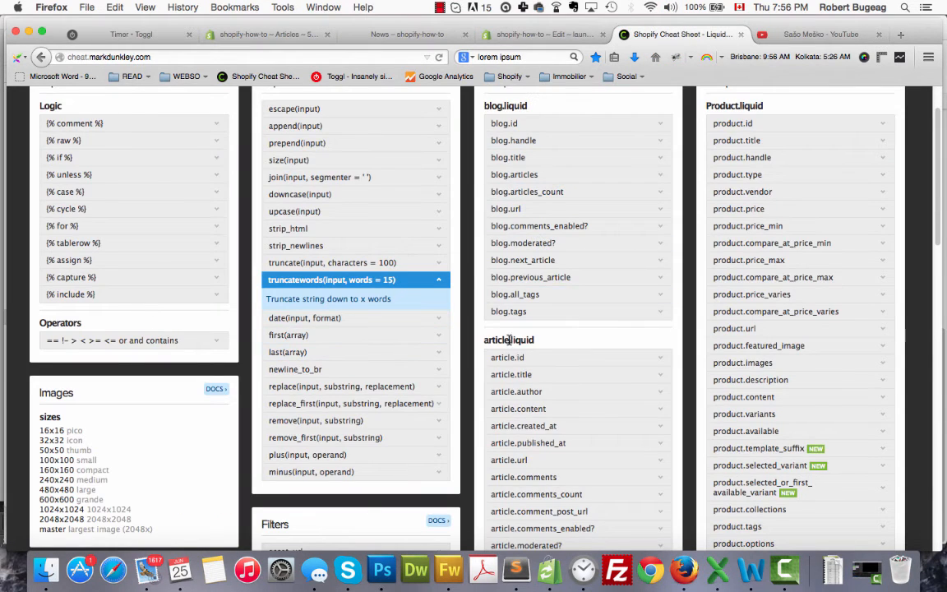
pyautogui.scroll(-3)
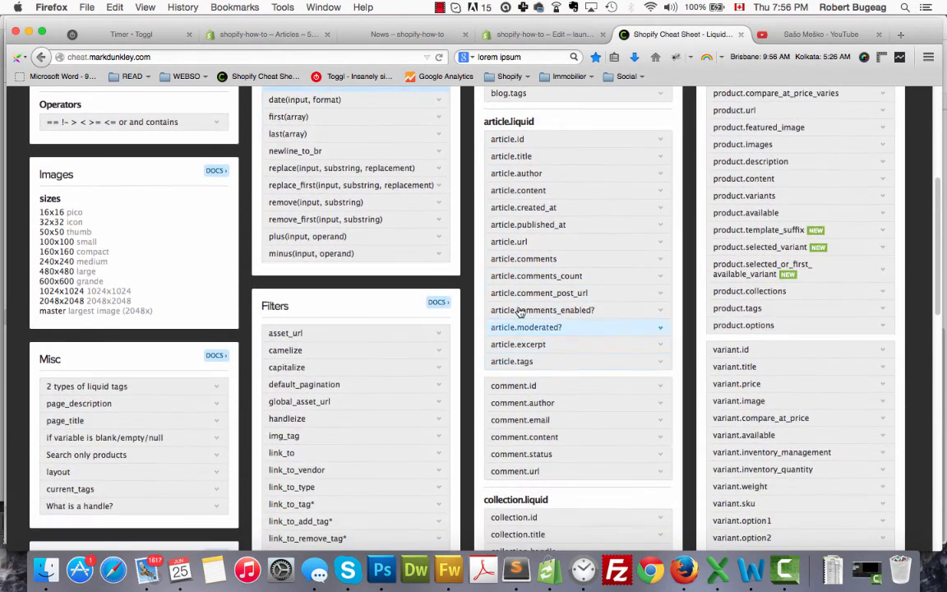
pyautogui.click(517, 345)
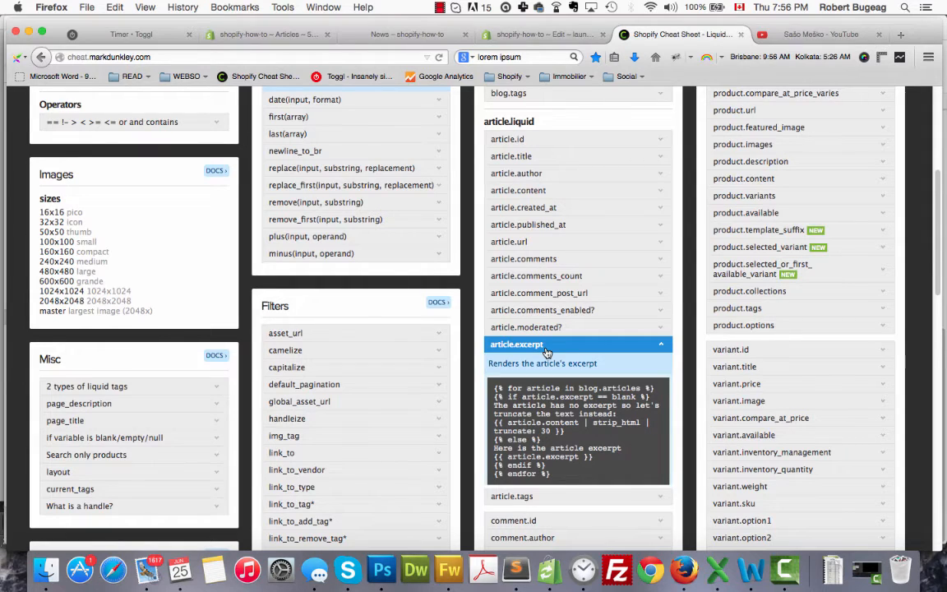
# Type {{ article.excerpt }} on line 18 of blog.liquid
pyautogui.click(544, 33)
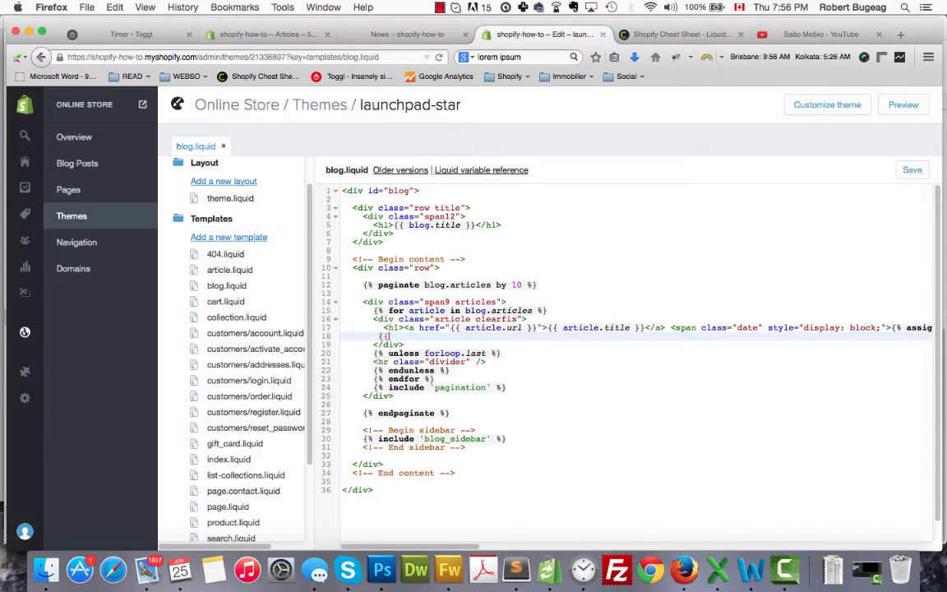
pyautogui.write('article.')
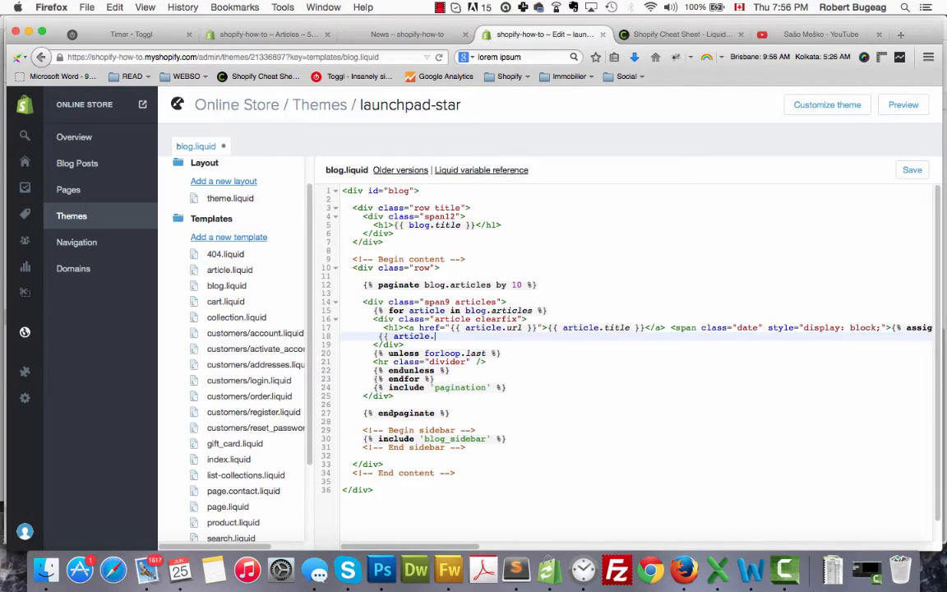
pyautogui.write('excerpt }}')
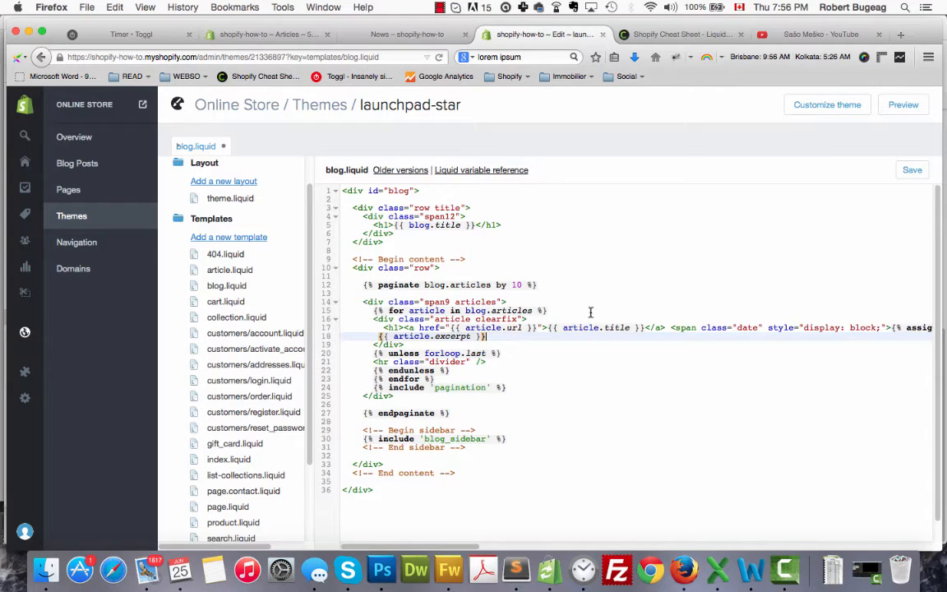
pyautogui.click(688, 34)
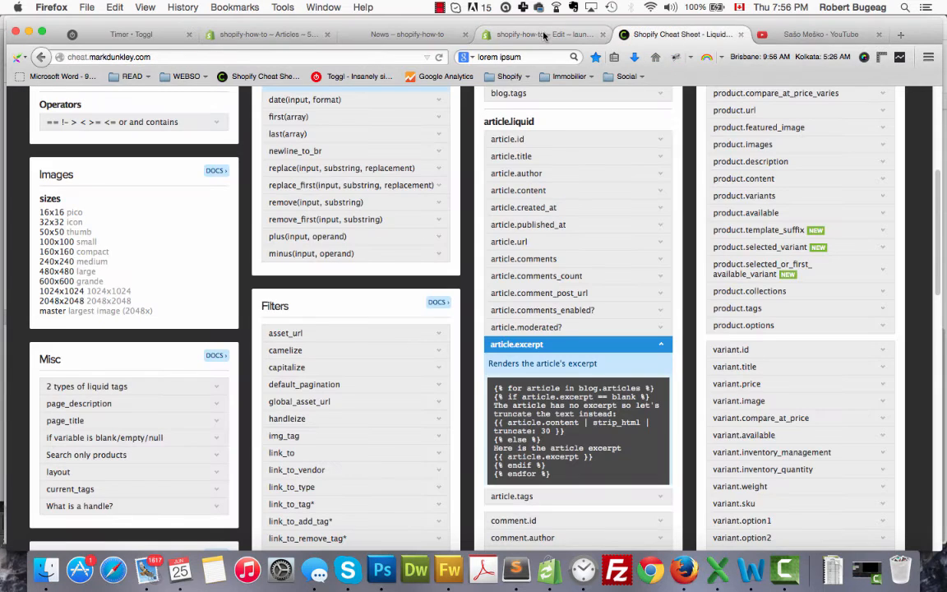
# Scroll the News page to see the 5th post's title, date and beach image excerpt
pyautogui.click(538, 33)
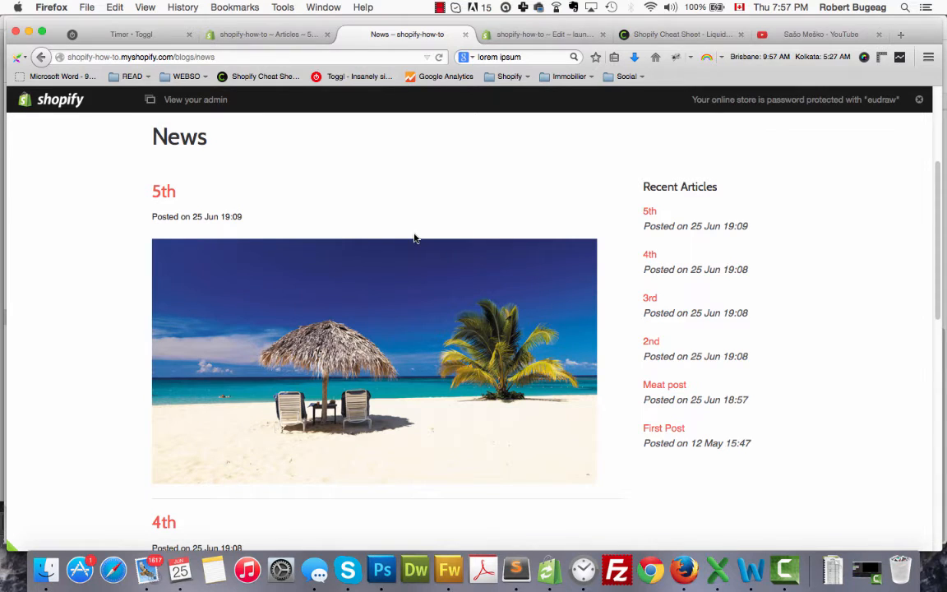
pyautogui.scroll(-3)
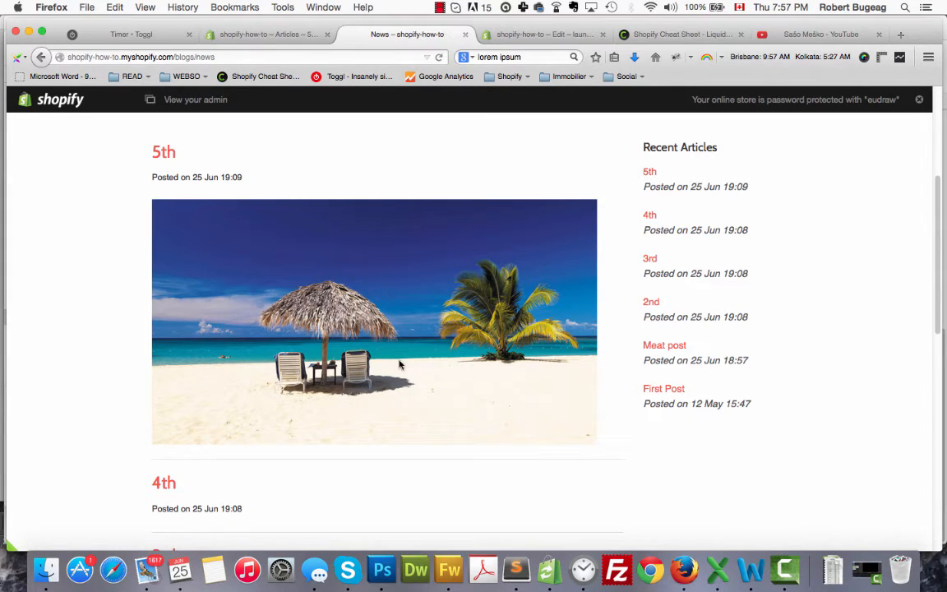
pyautogui.moveTo(430, 225)
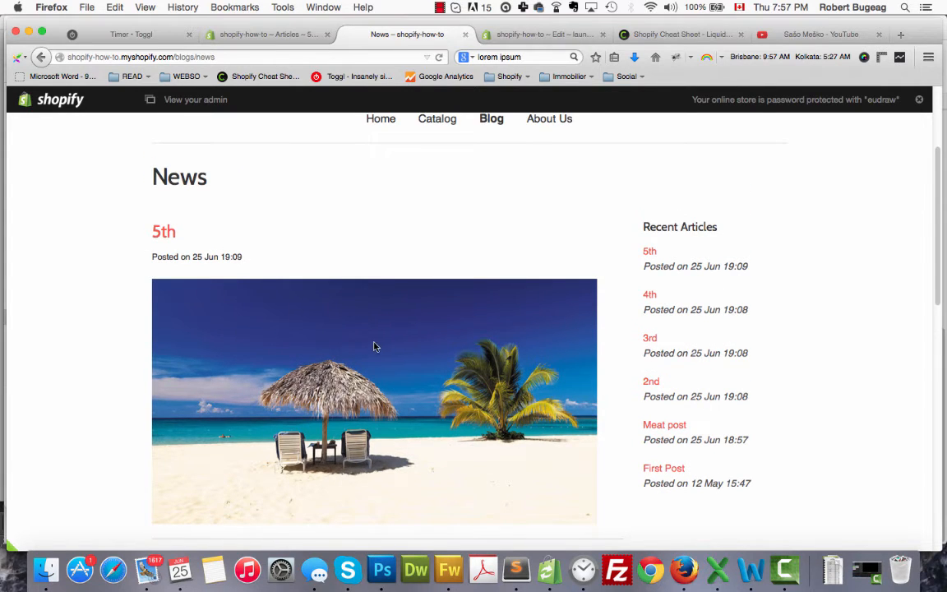
pyautogui.scroll(-3)
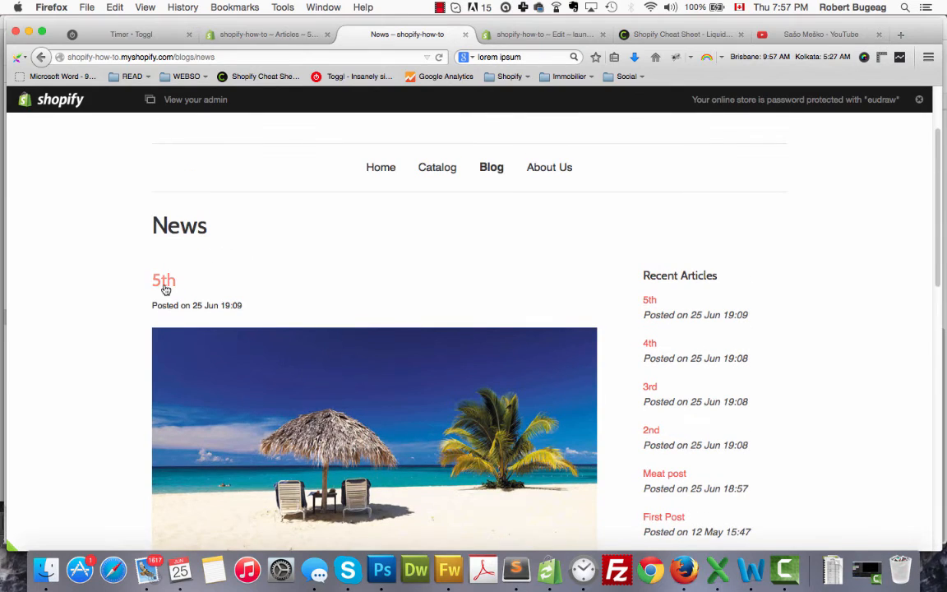
pyautogui.moveTo(265, 410)
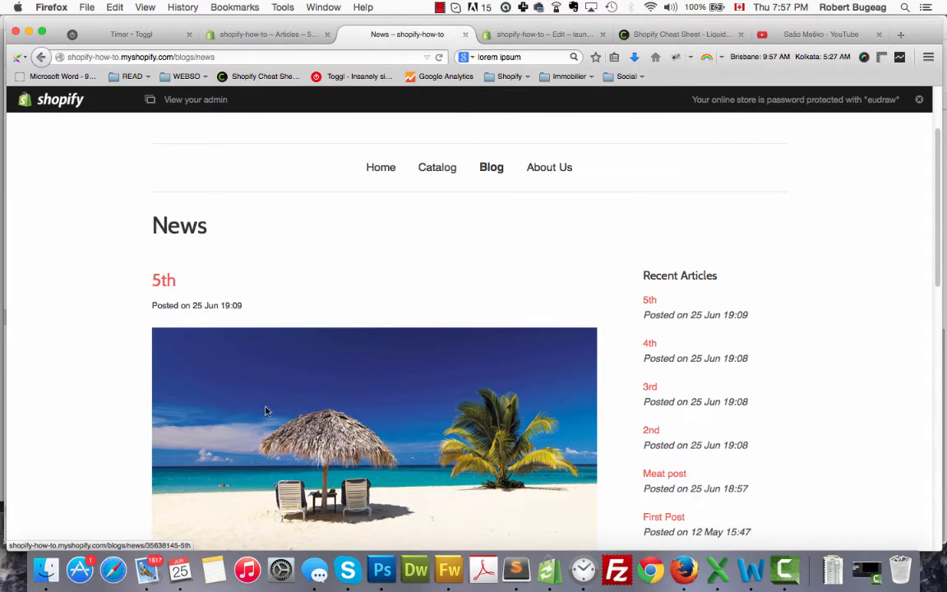
pyautogui.moveTo(164, 285)
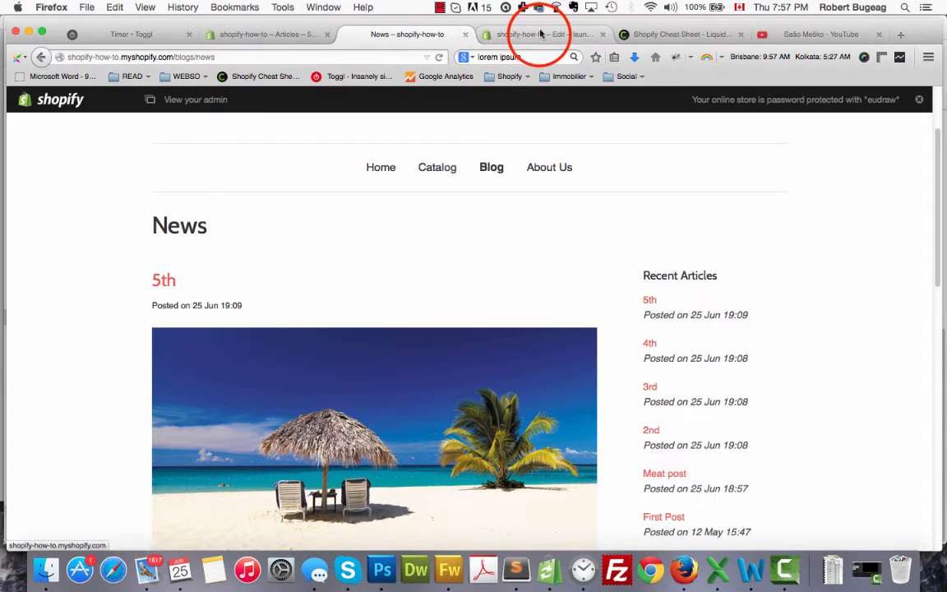
# Wrap {{ article.excerpt }} in a link to {{ article.url }} on line 18 and save
pyautogui.click(551, 35)
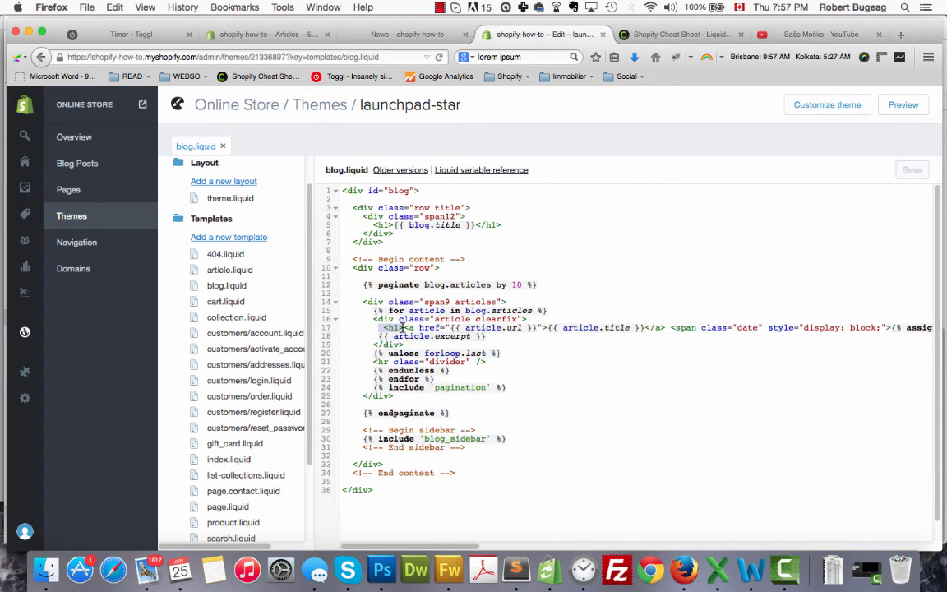
pyautogui.click(518, 342)
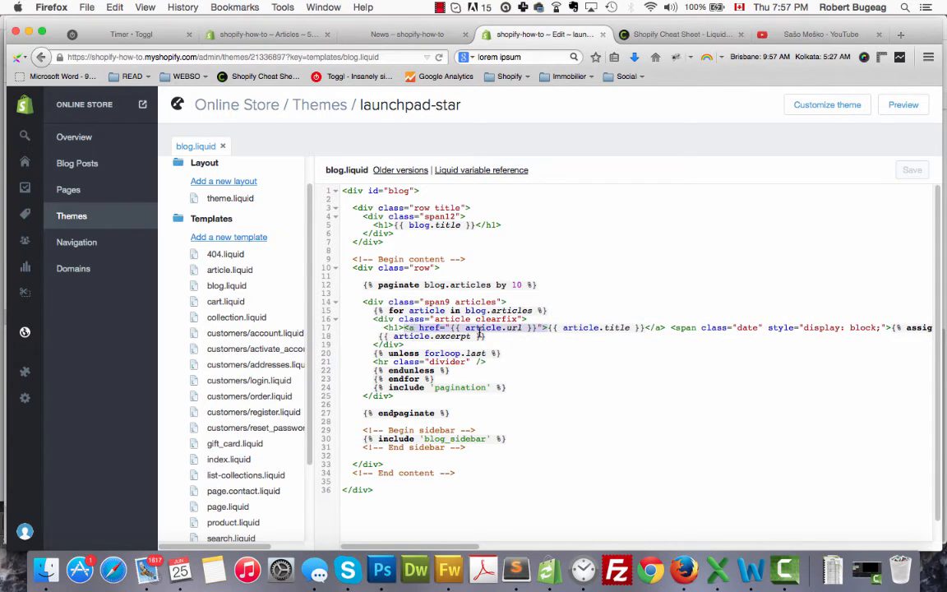
pyautogui.moveTo(539, 360)
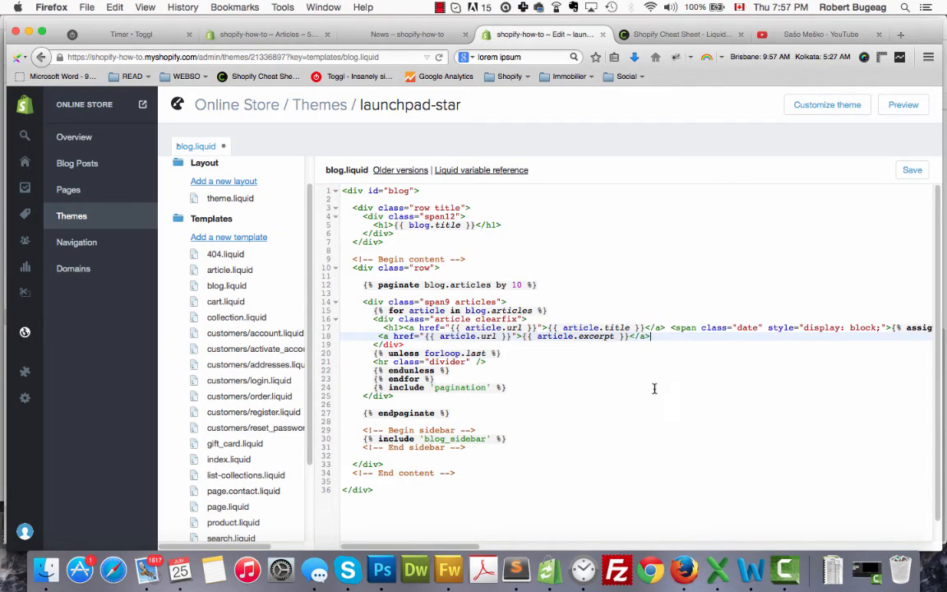
pyautogui.click(911, 170)
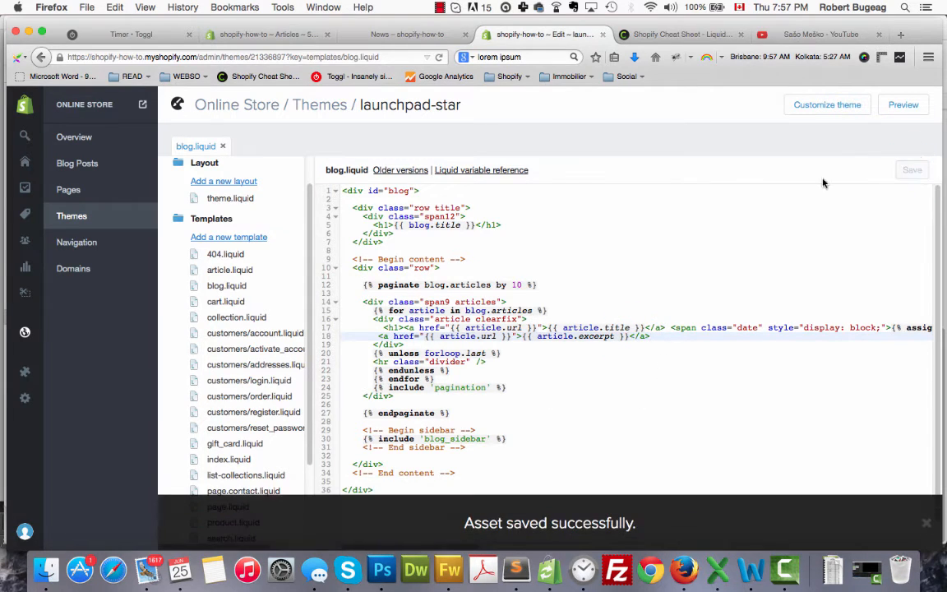
pyautogui.click(406, 34)
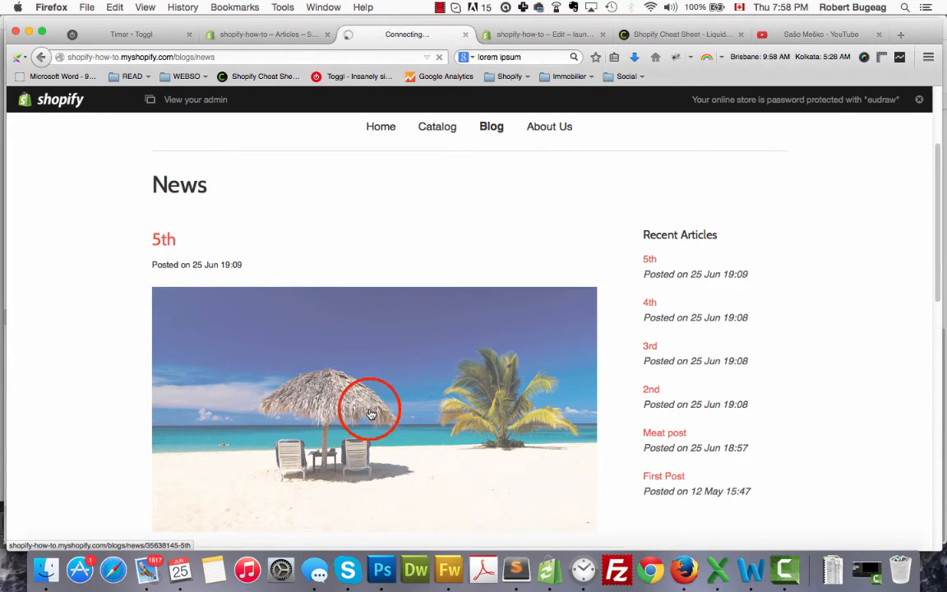
pyautogui.click(369, 411)
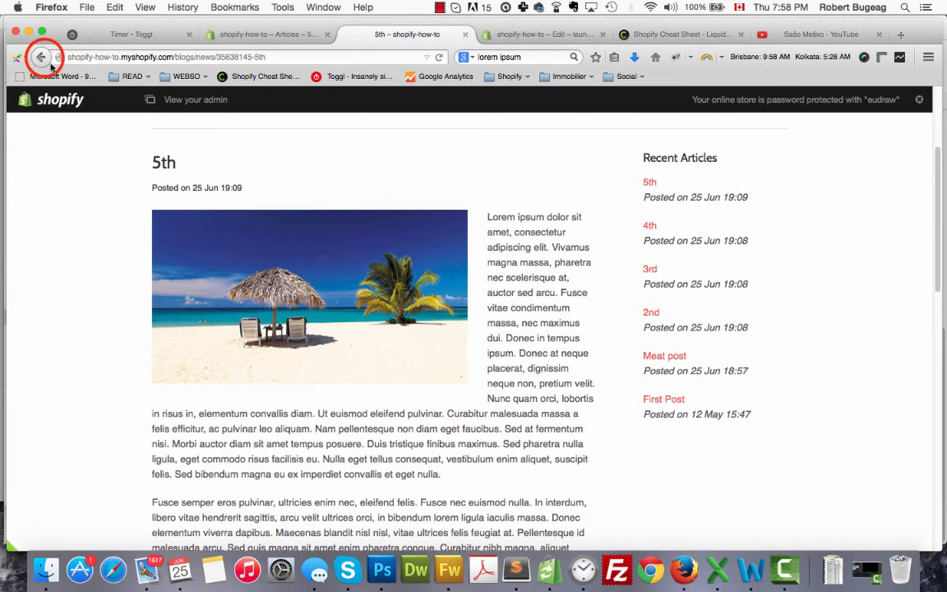
pyautogui.click(45, 58)
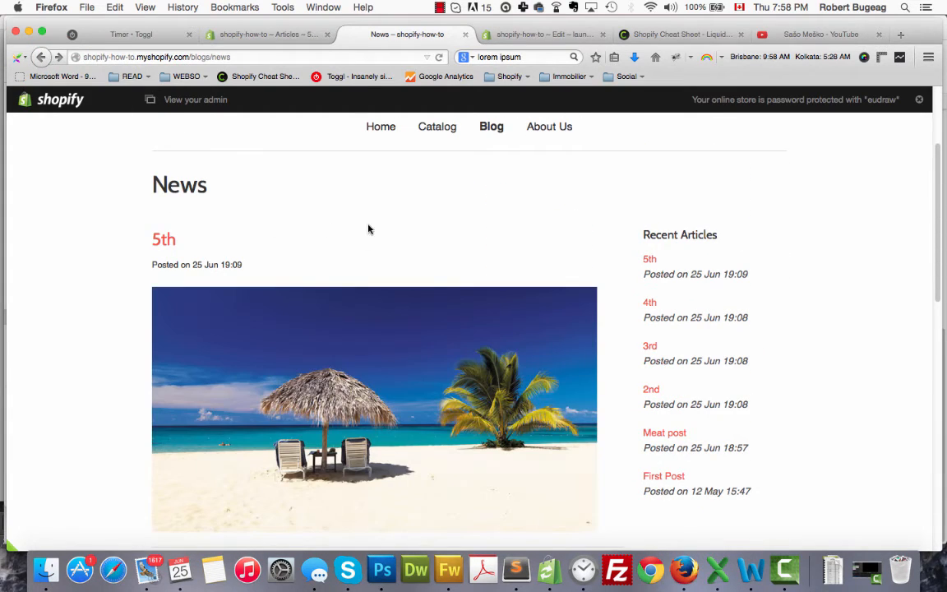
pyautogui.moveTo(358, 204)
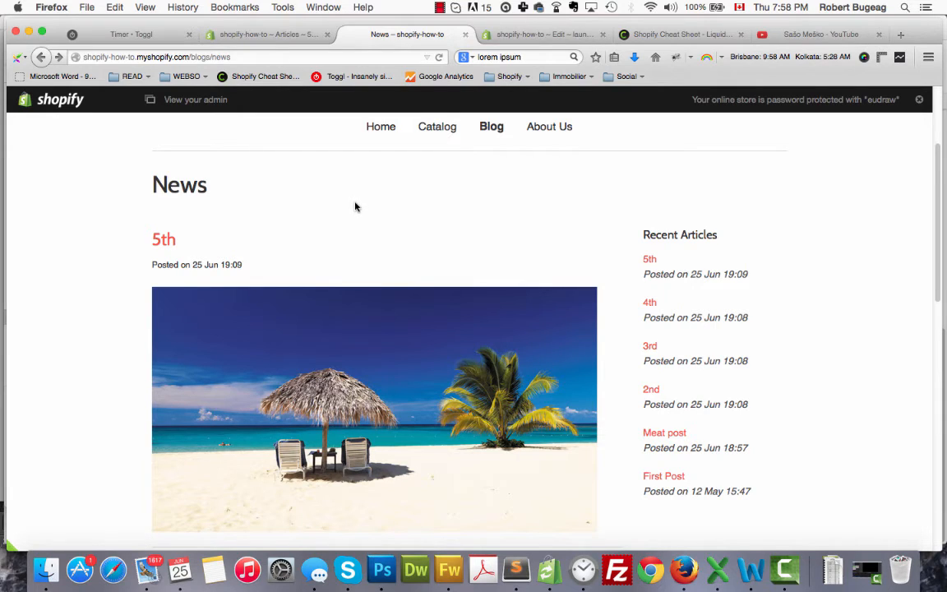
pyautogui.moveTo(351, 237)
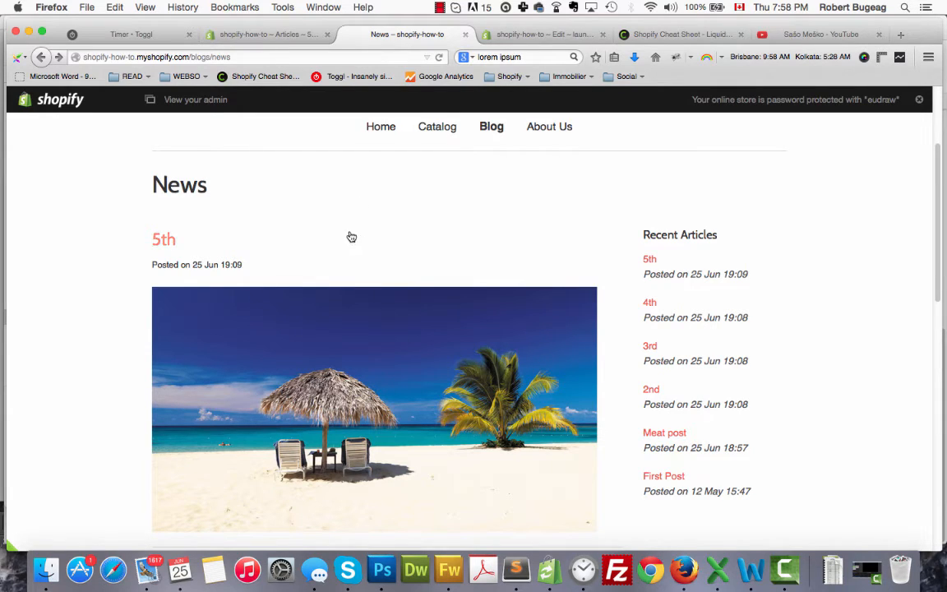
pyautogui.moveTo(342, 249)
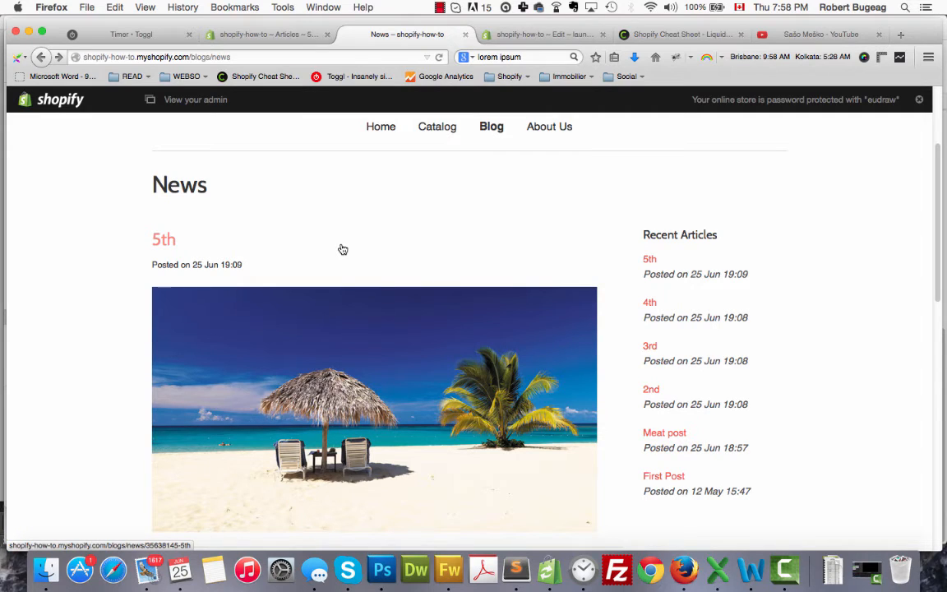
pyautogui.moveTo(160, 257)
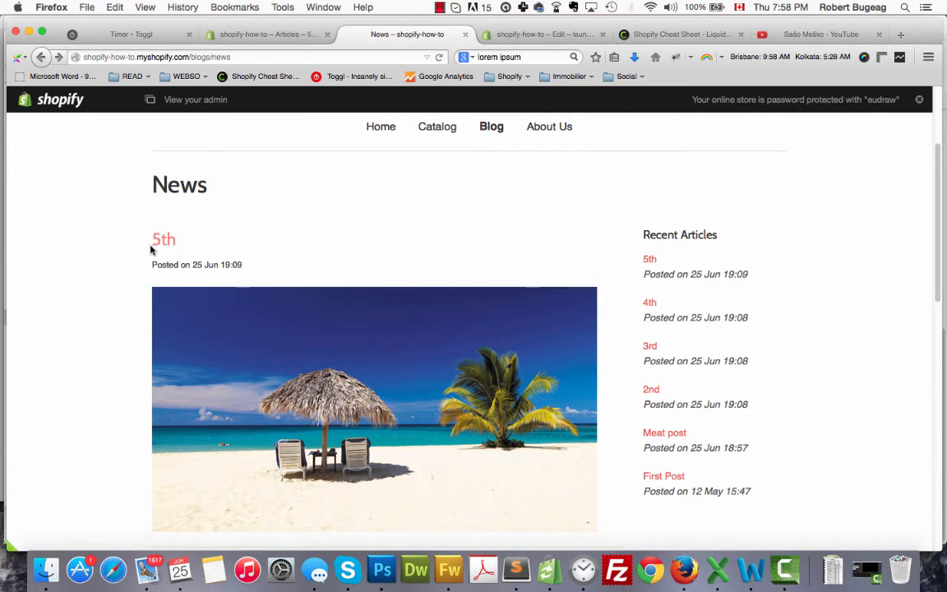
pyautogui.scroll(-3)
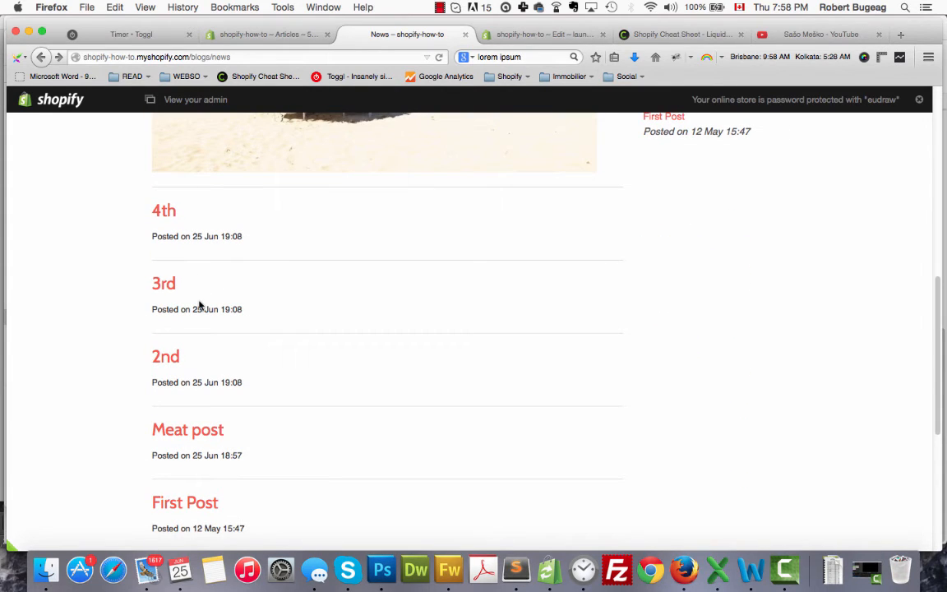
pyautogui.scroll(-3)
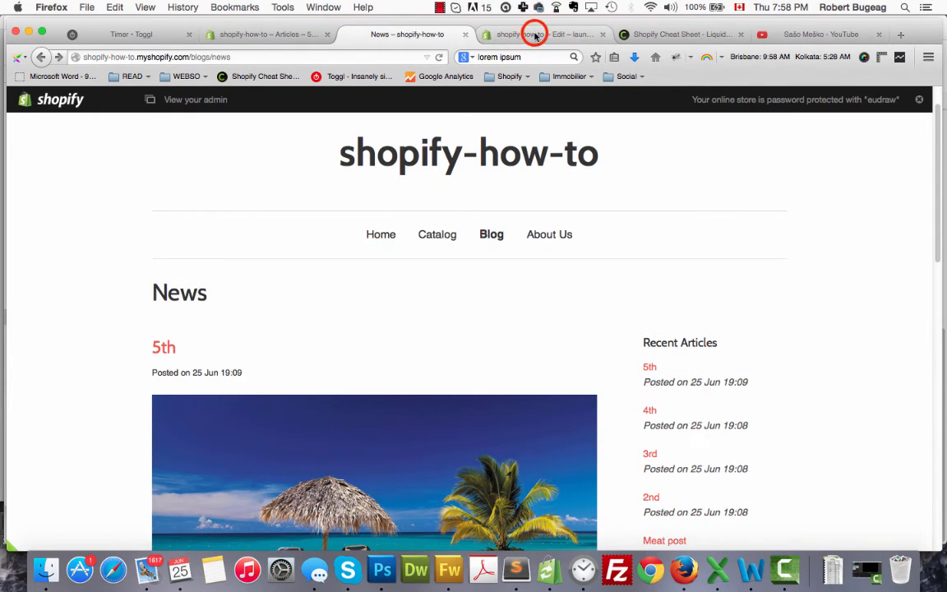
# Add limit: 5 to the 'for article in blog.articles' loop on line 15 and save
pyautogui.click(530, 35)
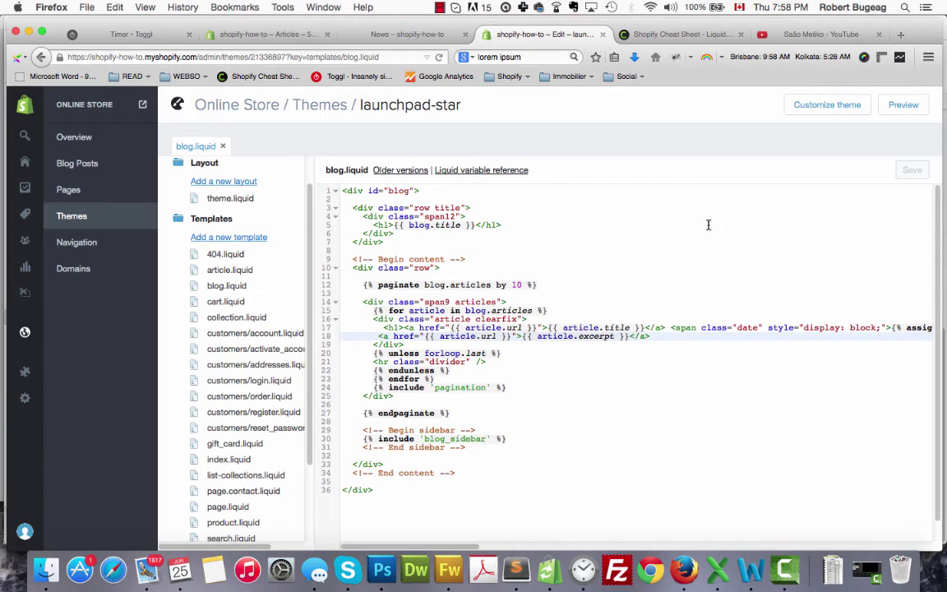
pyautogui.click(362, 310)
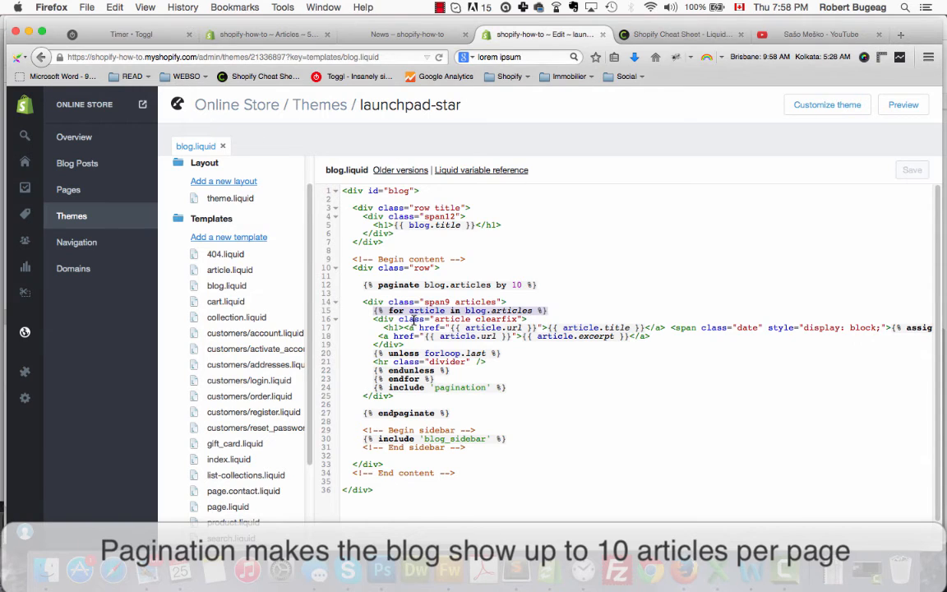
pyautogui.click(415, 311)
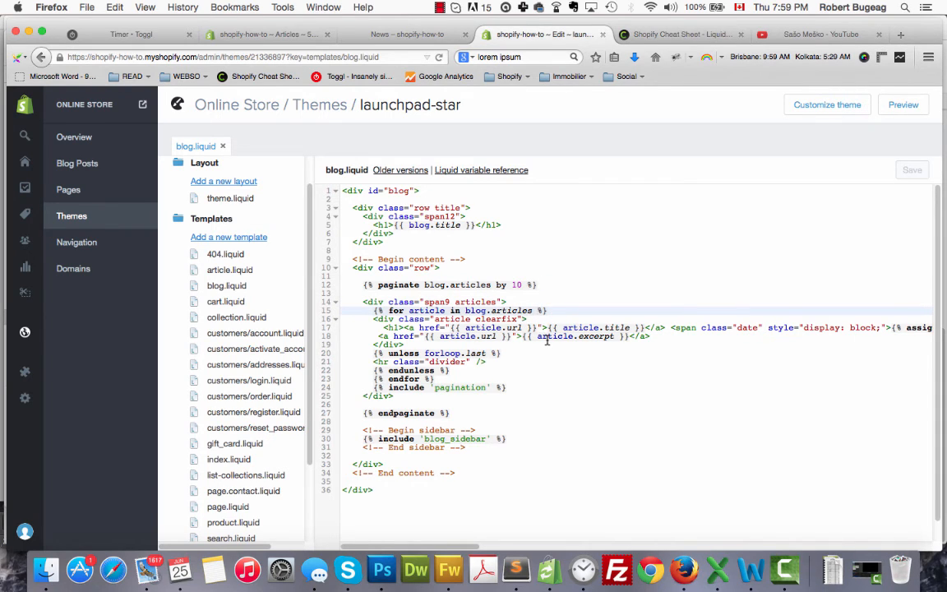
pyautogui.write('limit: 5')
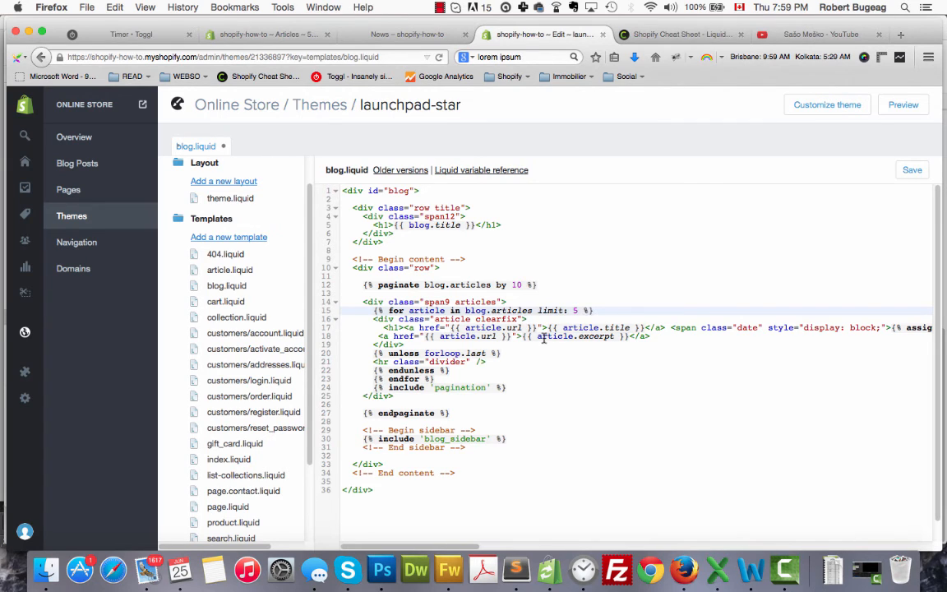
pyautogui.click(912, 169)
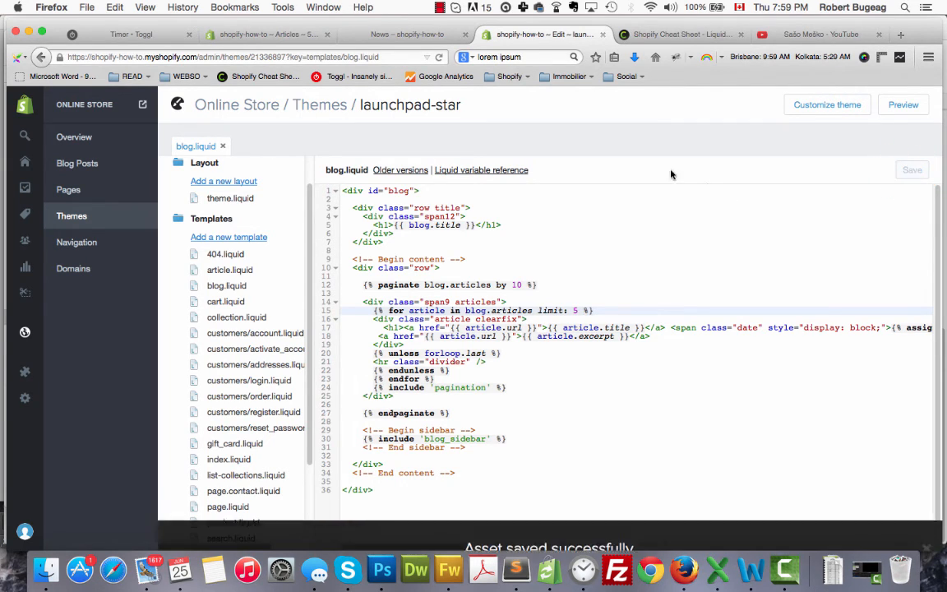
pyautogui.click(403, 33)
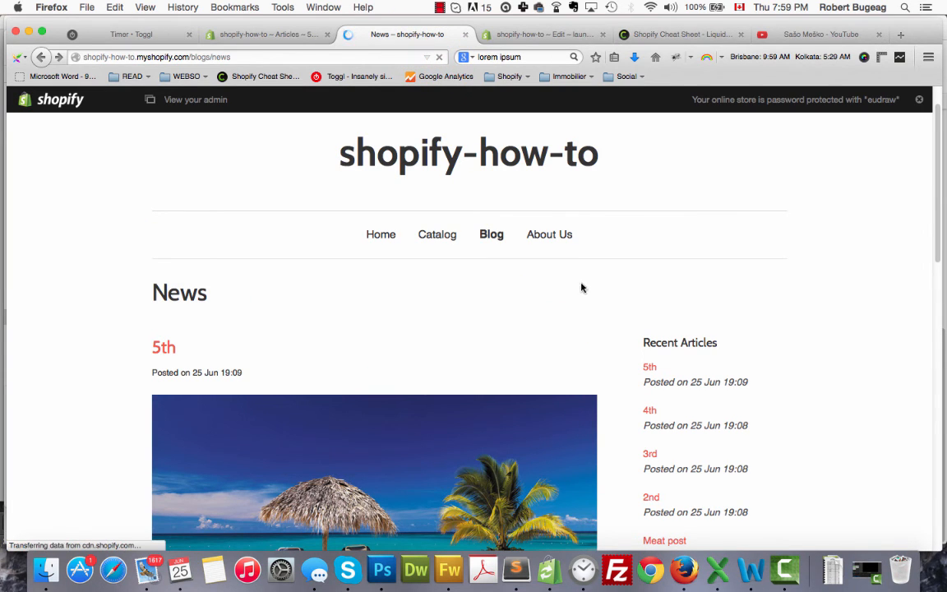
pyautogui.scroll(-3)
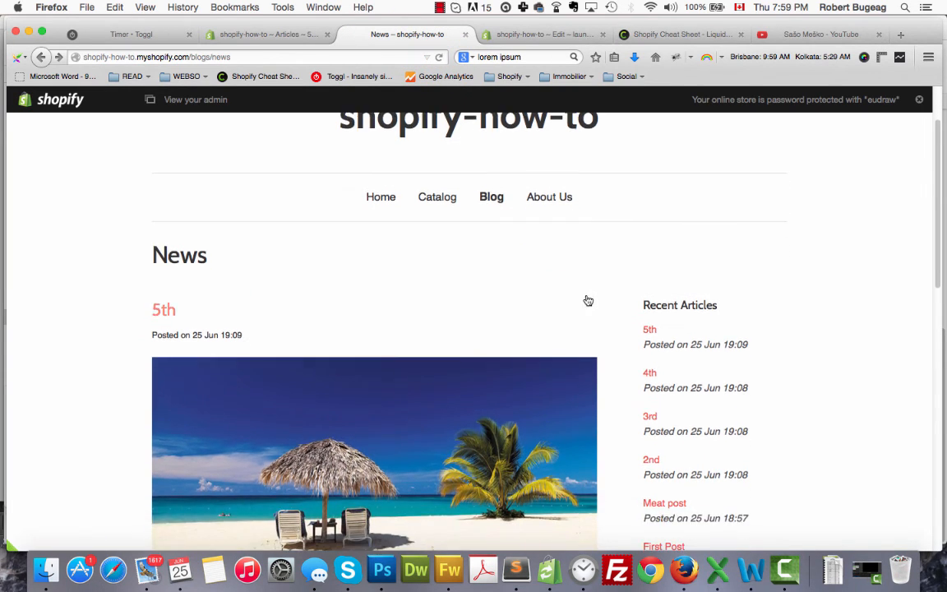
pyautogui.scroll(-3)
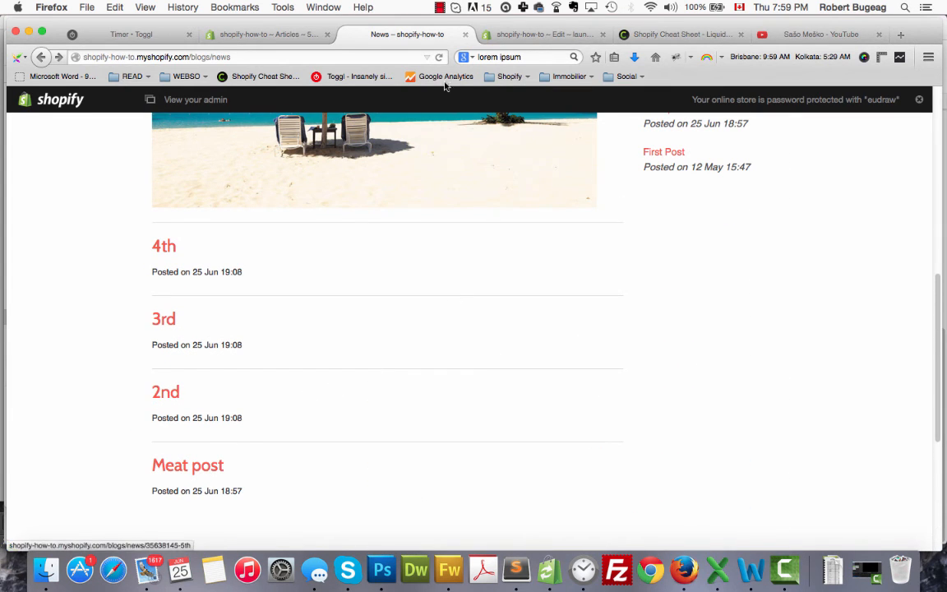
pyautogui.click(547, 34)
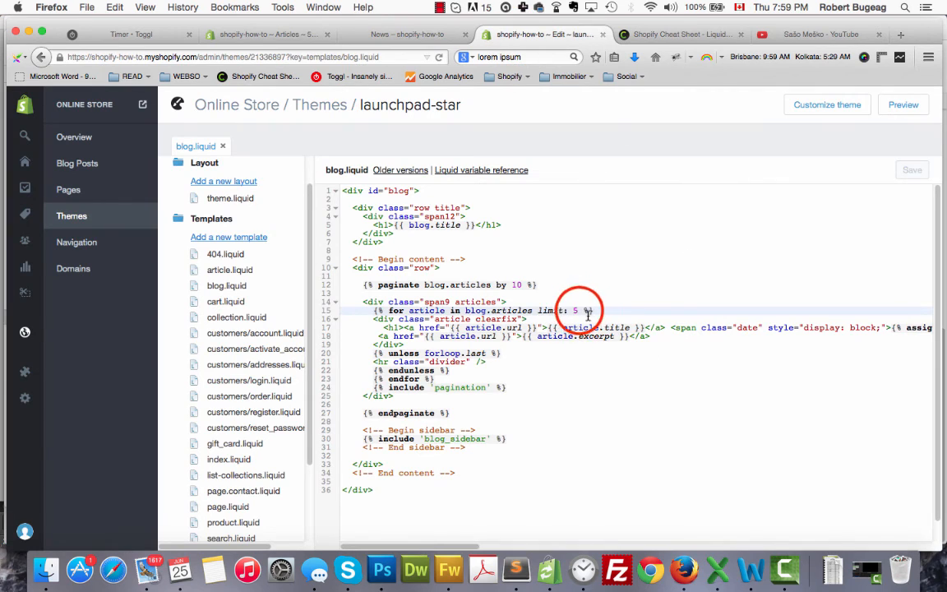
# Change the loop to limit: 2, save, and check the News page on the storefront
pyautogui.write('2')
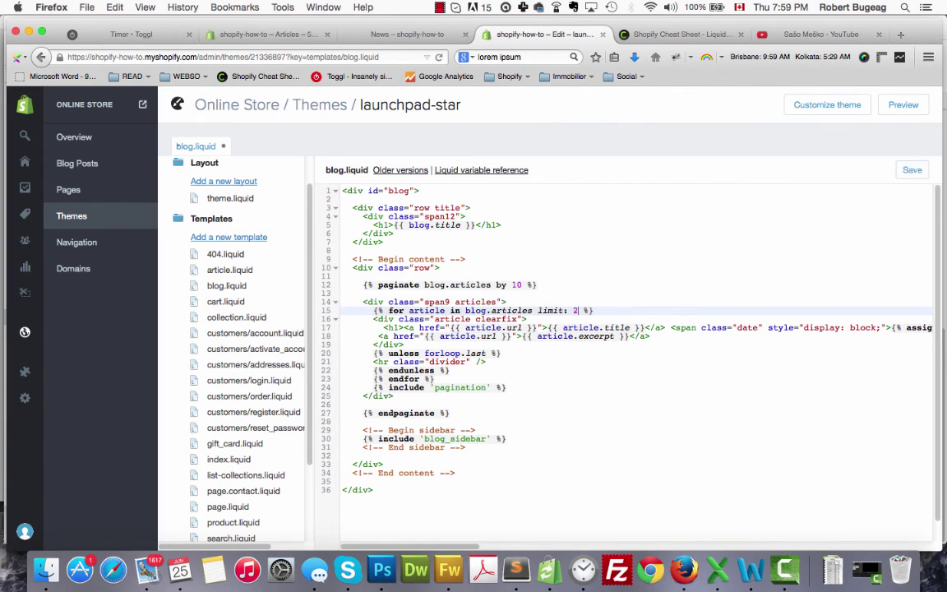
pyautogui.click(911, 169)
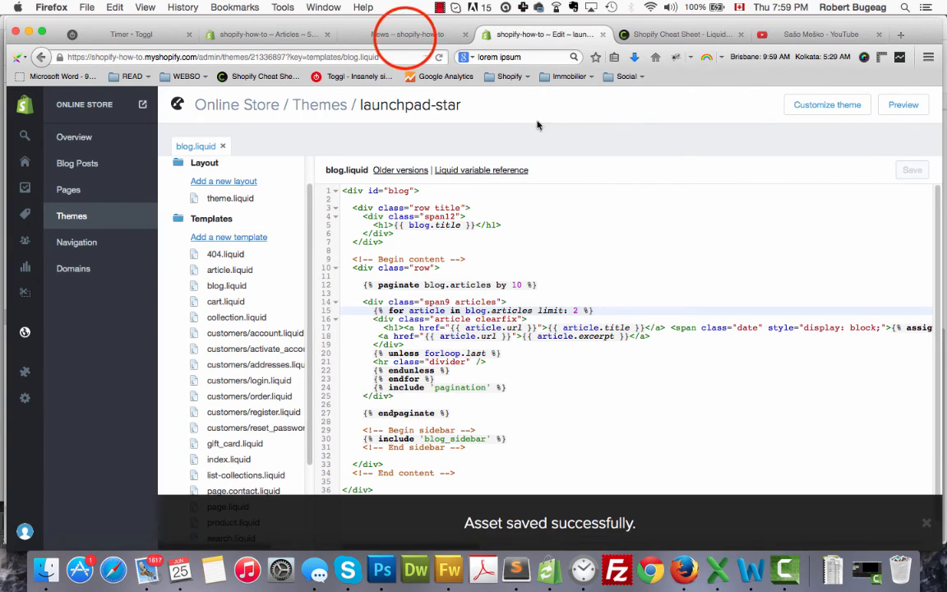
pyautogui.click(398, 34)
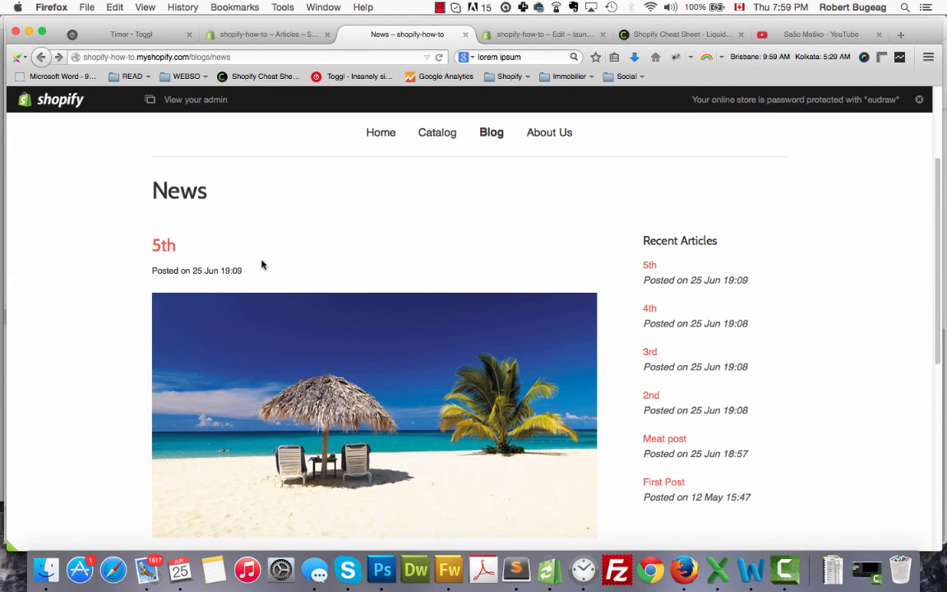
pyautogui.click(543, 34)
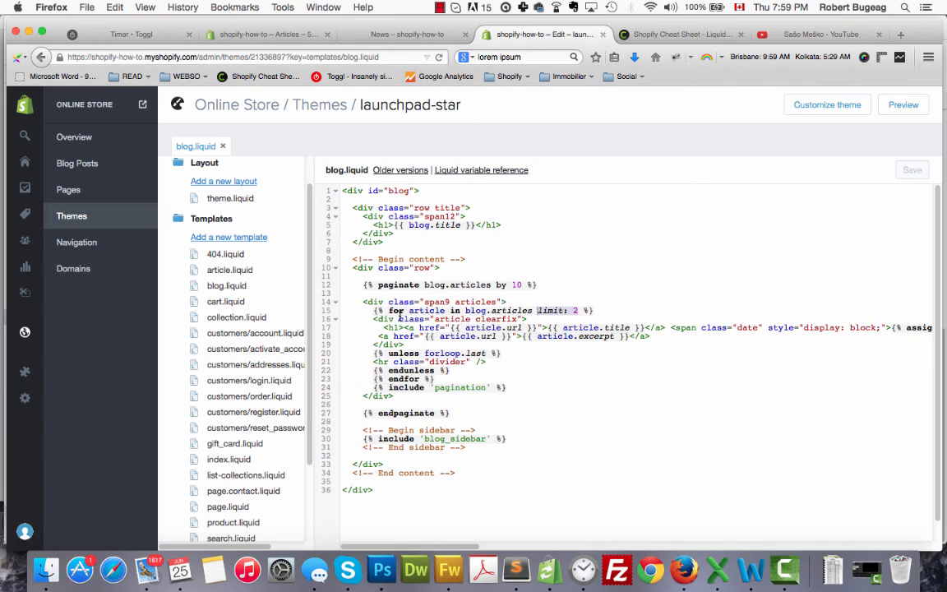
pyautogui.moveTo(481, 373)
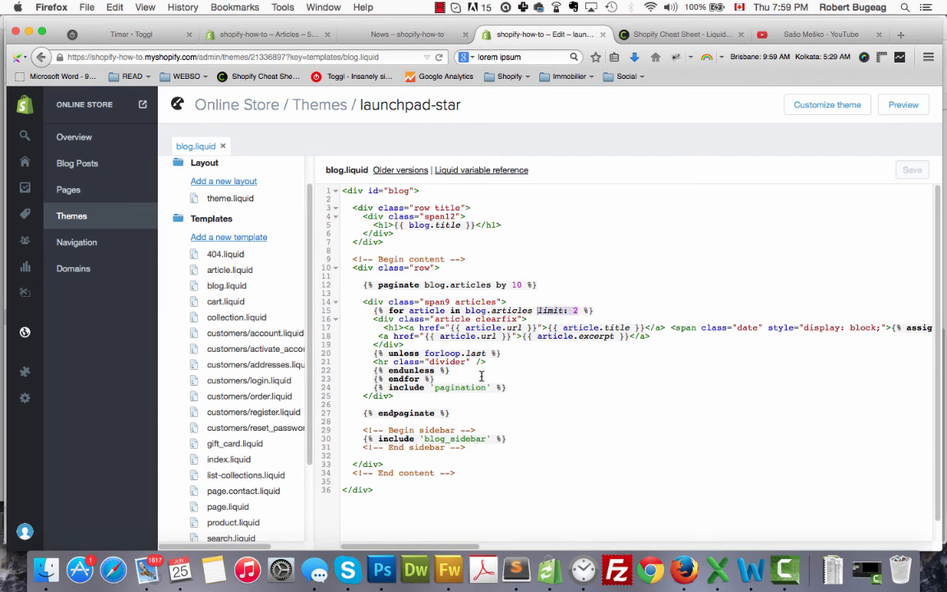